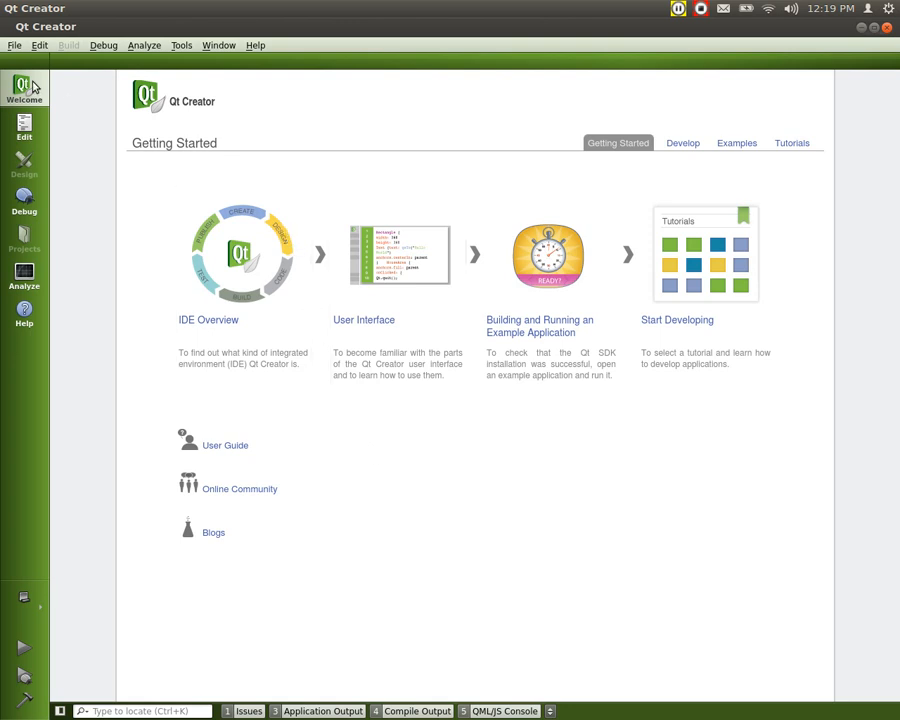
- Open the New File or Project template chooser from the File menu
left_click(15, 45)
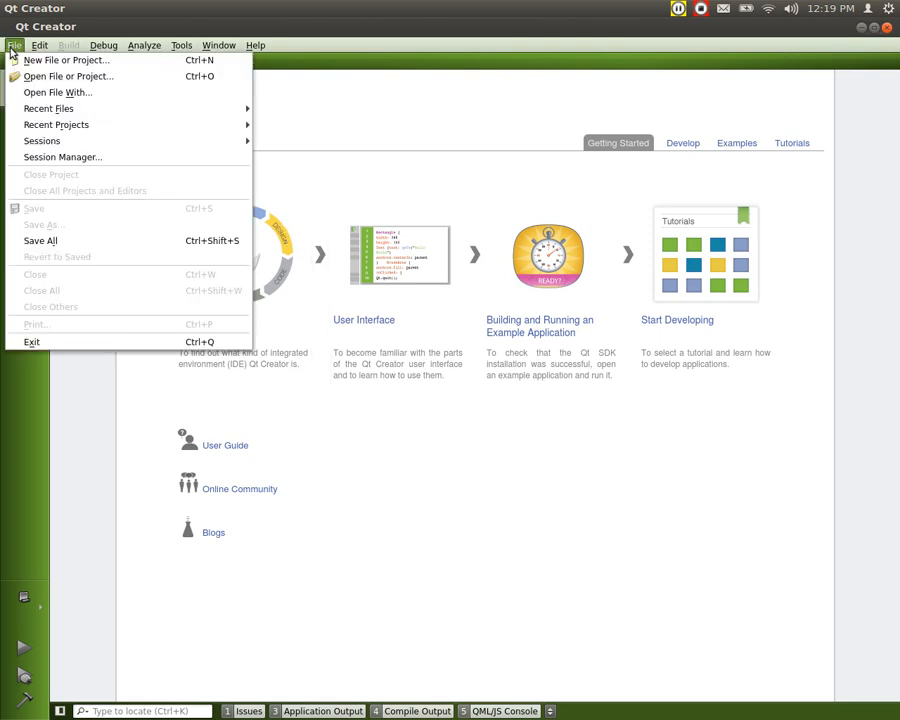
left_click(66, 60)
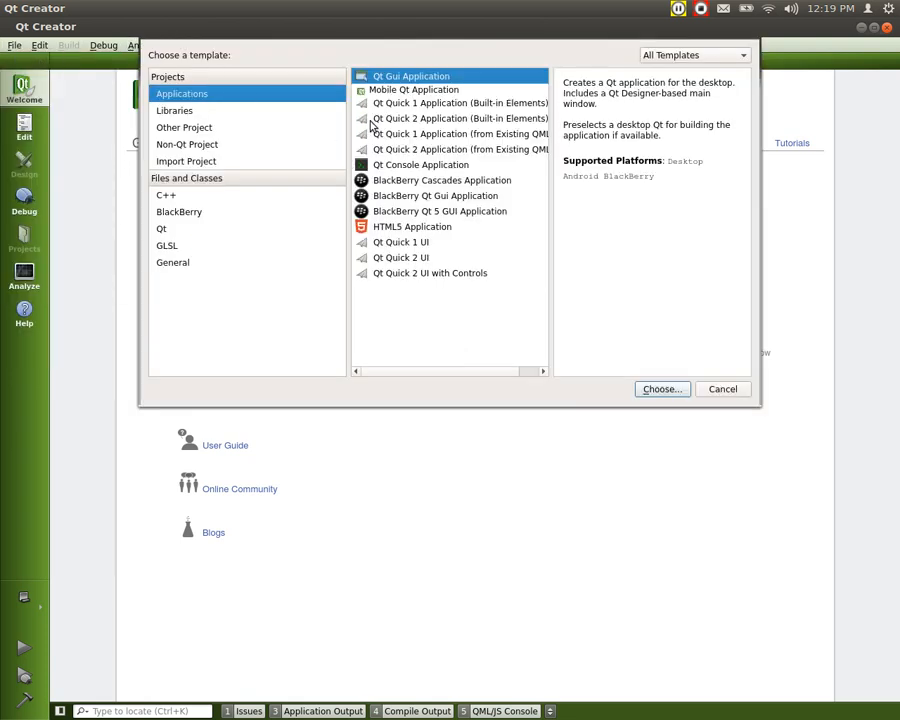
mouse_move(417, 272)
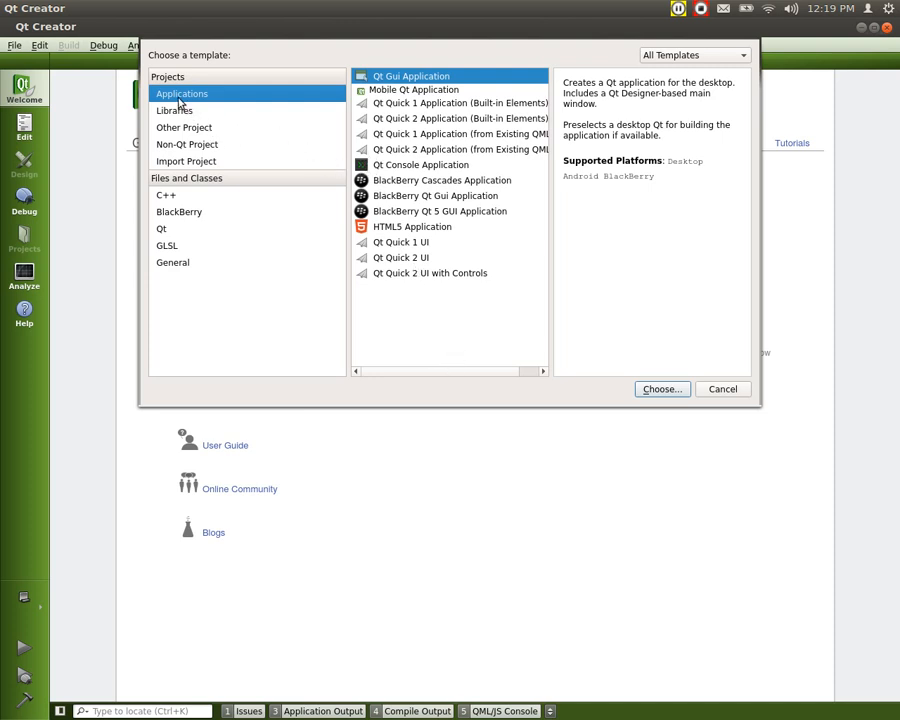
mouse_move(178, 98)
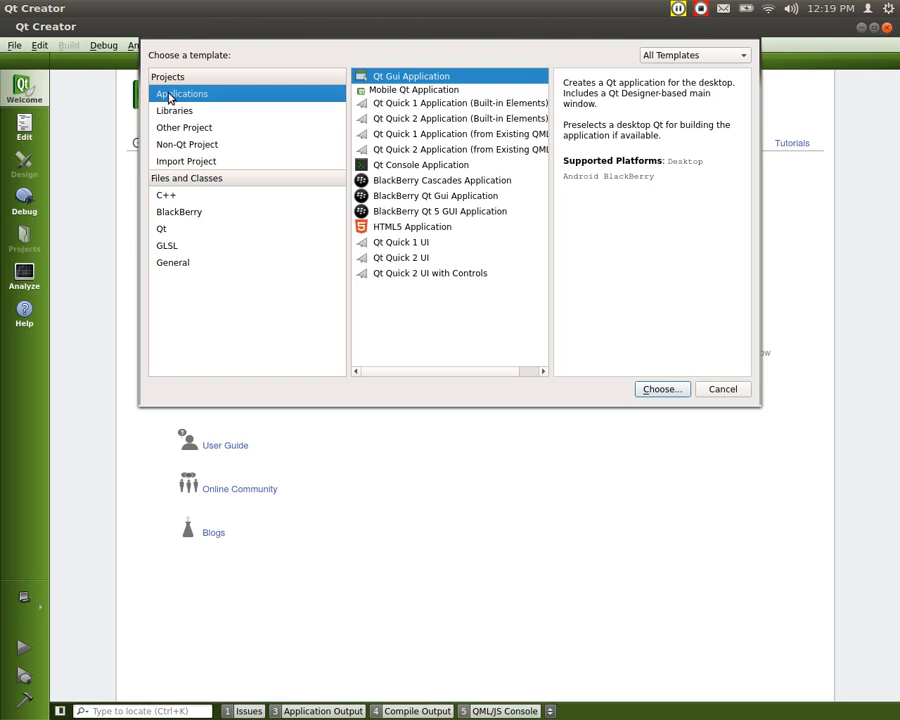
mouse_move(171, 95)
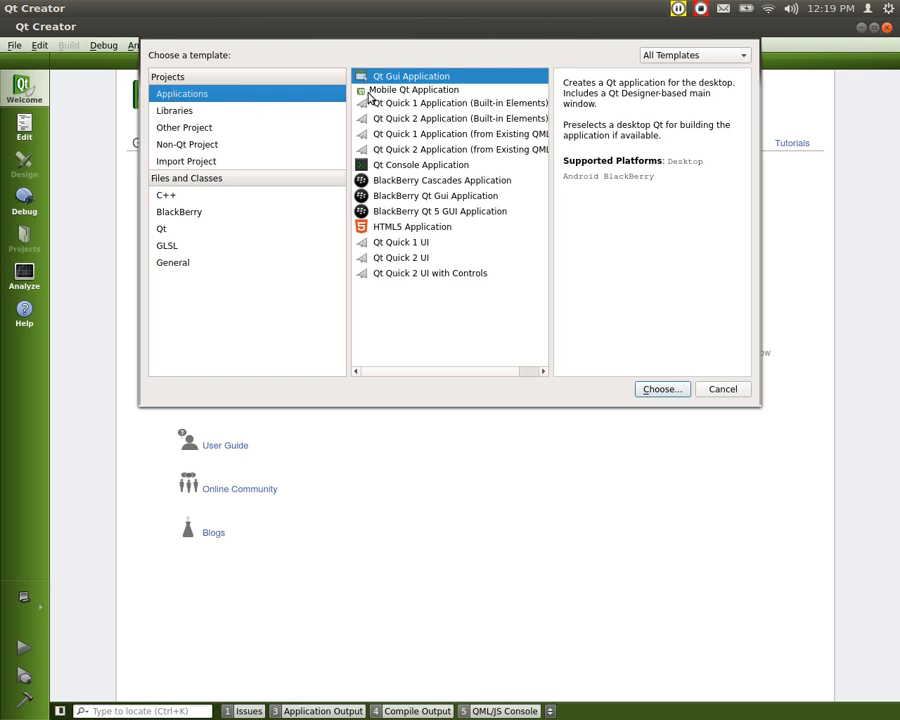
mouse_move(385, 135)
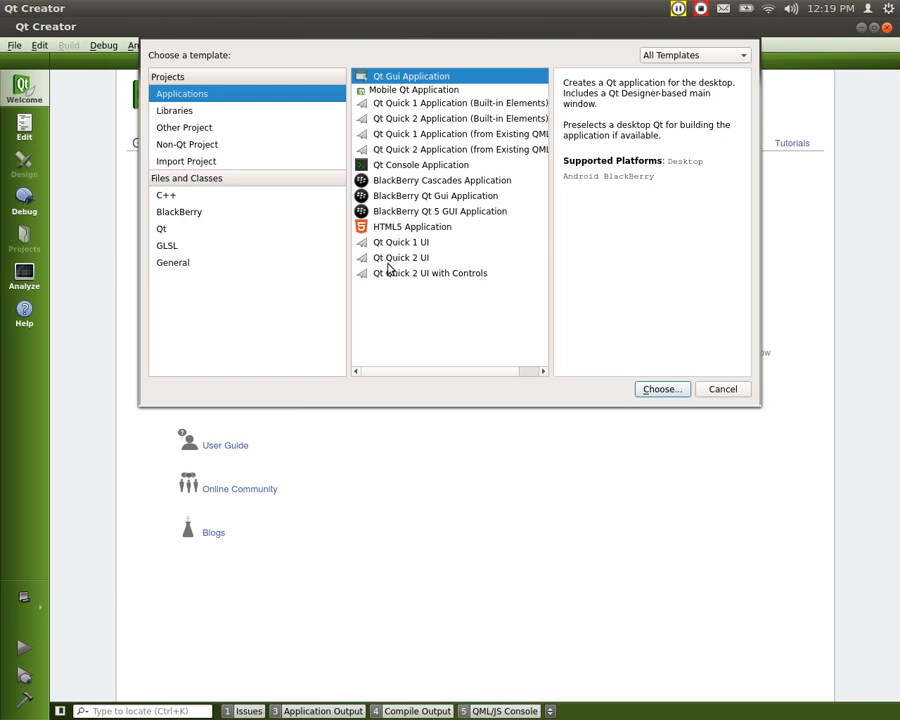
mouse_move(397, 195)
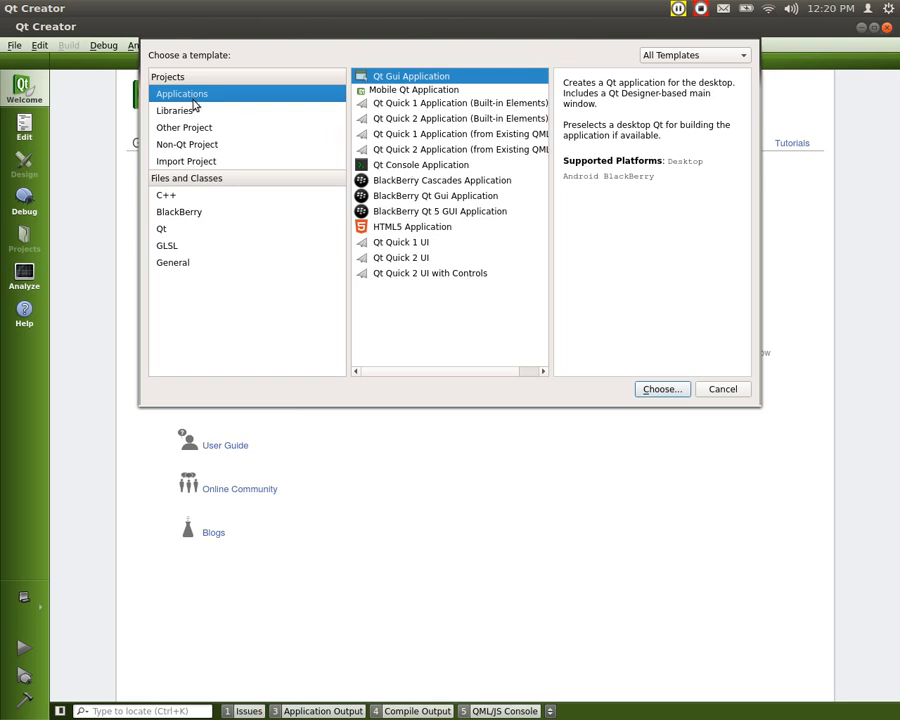
- Browse the Libraries, Other Project, Non-Qt, Import, C++, BlackBerry, GLSL and General template categories
left_click(174, 110)
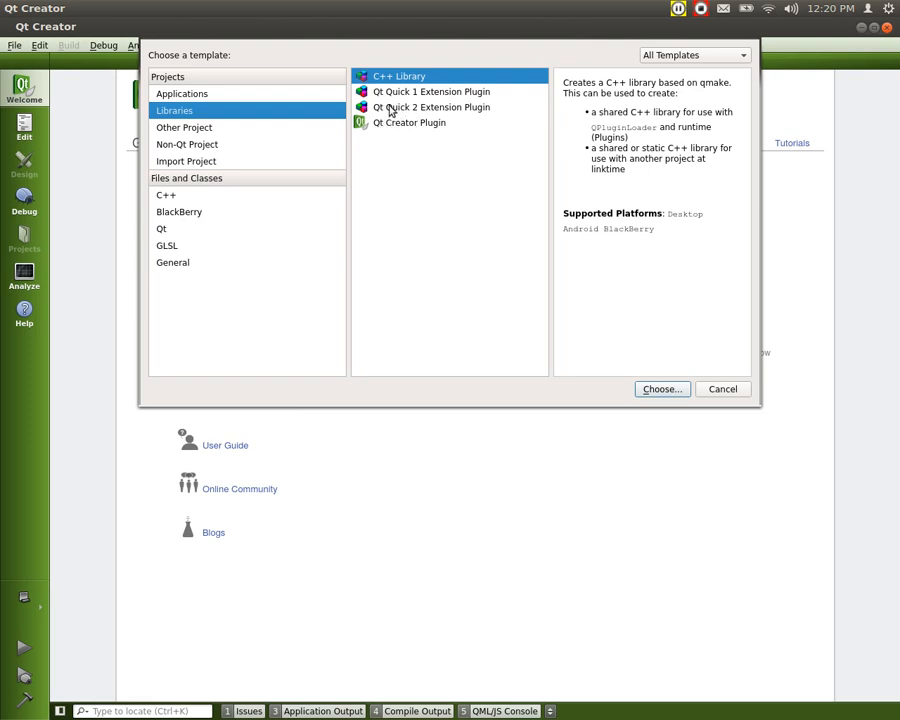
mouse_move(417, 124)
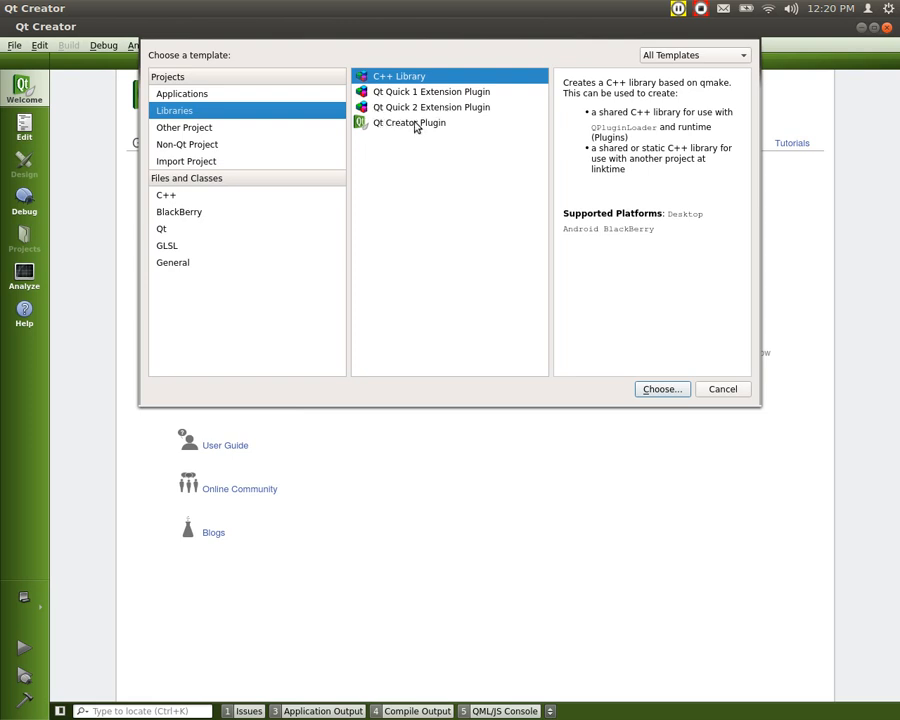
mouse_move(190, 140)
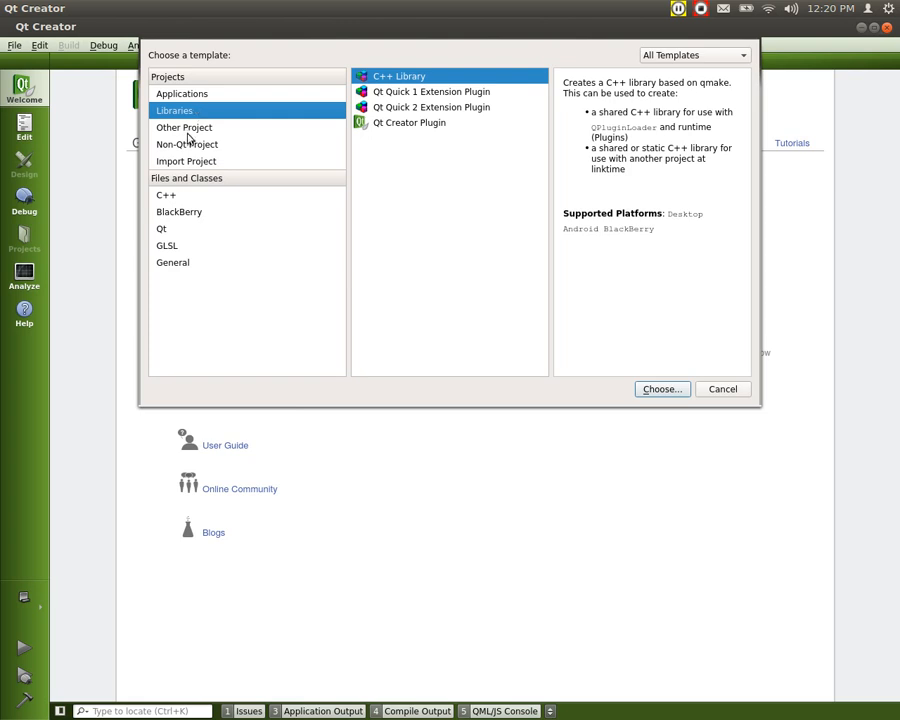
left_click(184, 127)
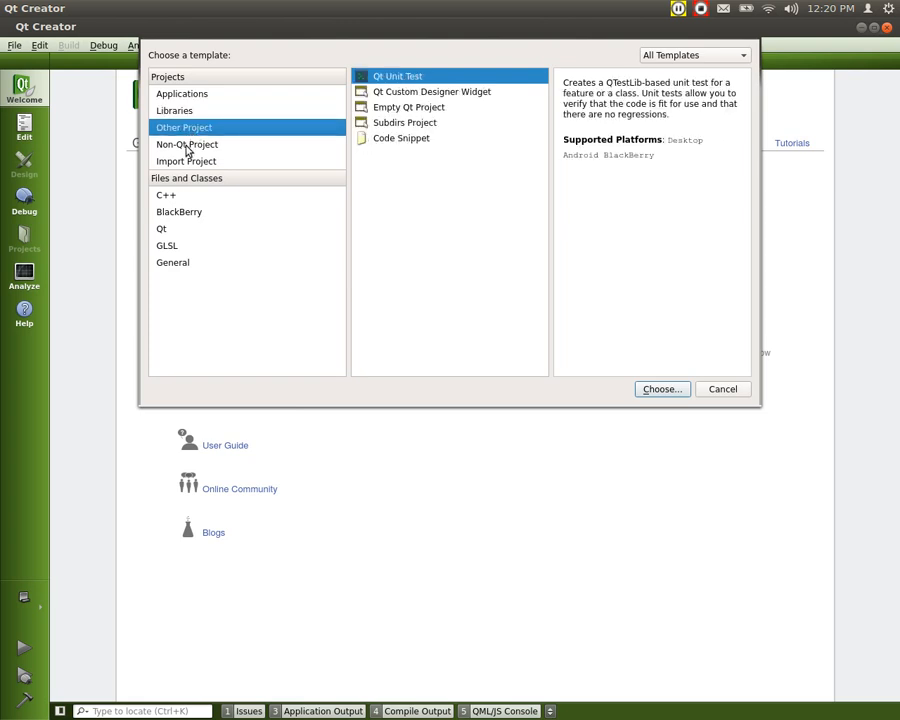
left_click(186, 144)
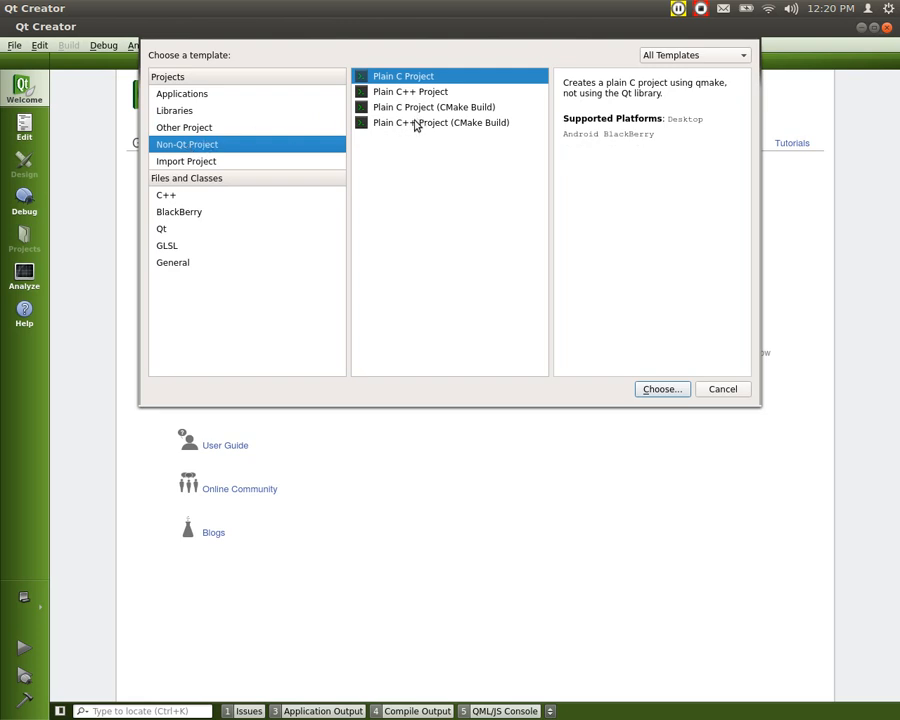
mouse_move(395, 117)
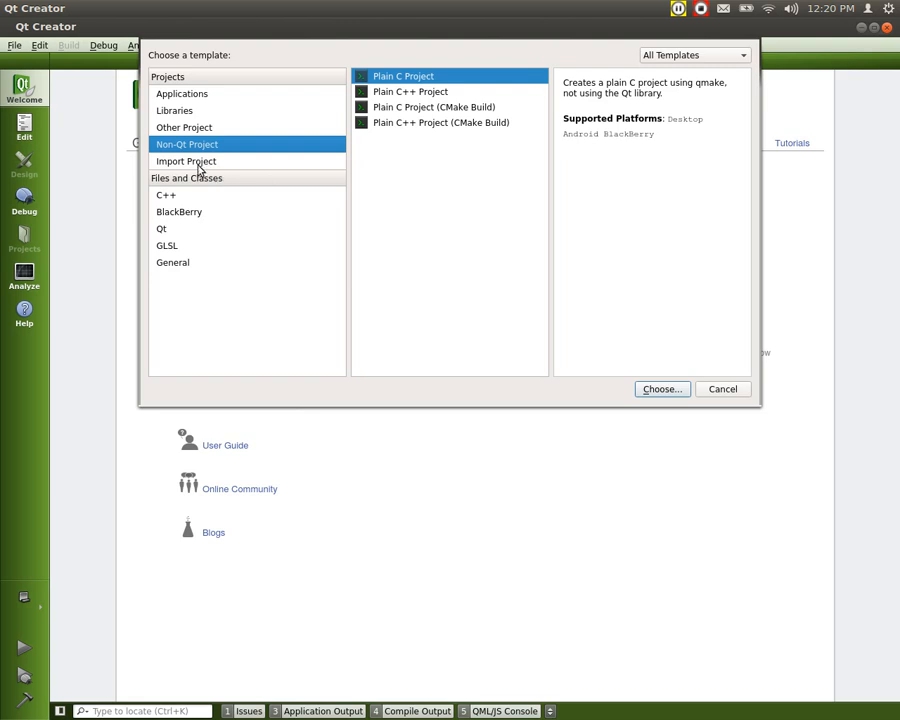
left_click(186, 161)
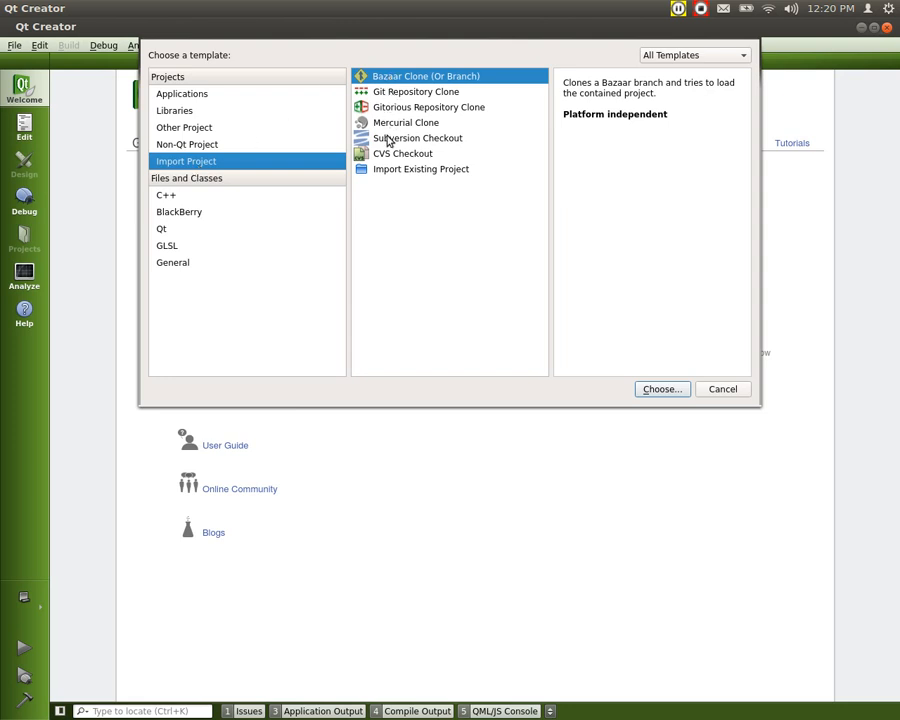
mouse_move(404, 98)
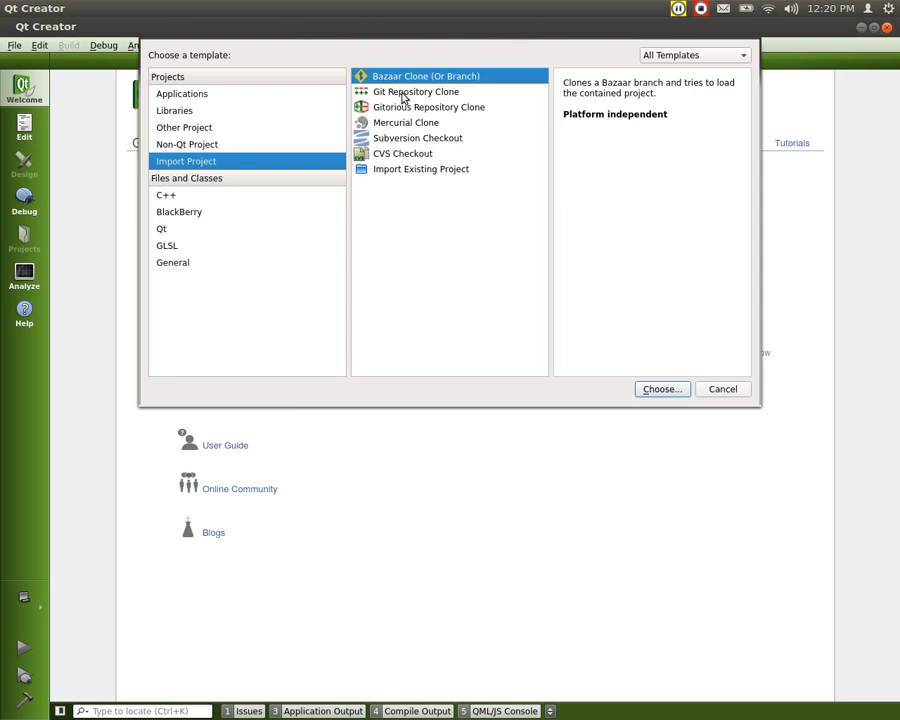
mouse_move(432, 98)
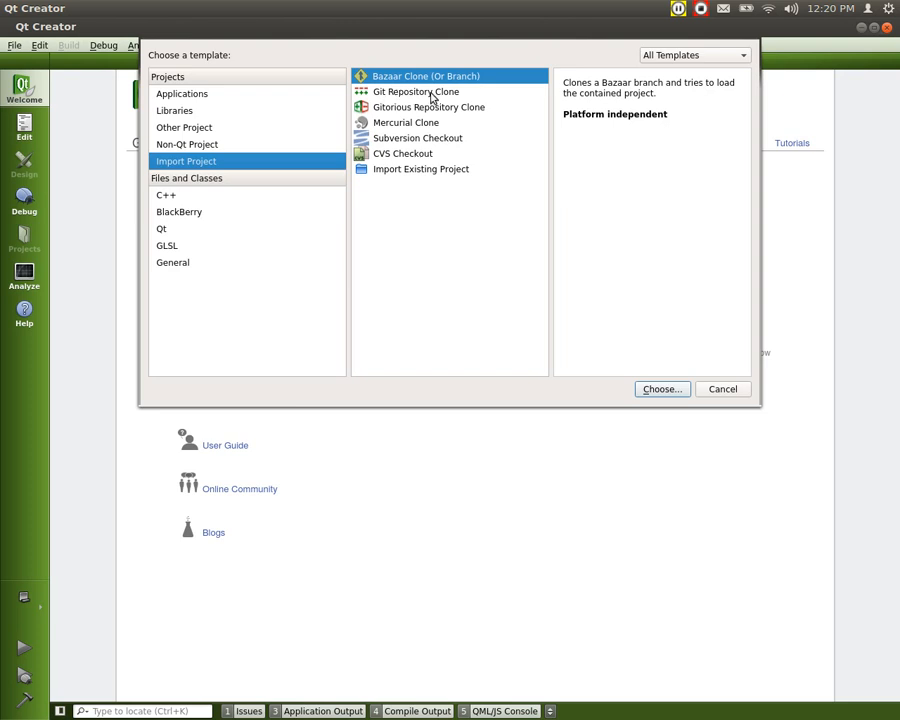
mouse_move(311, 124)
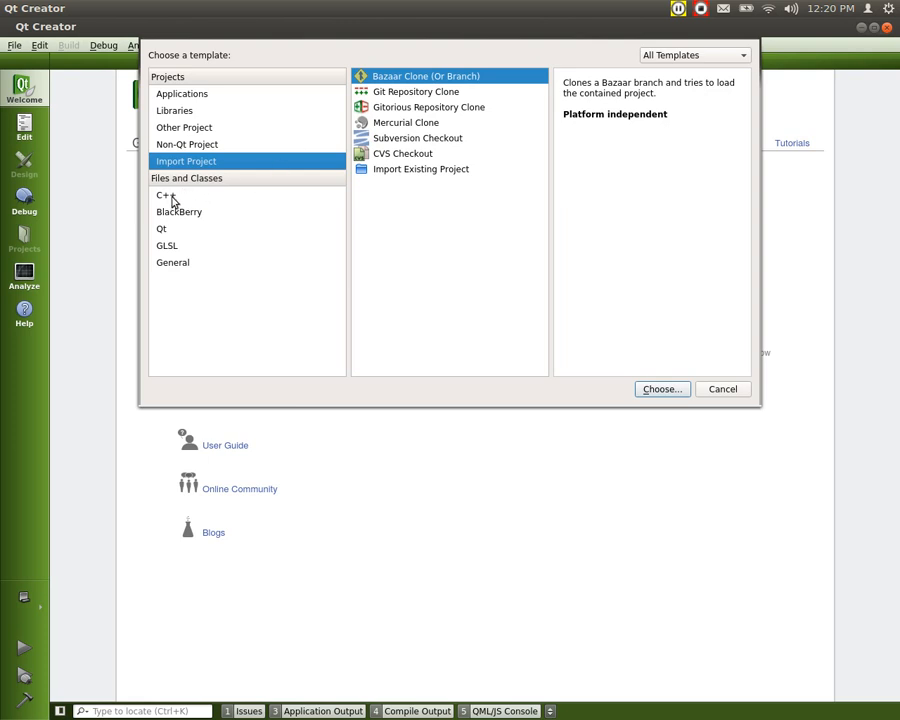
left_click(165, 195)
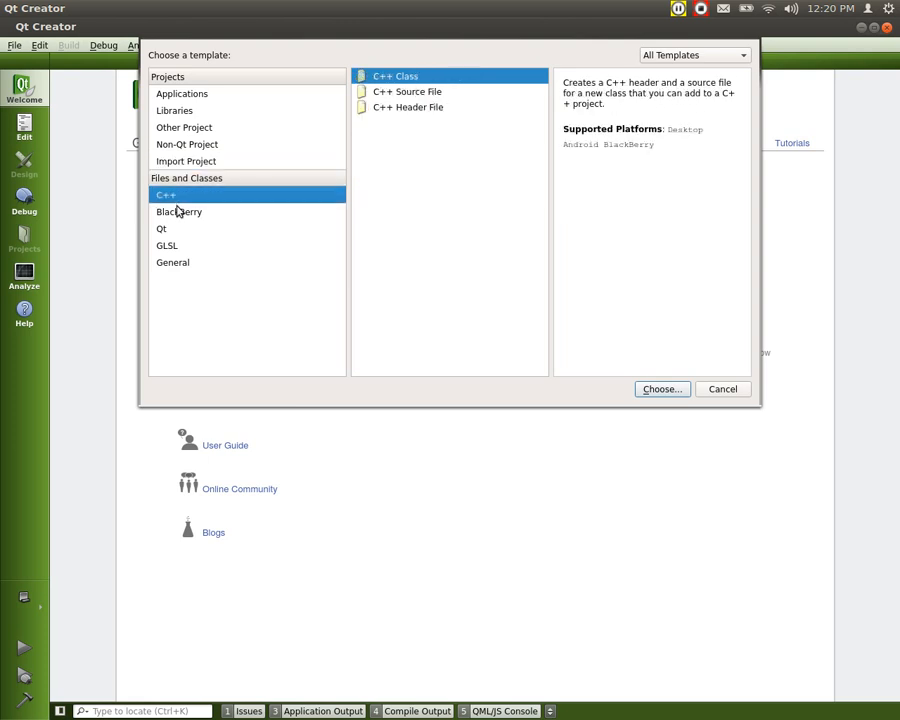
left_click(179, 211)
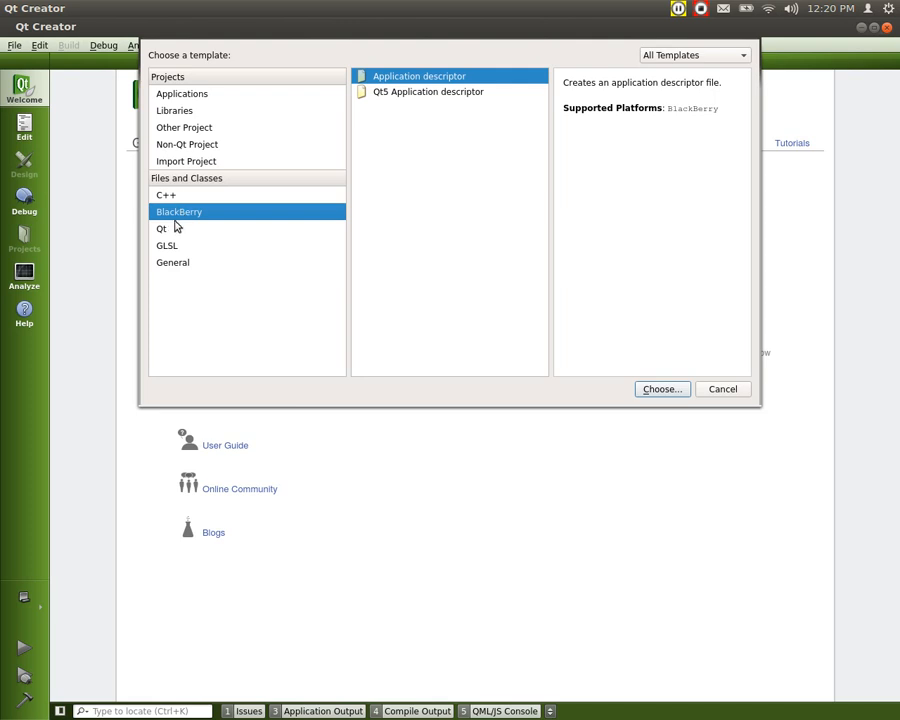
left_click(167, 245)
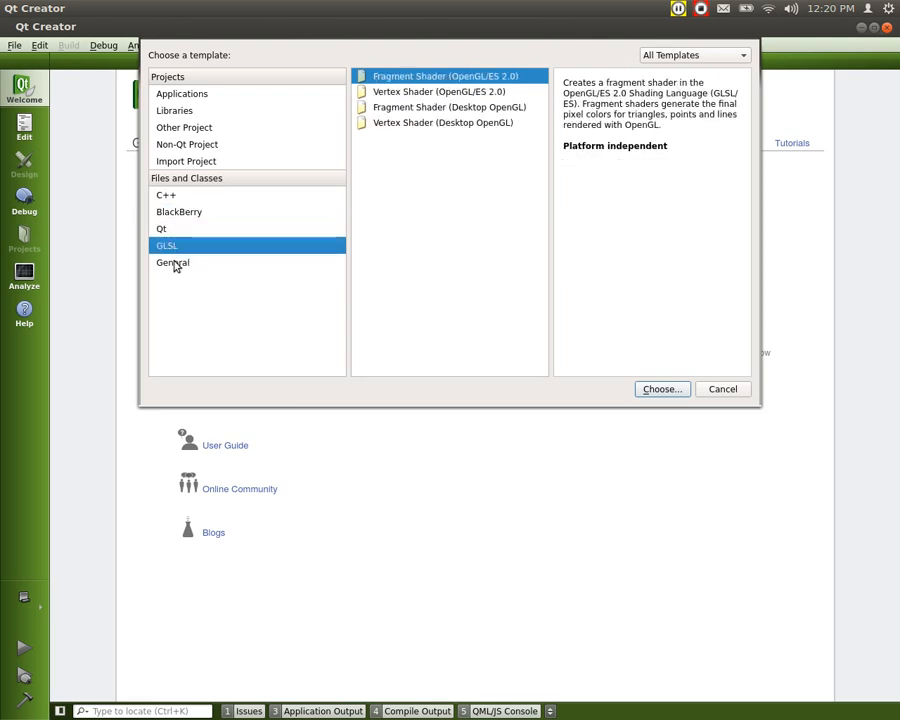
left_click(172, 262)
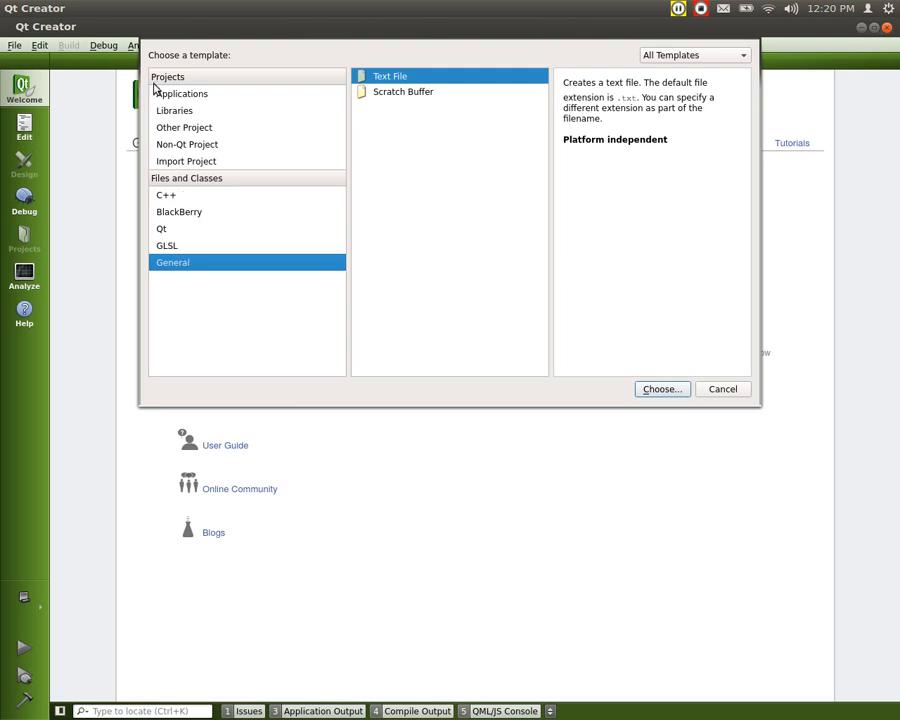
- Return to Applications templates and select Qt Quick 2 UI
left_click(181, 93)
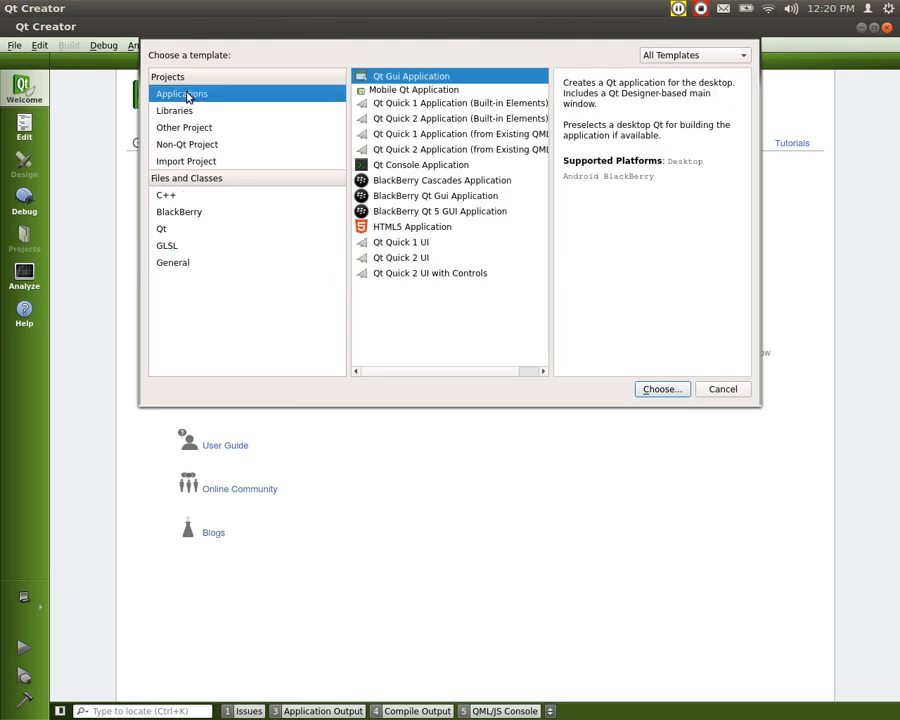
mouse_move(378, 261)
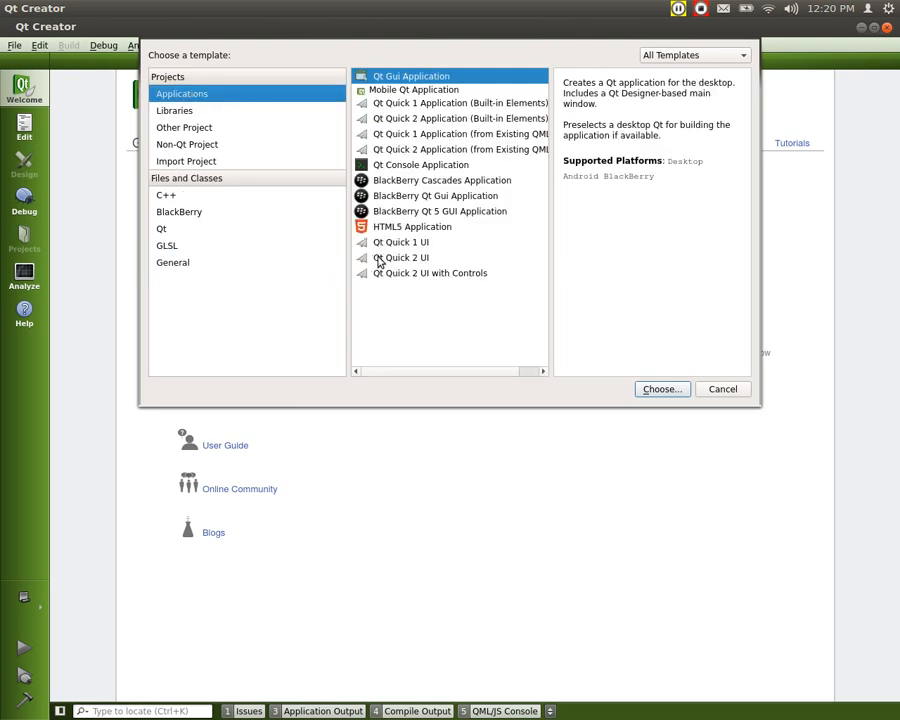
mouse_move(428, 261)
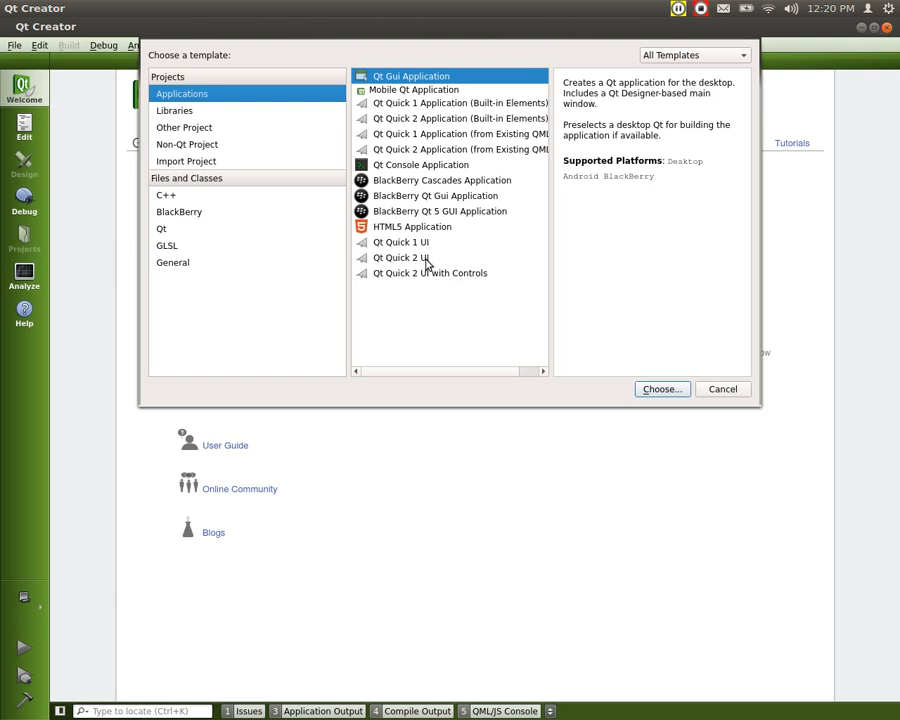
left_click(401, 257)
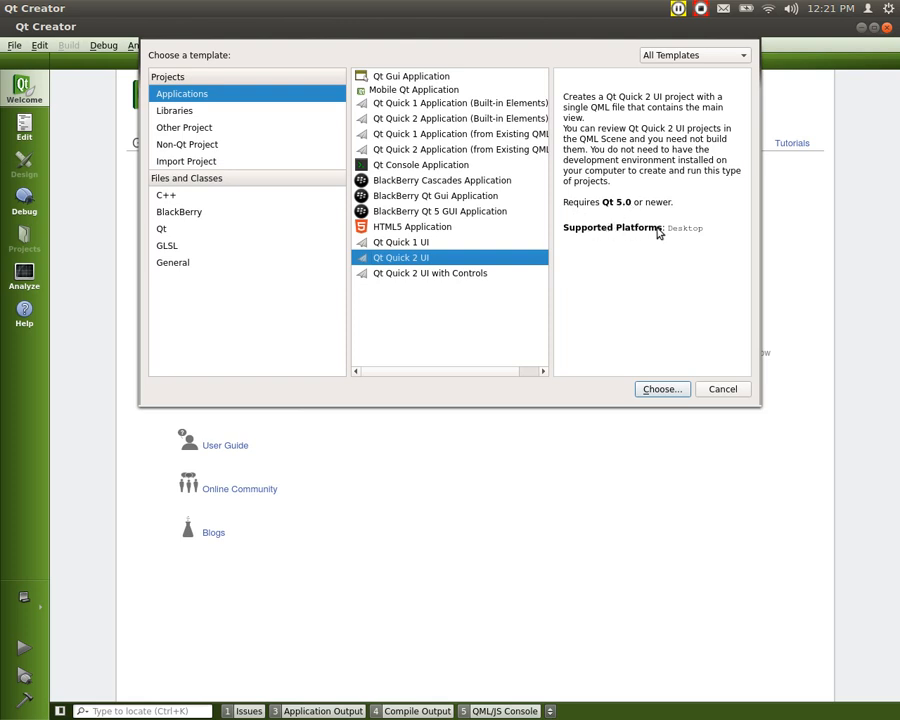
mouse_move(678, 235)
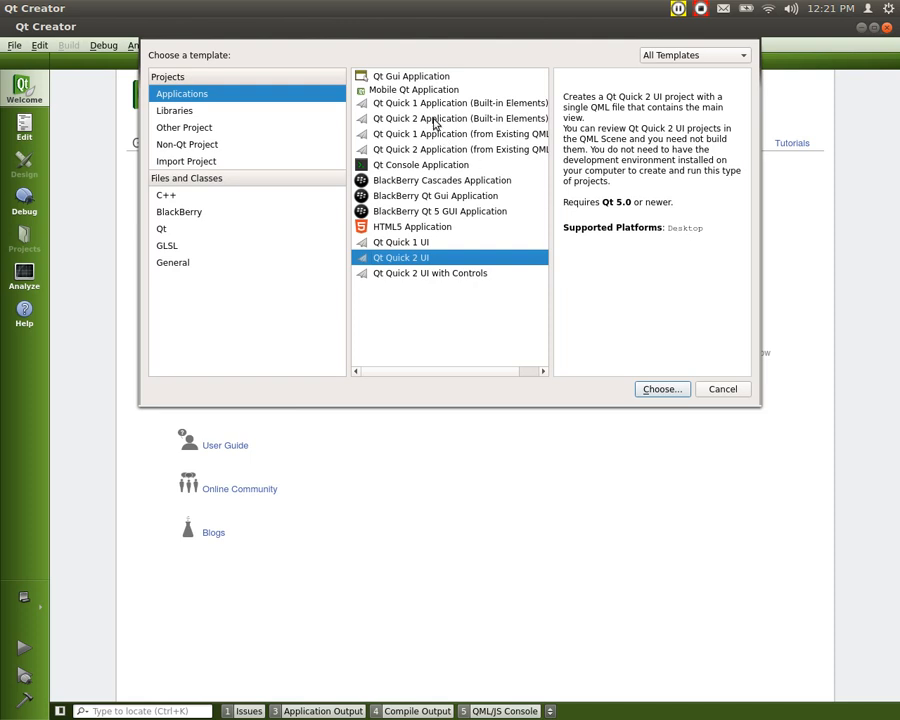
mouse_move(428, 124)
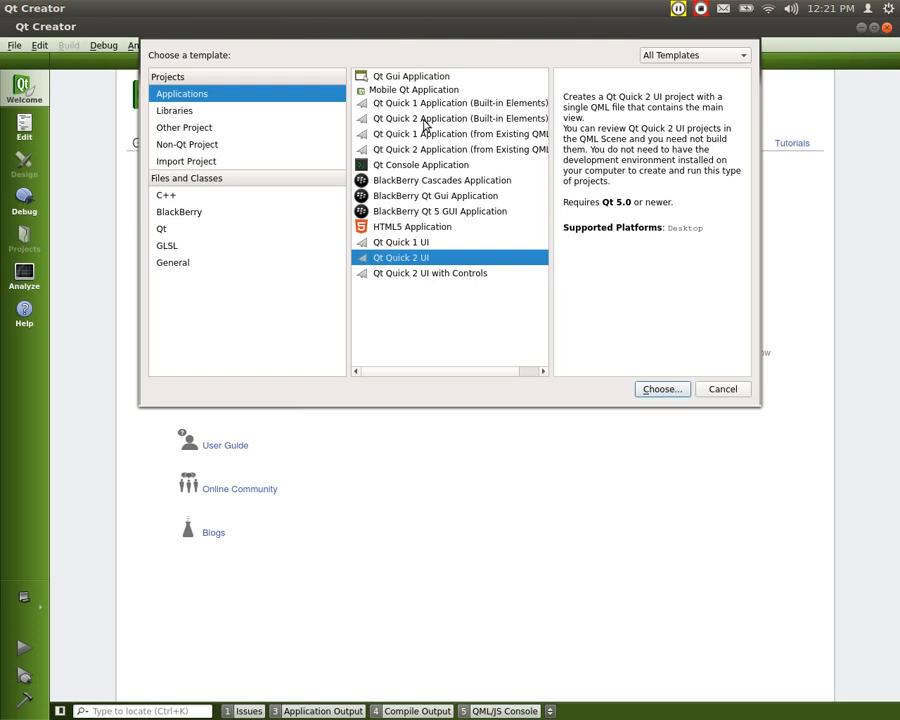
left_click(460, 118)
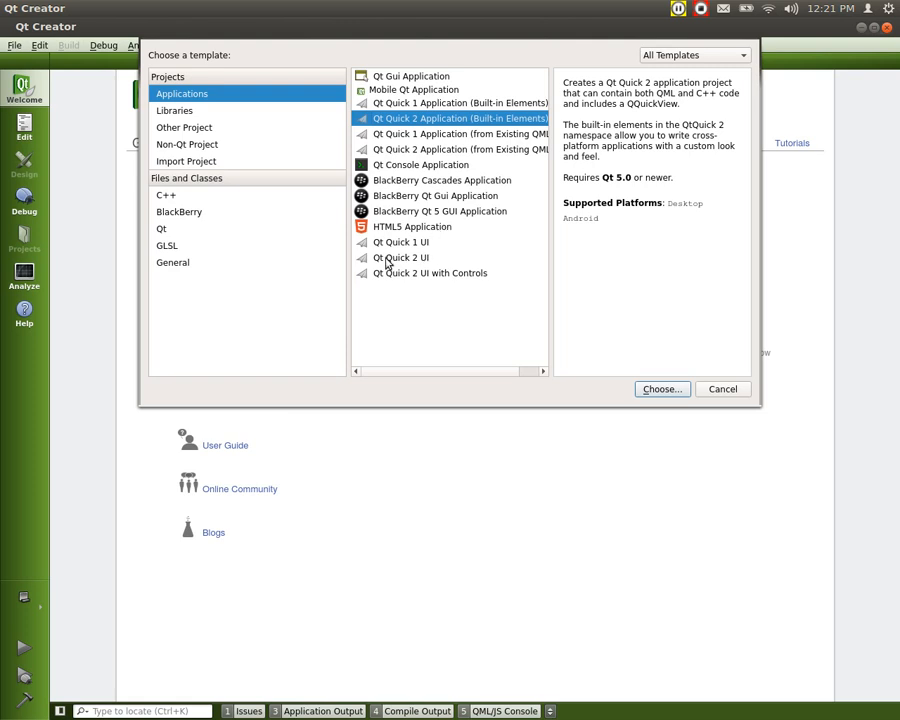
left_click(400, 257)
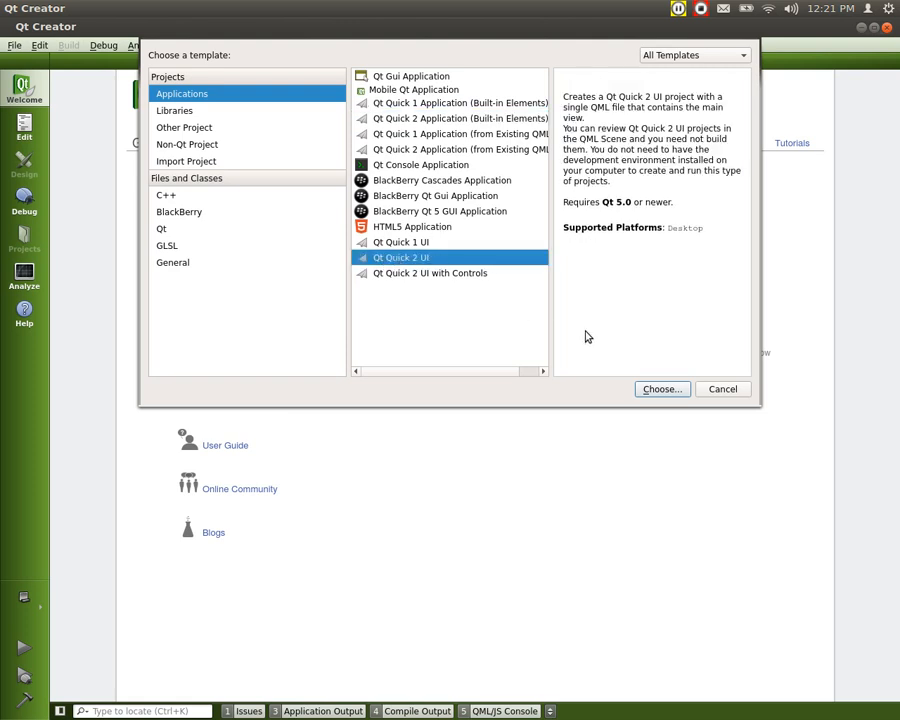
- Confirm the Qt Quick 2 UI template and name the project helloworld
left_click(661, 389)
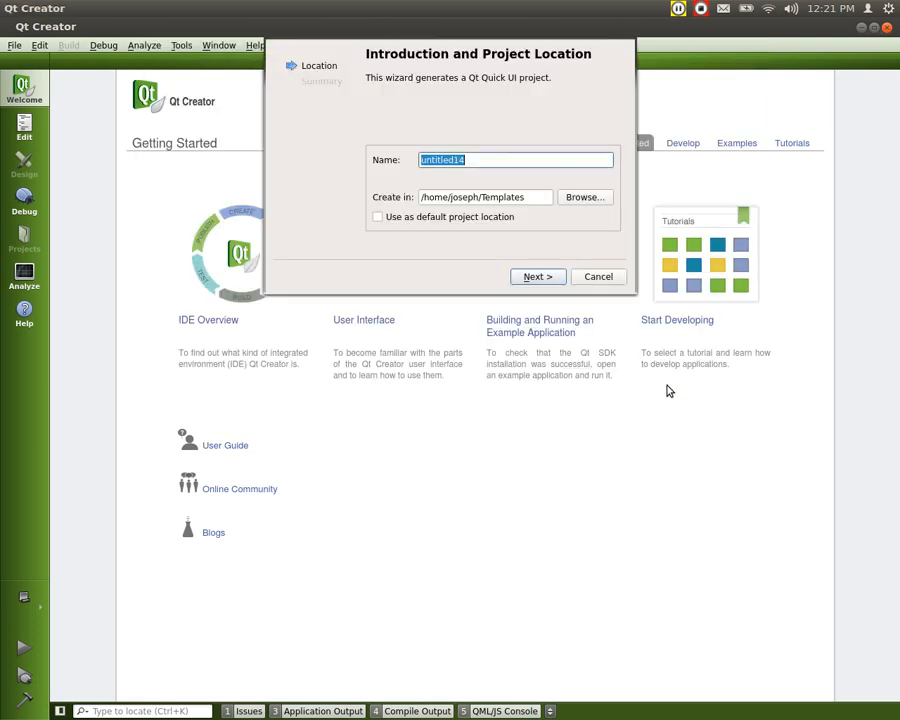
mouse_move(326, 27)
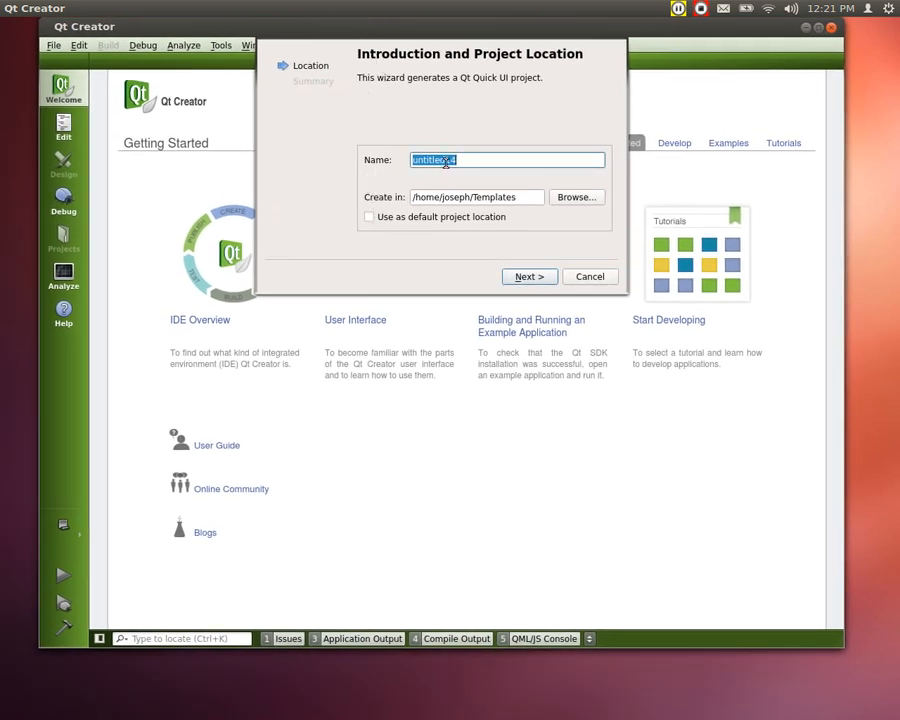
type("helloworld")
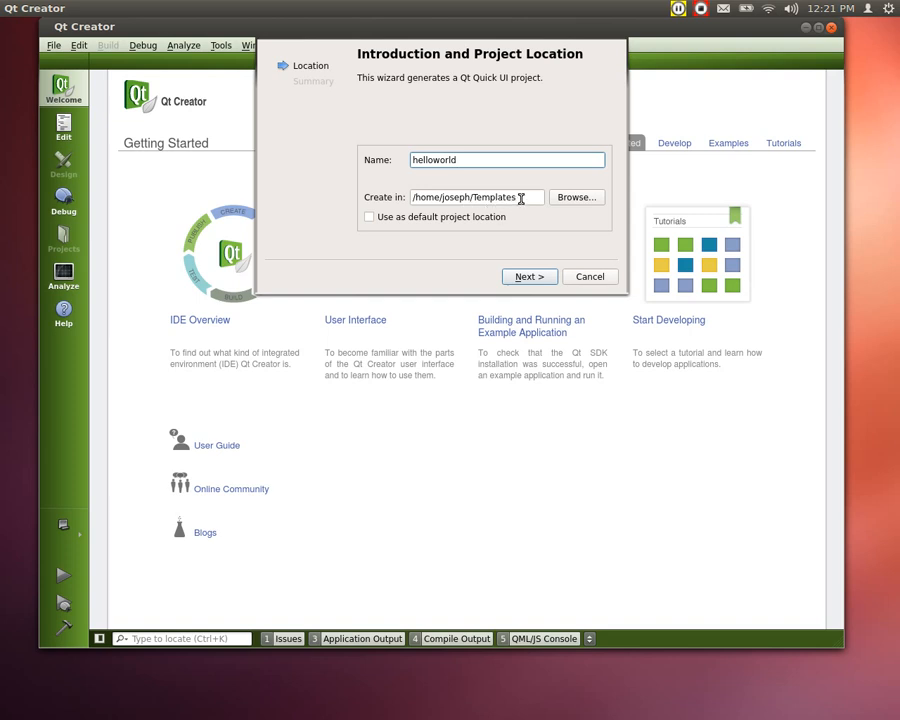
mouse_move(389, 226)
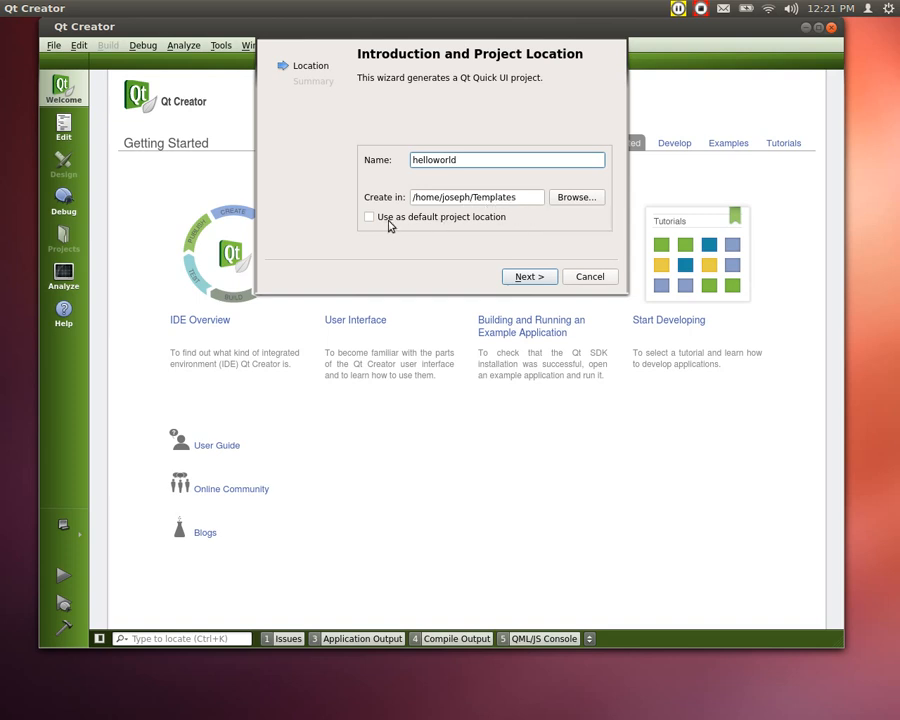
mouse_move(490, 223)
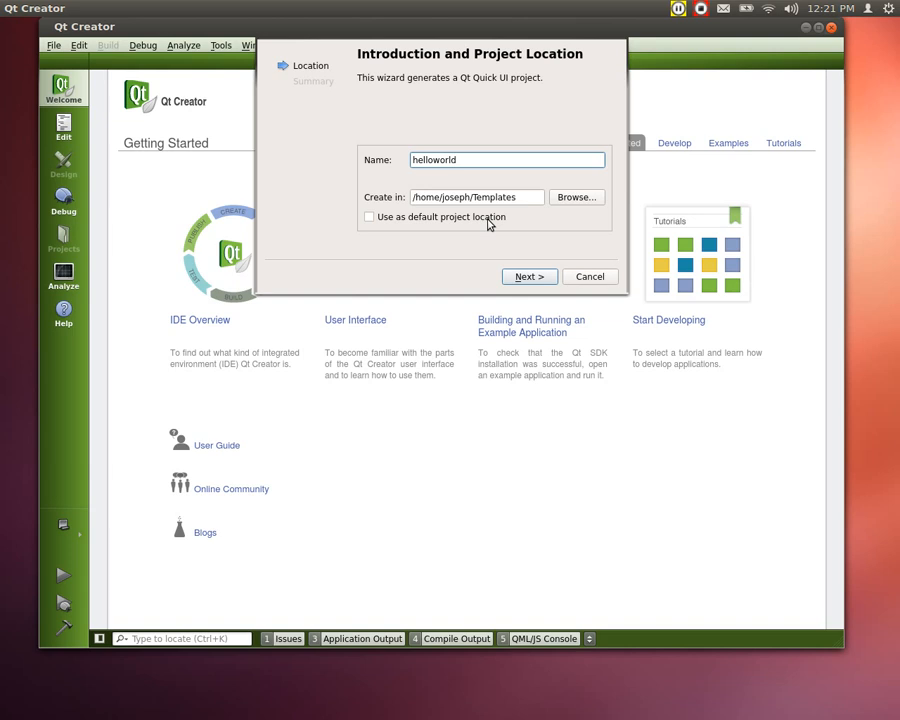
mouse_move(489, 223)
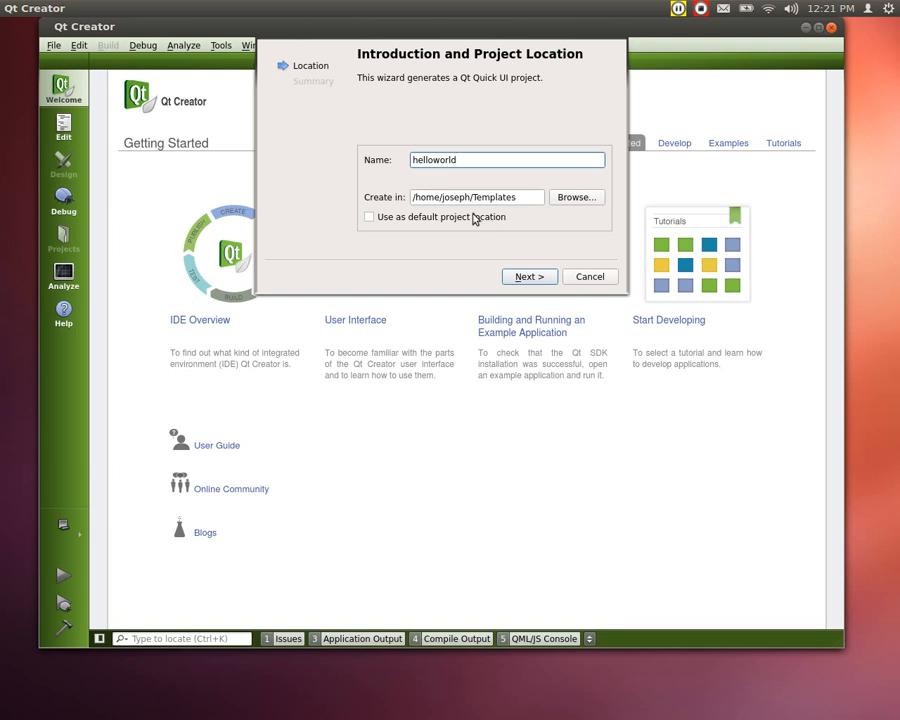
mouse_move(388, 194)
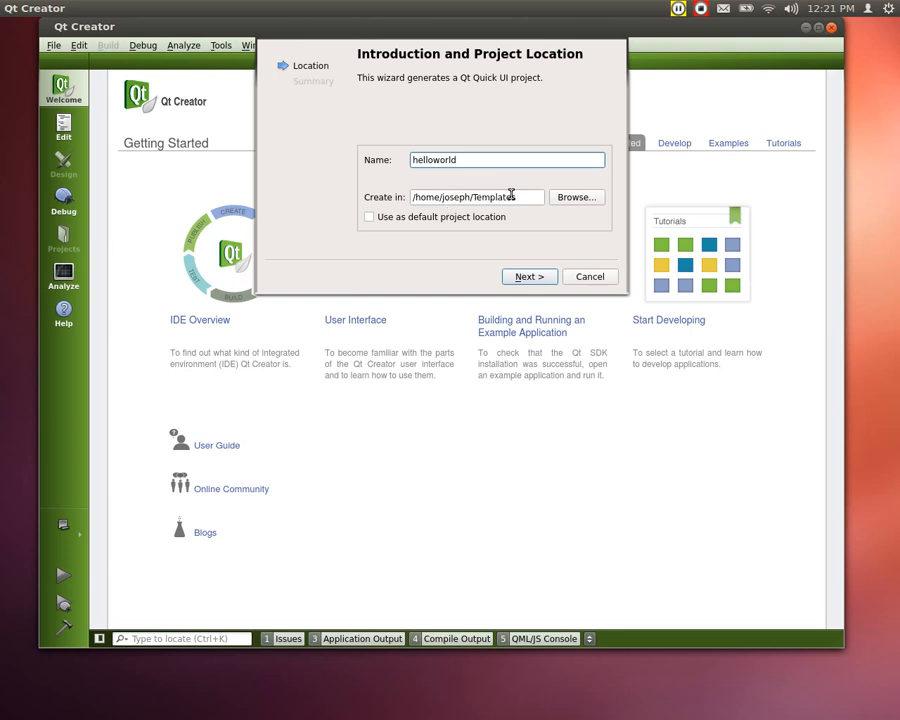
mouse_move(510, 196)
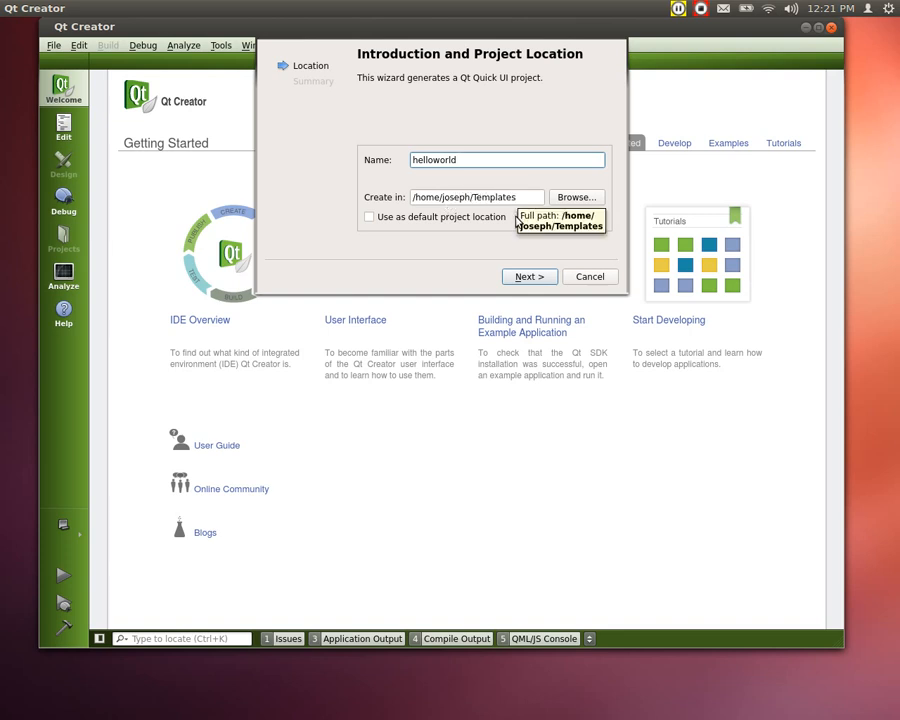
- Advance to the project summary and set version control to <None>
left_click(529, 276)
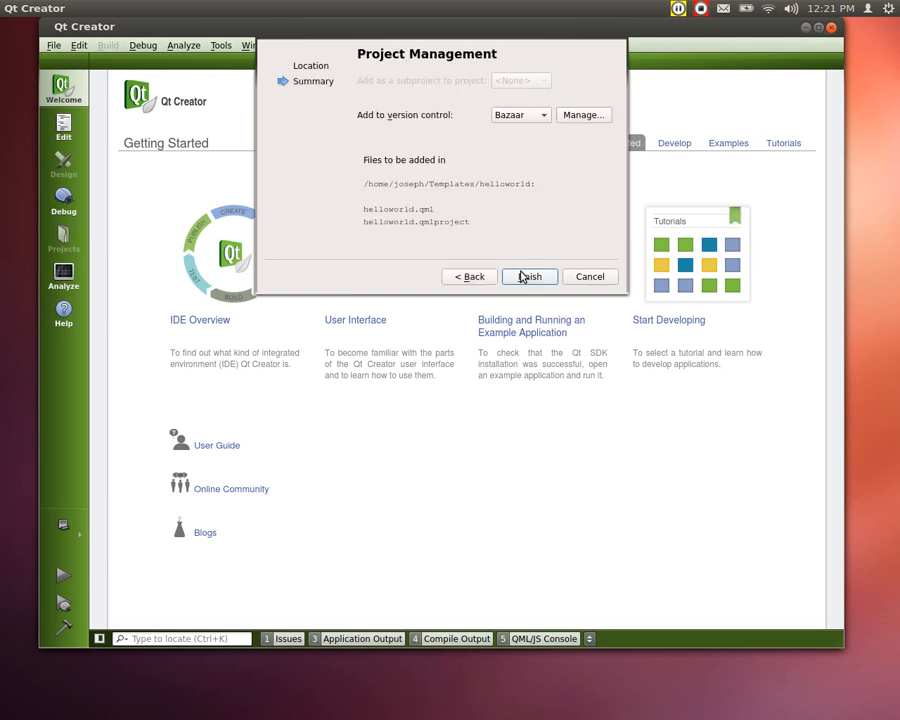
left_click(519, 114)
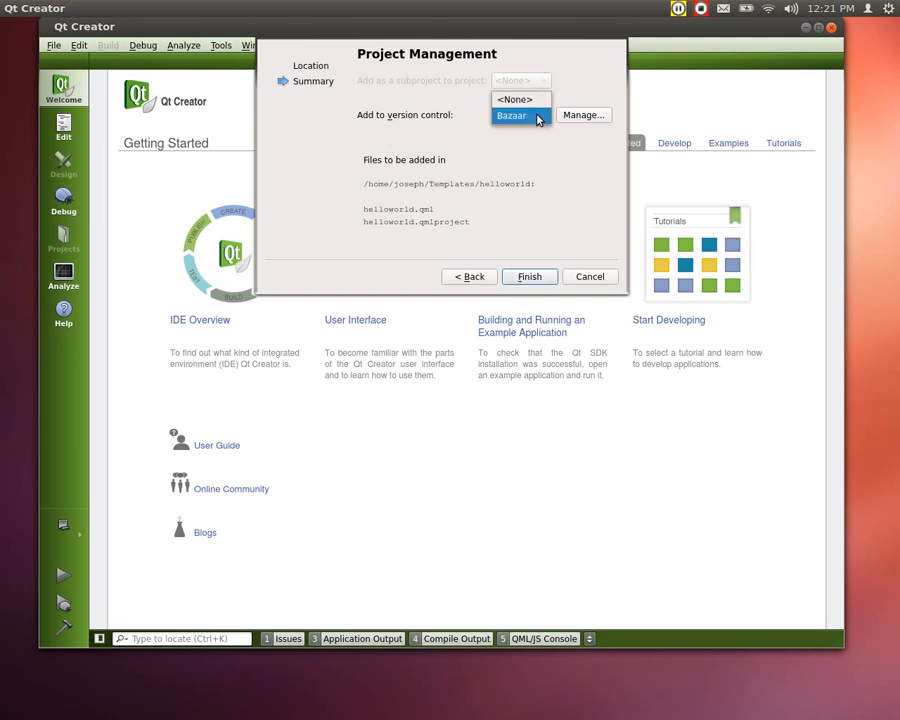
left_click(515, 99)
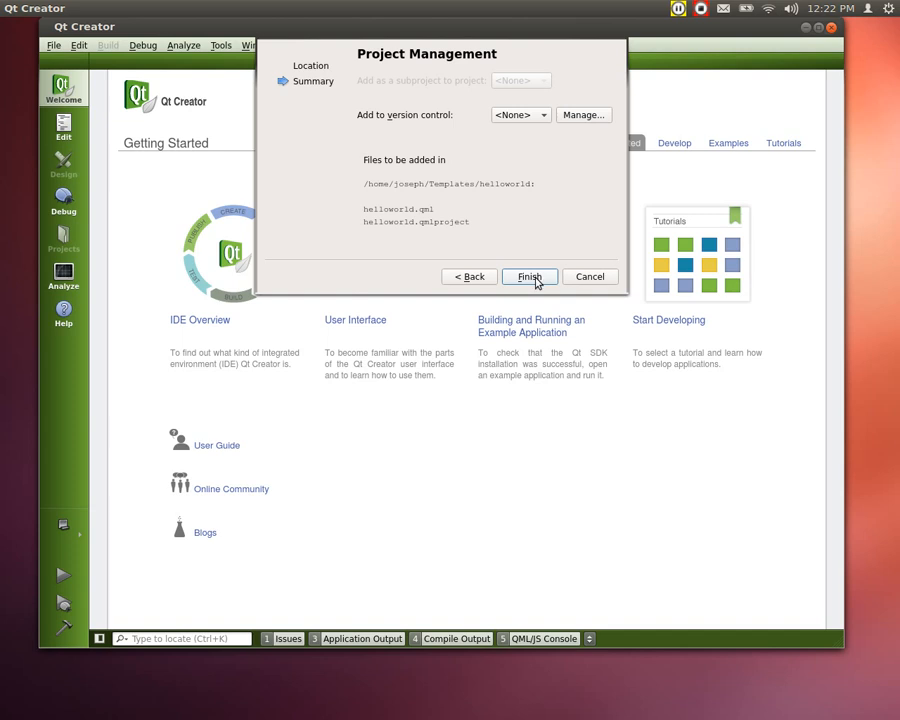
- Finish the wizard, view helloworld.qmlproject, then go back to helloworld.qml
left_click(529, 276)
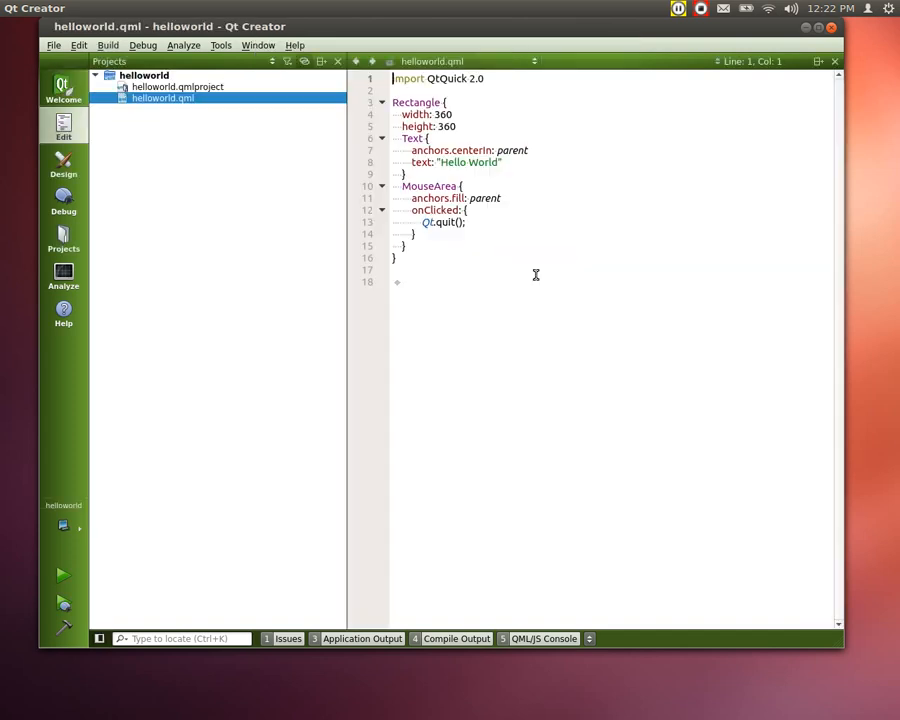
mouse_move(411, 90)
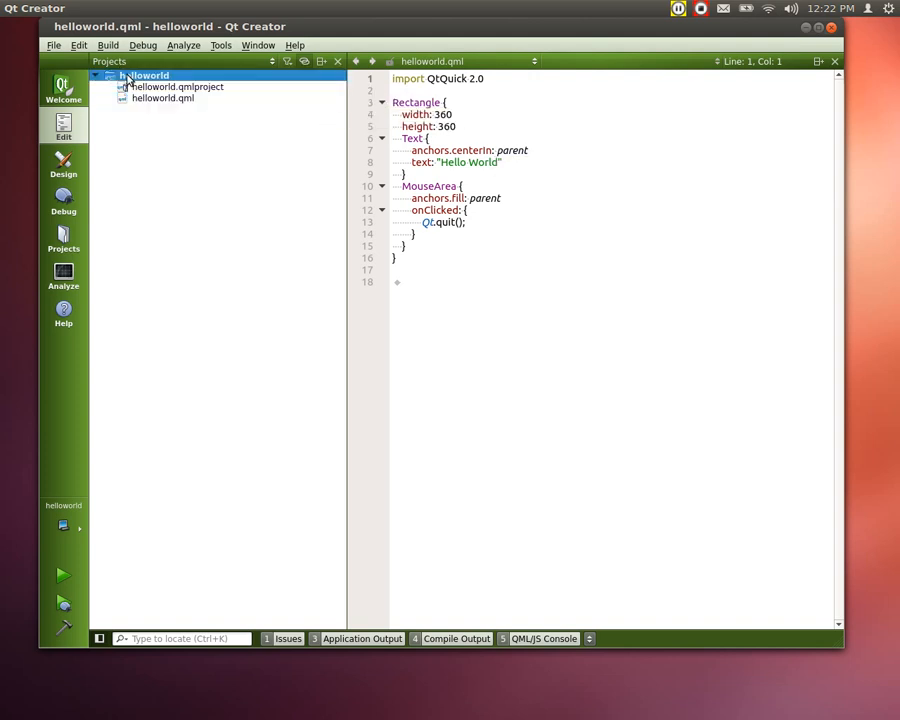
left_click(177, 86)
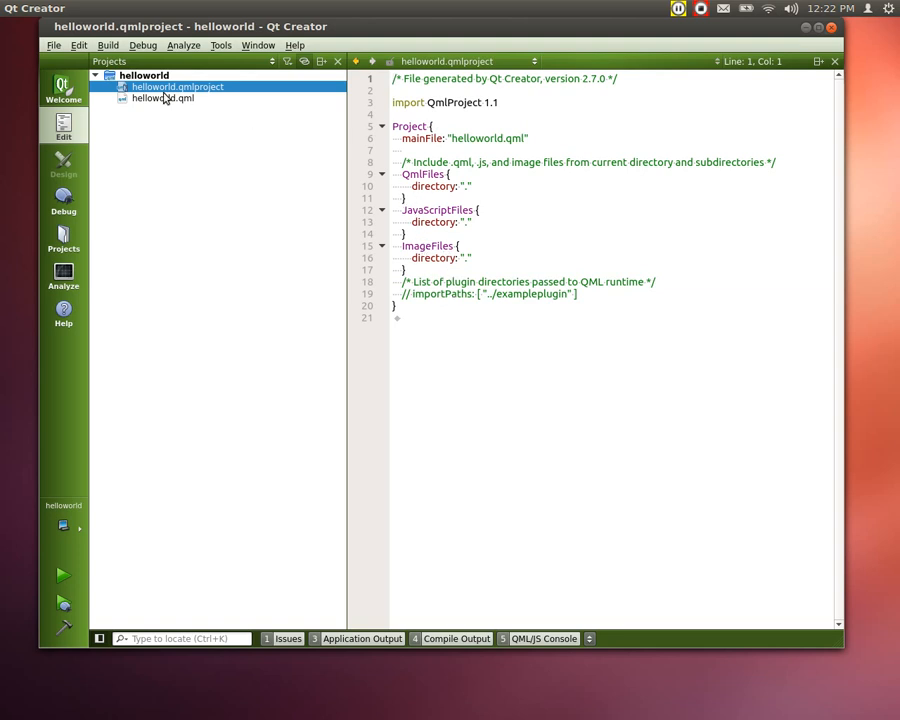
left_click(162, 98)
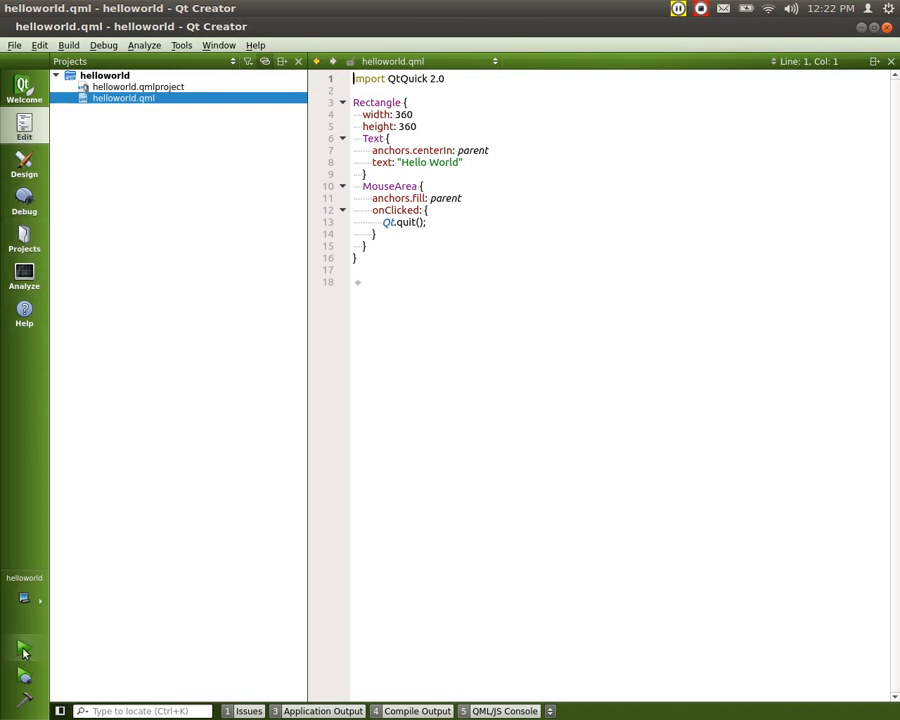
mouse_move(24, 650)
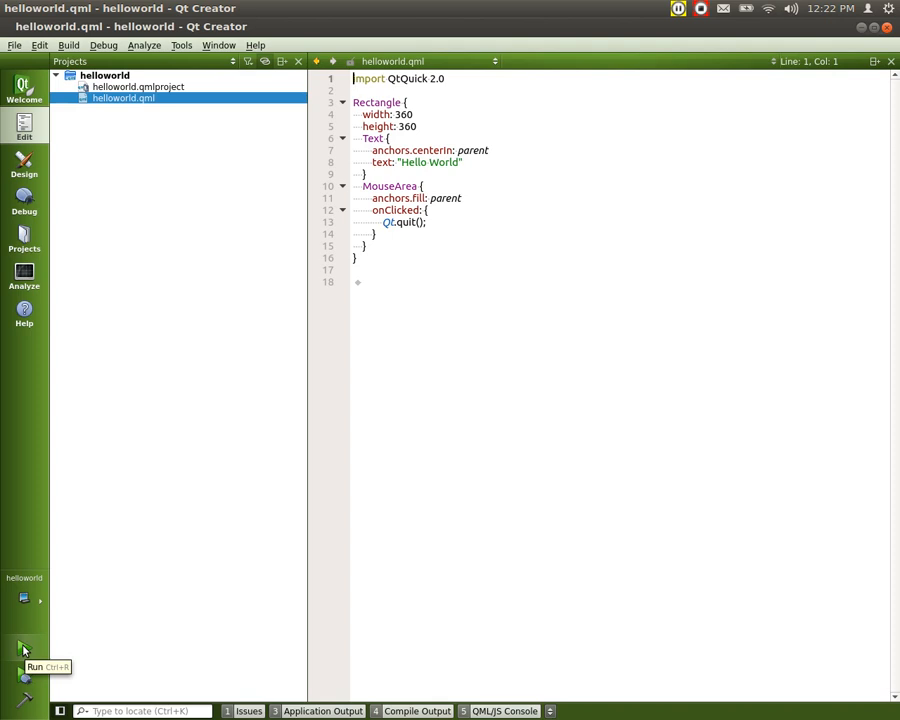
mouse_move(518, 418)
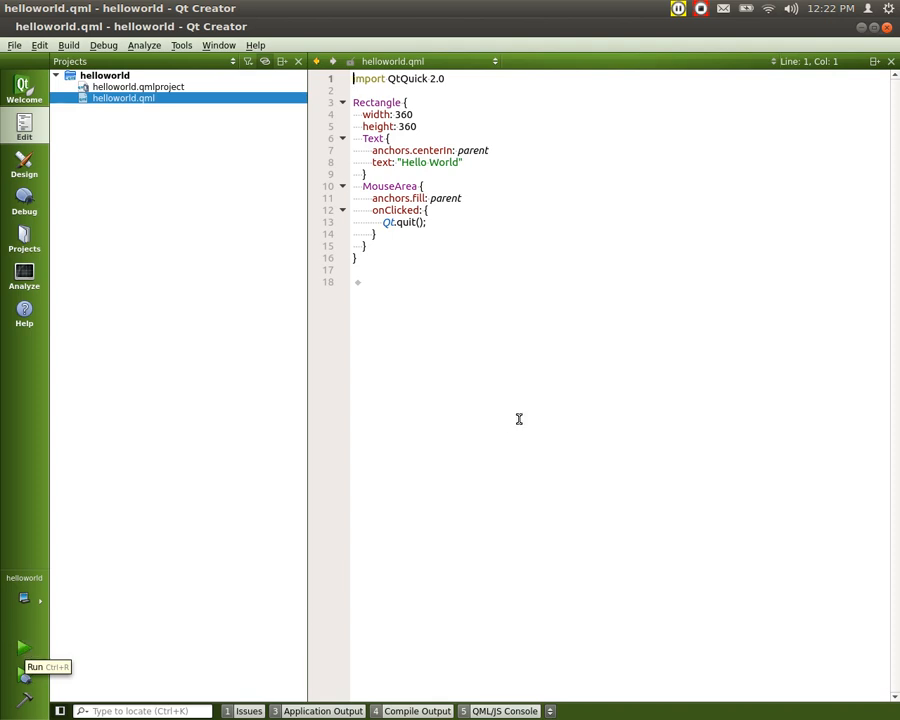
- Run helloworld, view its Hello World window, then click the window to quit
left_click(24, 646)
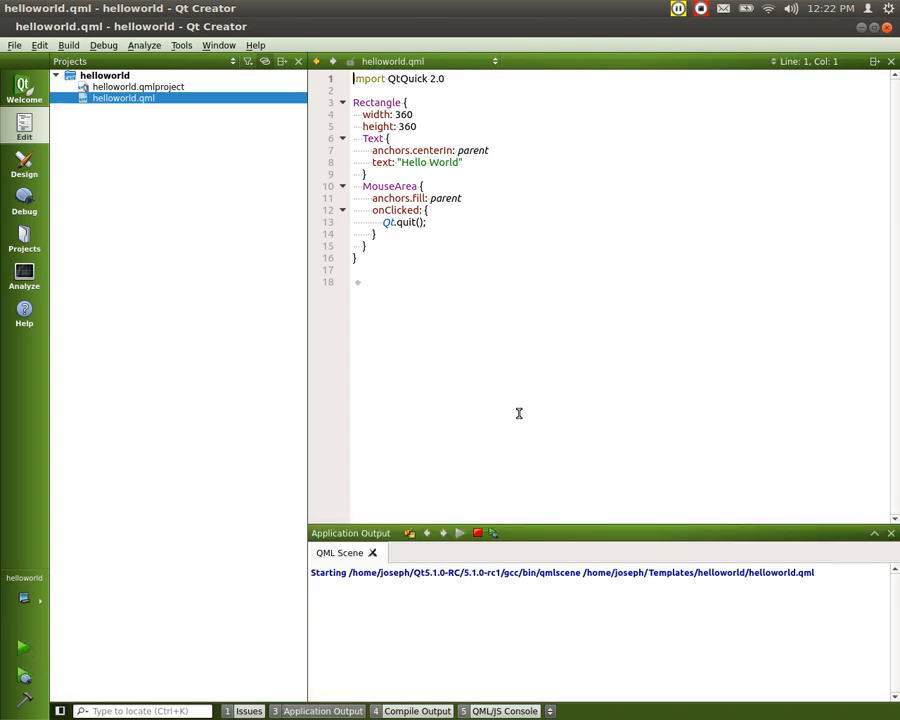
left_click(23, 647)
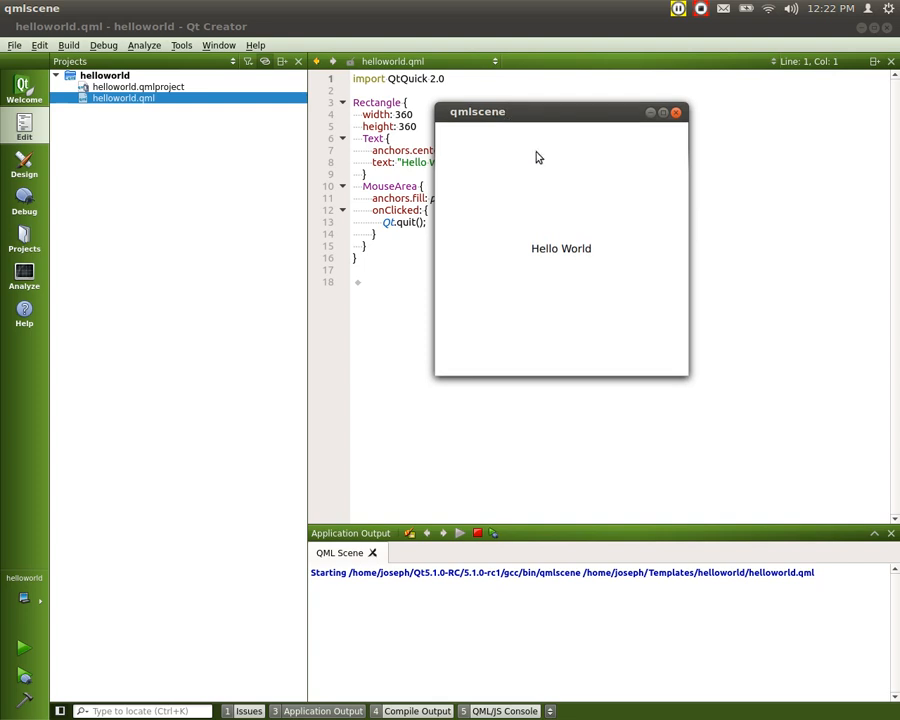
mouse_move(575, 255)
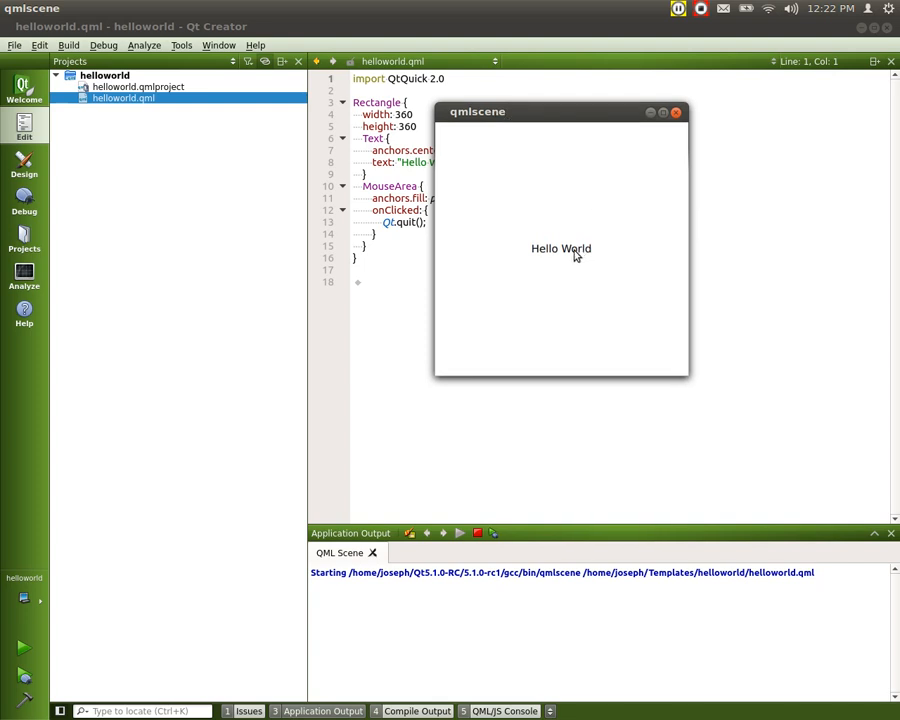
mouse_move(550, 251)
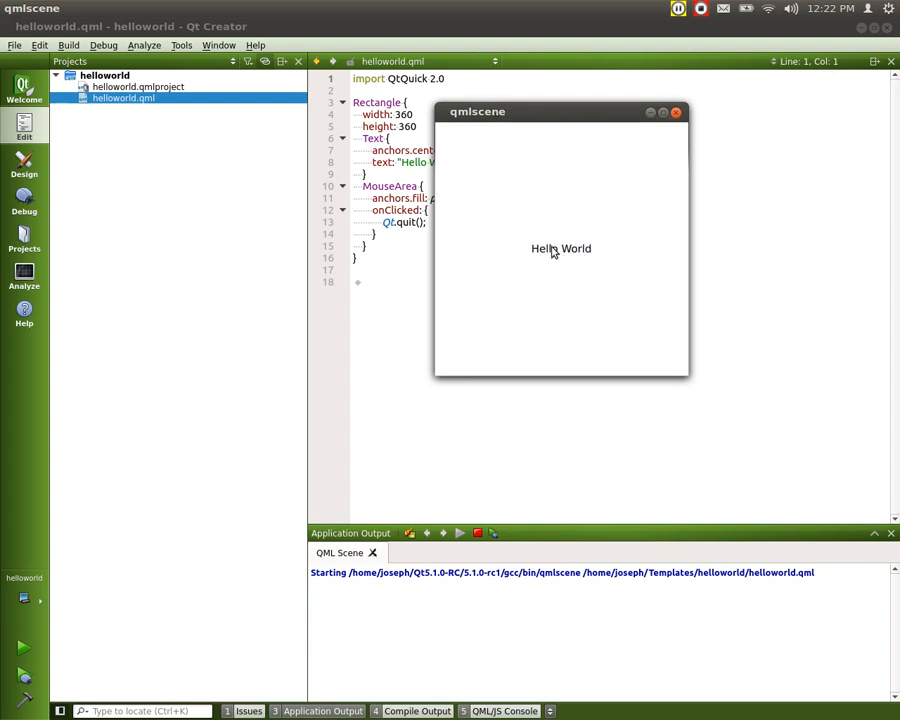
left_click(560, 248)
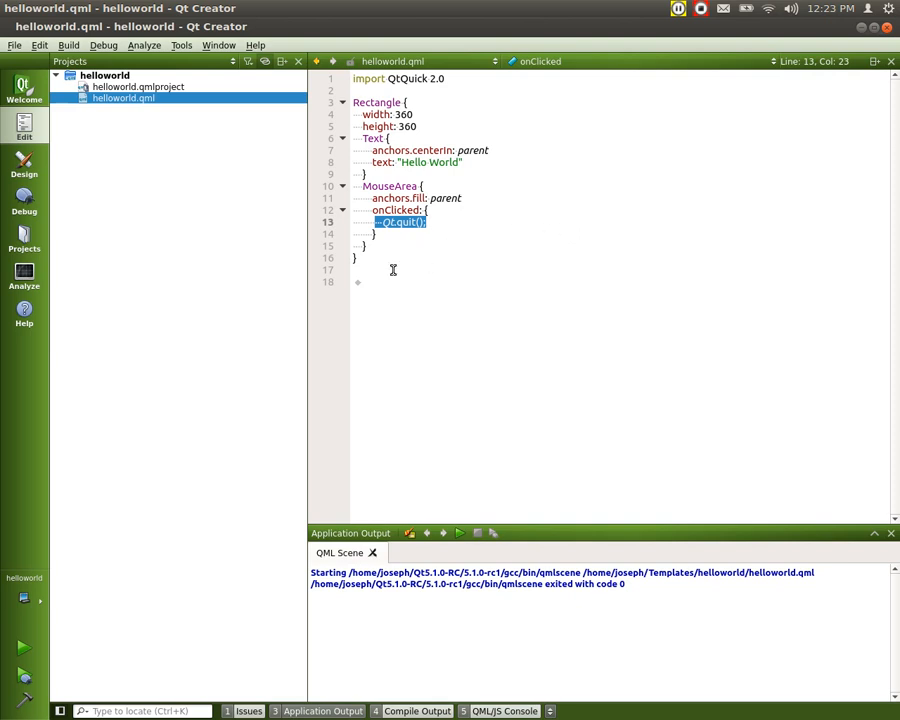
mouse_move(457, 268)
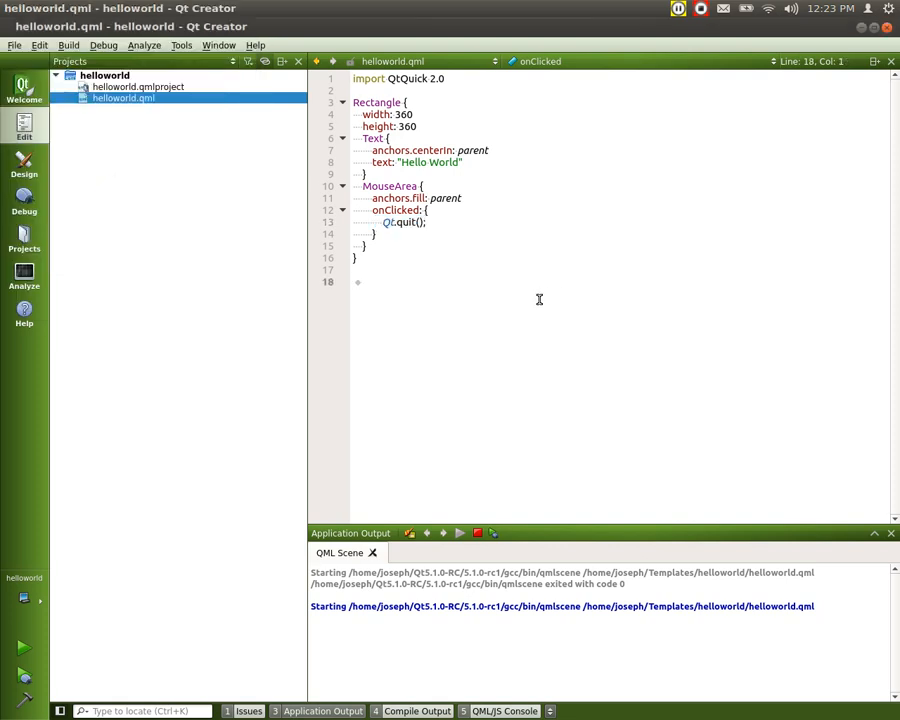
mouse_move(514, 506)
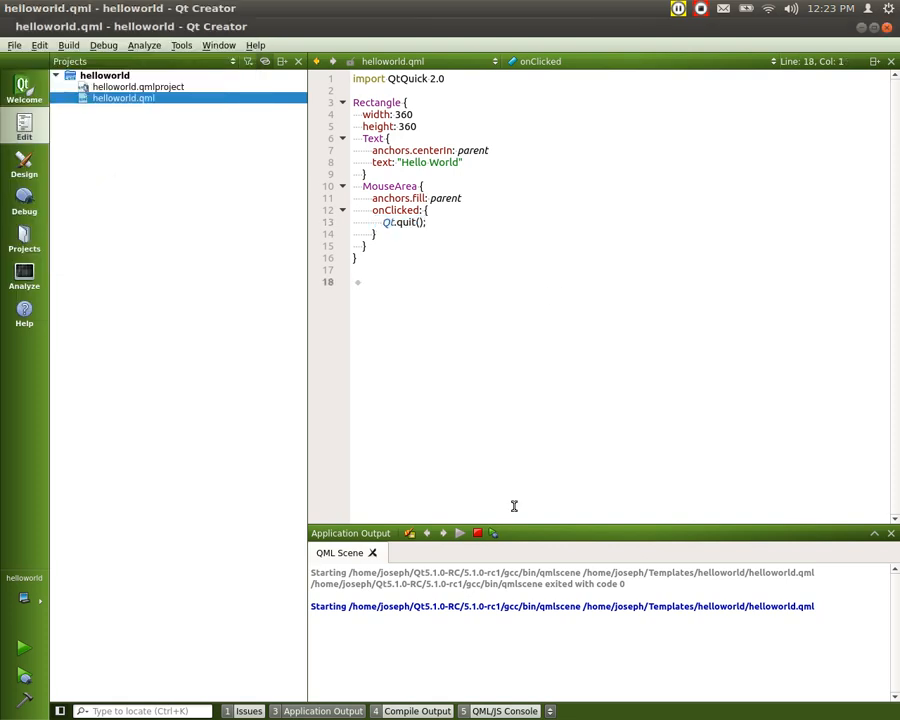
mouse_move(477, 532)
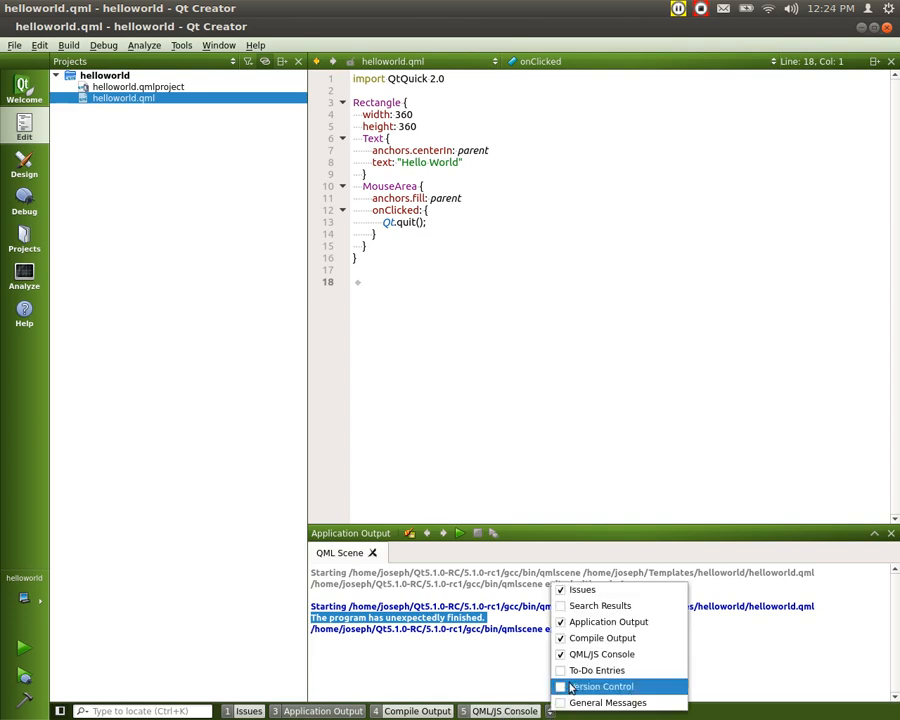
- Enable the Version Control and Search Results panes, then show Application Output
left_click(602, 686)
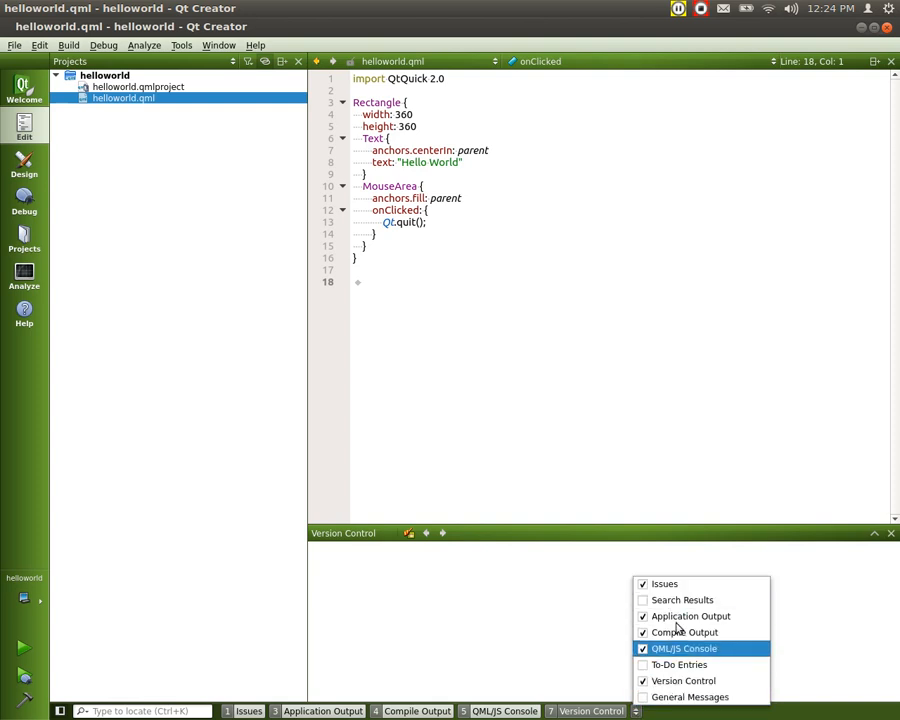
left_click(682, 599)
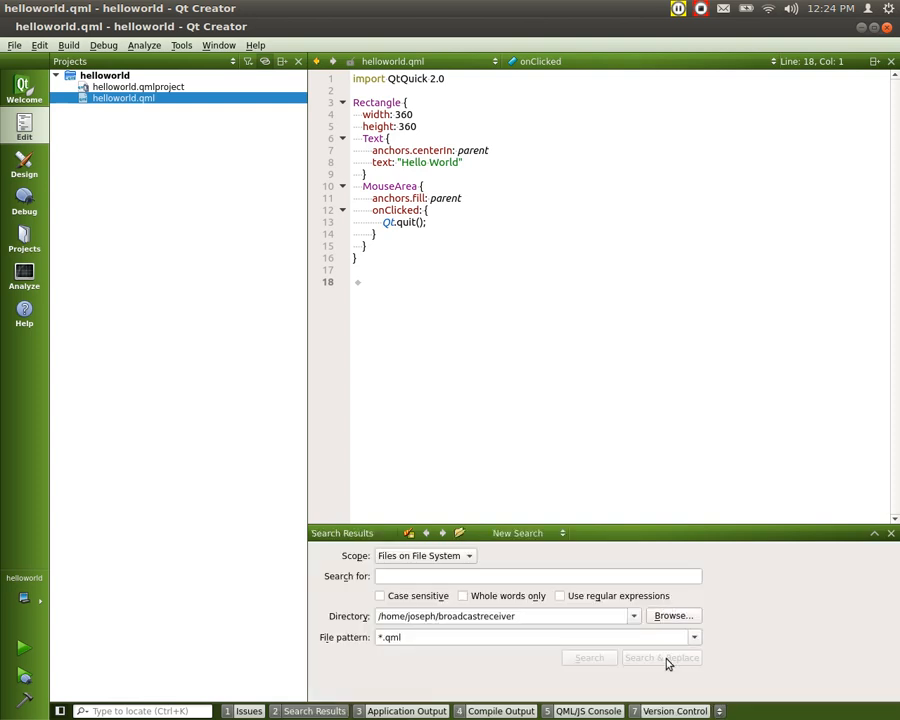
mouse_move(355, 711)
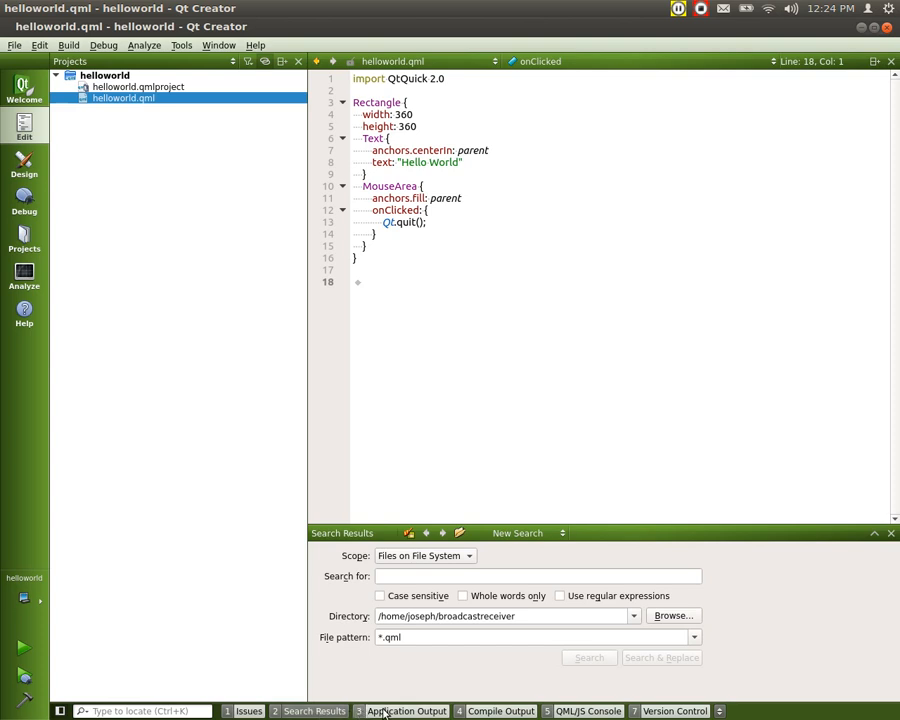
left_click(406, 711)
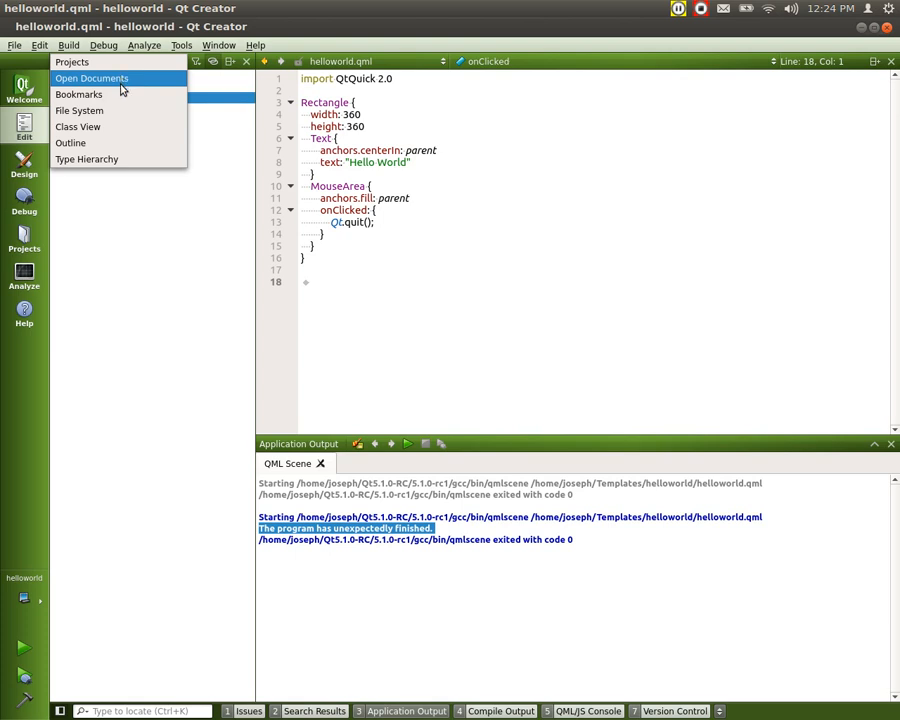
mouse_move(87, 159)
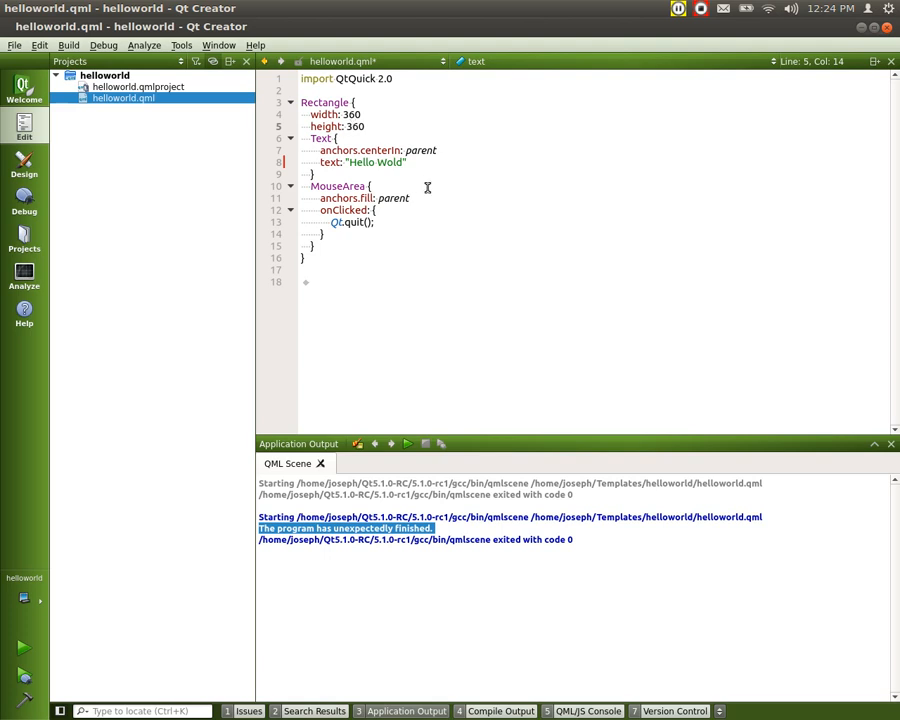
- Fix the altered label line in helloworld.qml so it reads 'Hello World'
left_click(357, 126)
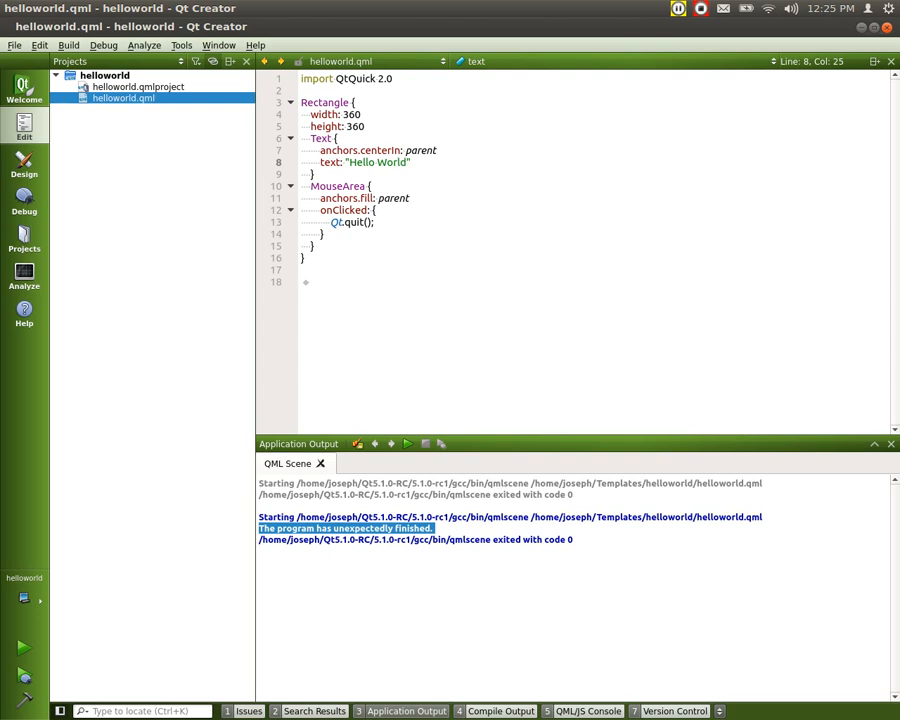
key("BackSpace")
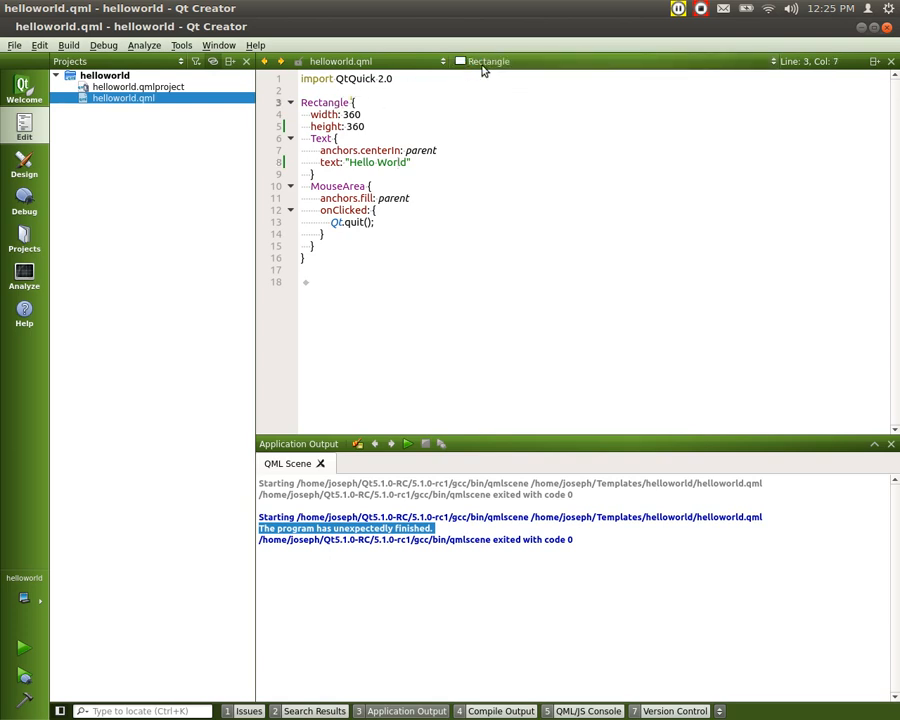
mouse_move(347, 197)
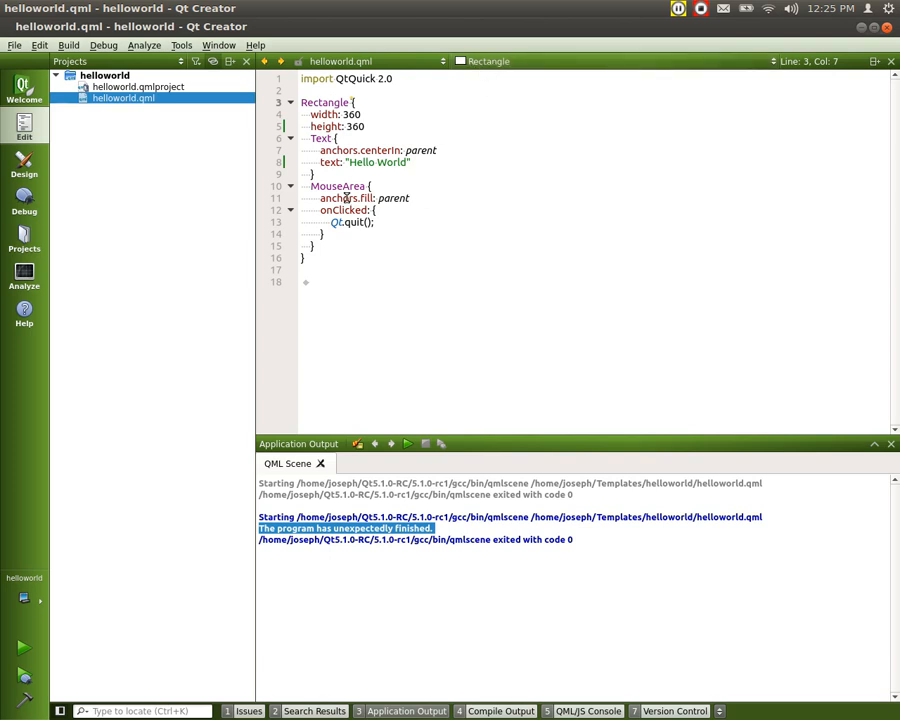
left_click(341, 186)
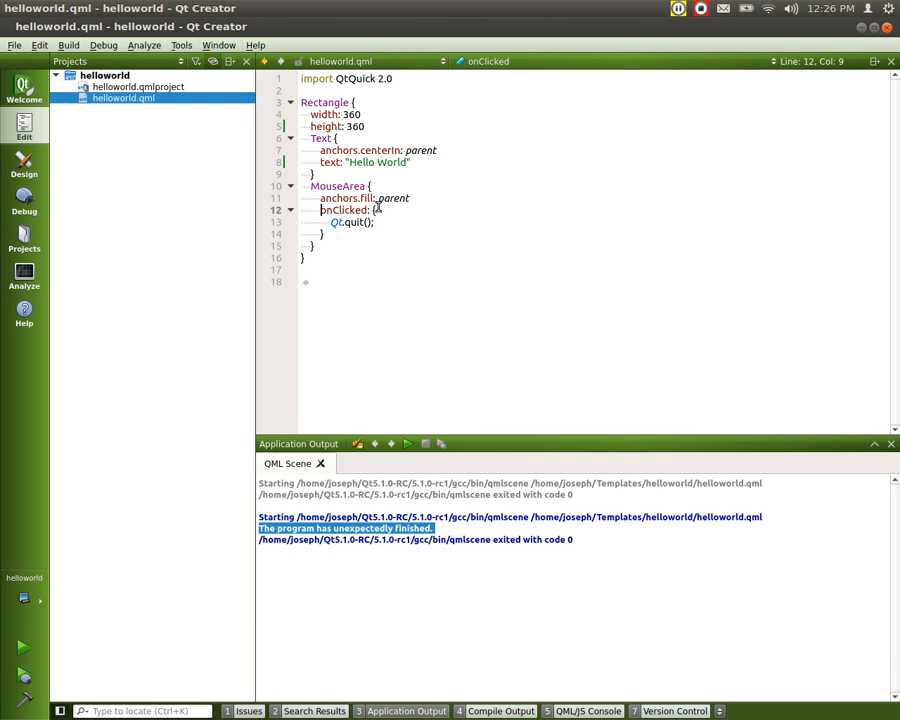
mouse_move(349, 172)
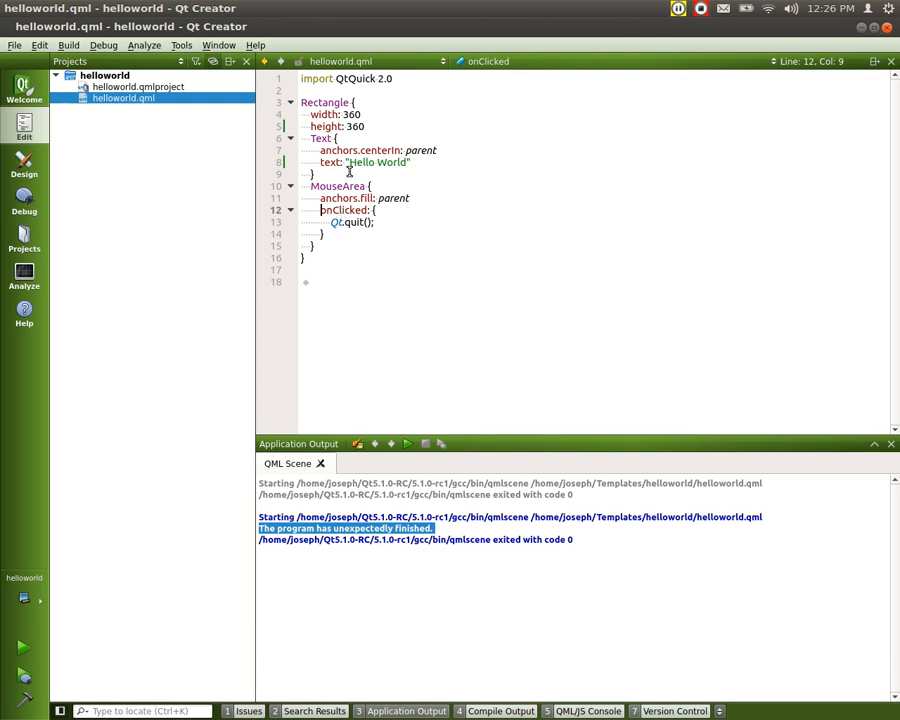
mouse_move(103, 288)
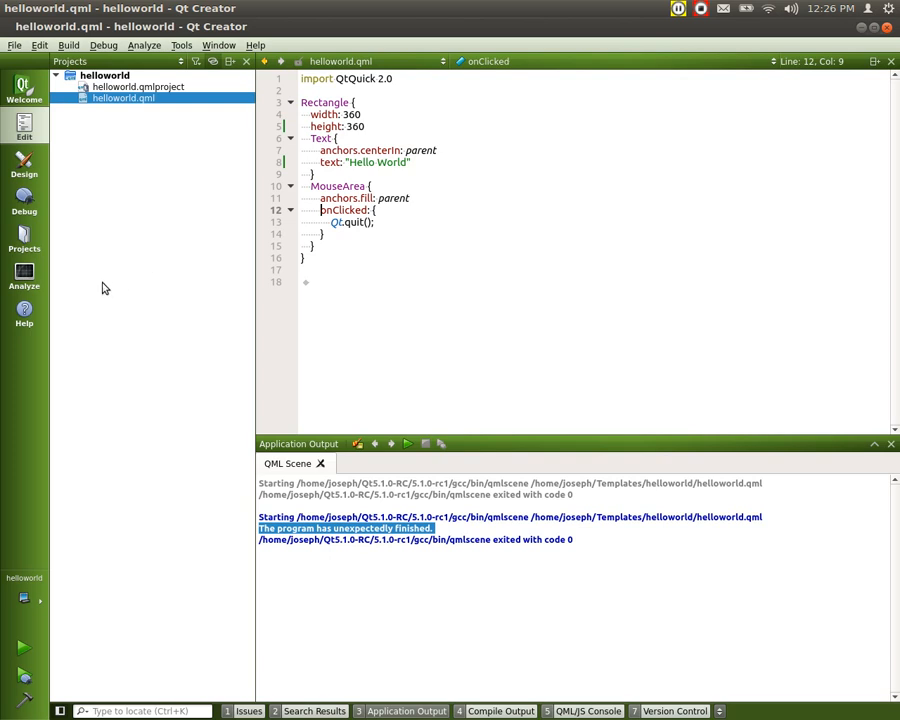
mouse_move(112, 497)
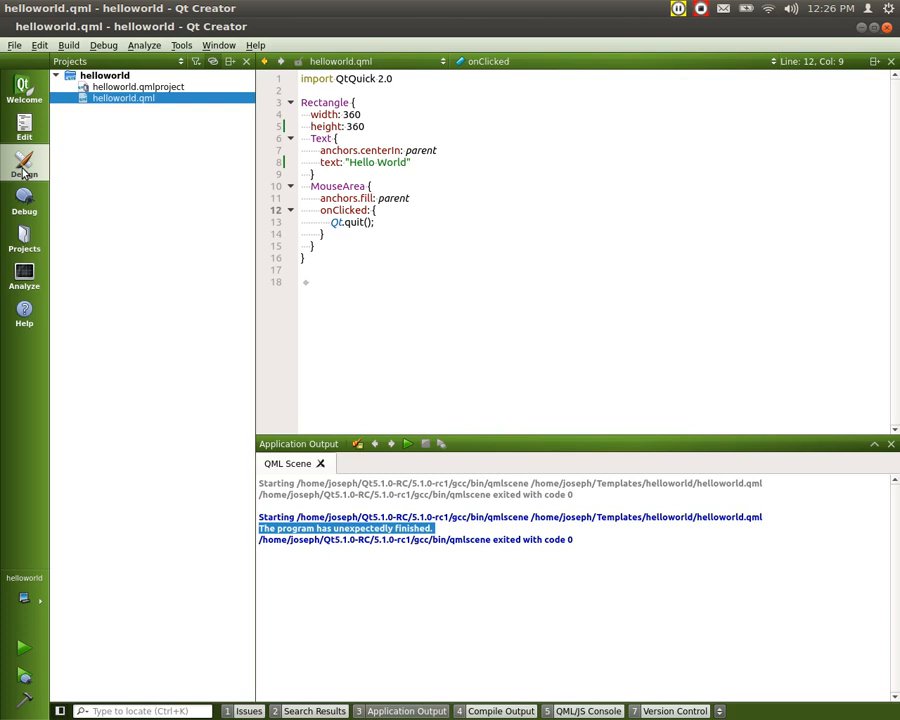
- In Design mode, select the Text item and change its text to 'Hello Joseph'
left_click(24, 165)
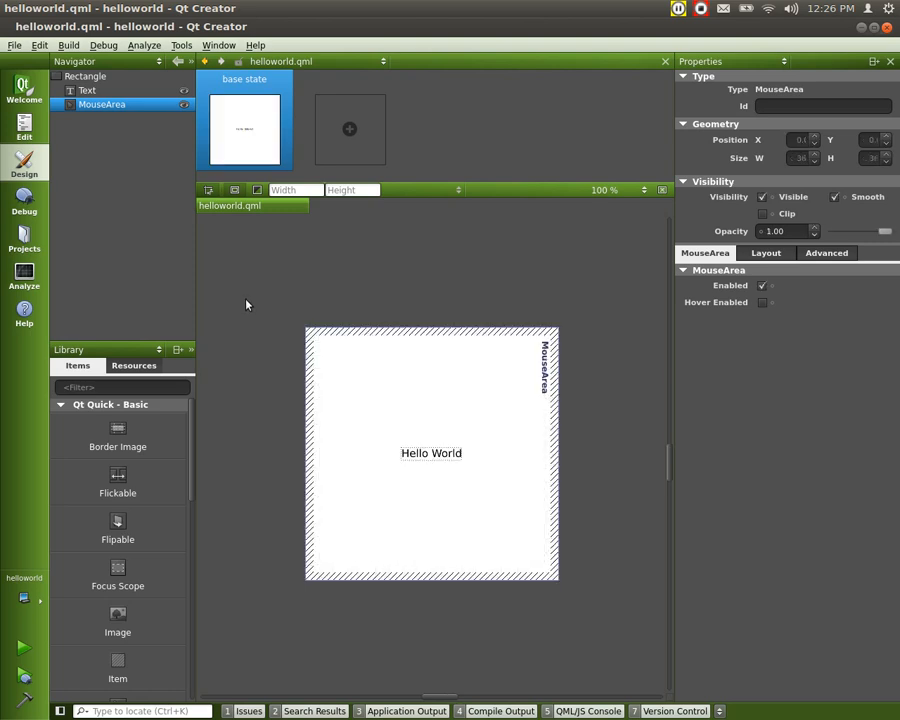
mouse_move(356, 455)
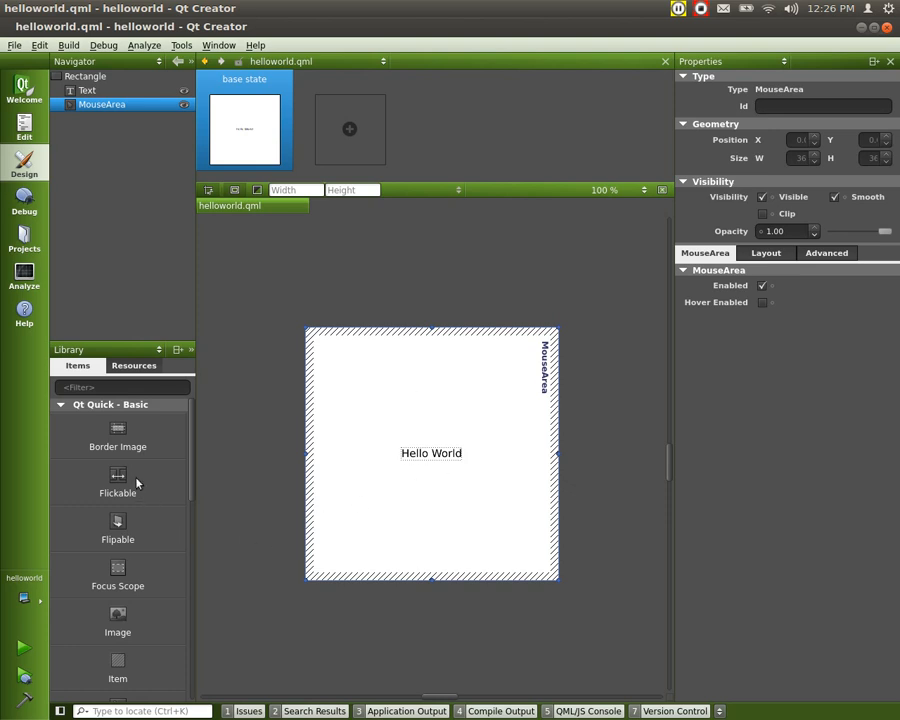
mouse_move(113, 621)
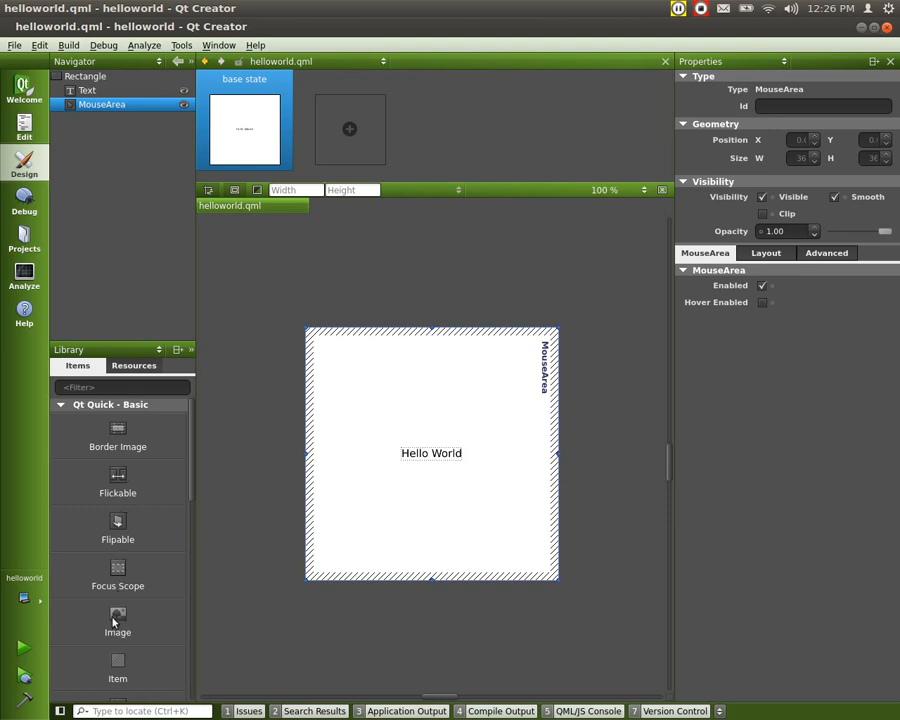
mouse_move(412, 403)
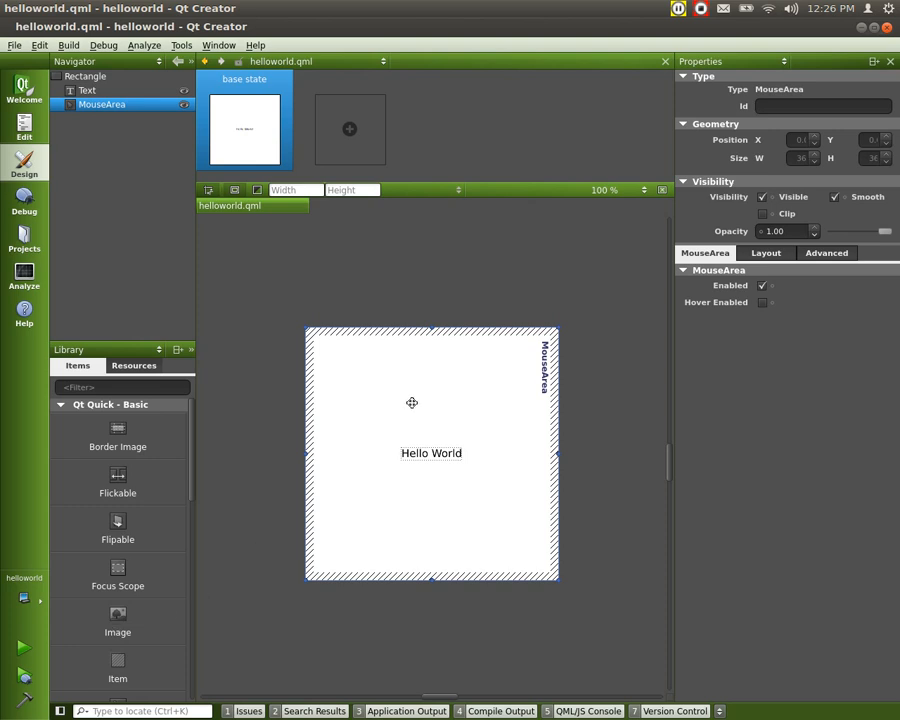
left_click(88, 90)
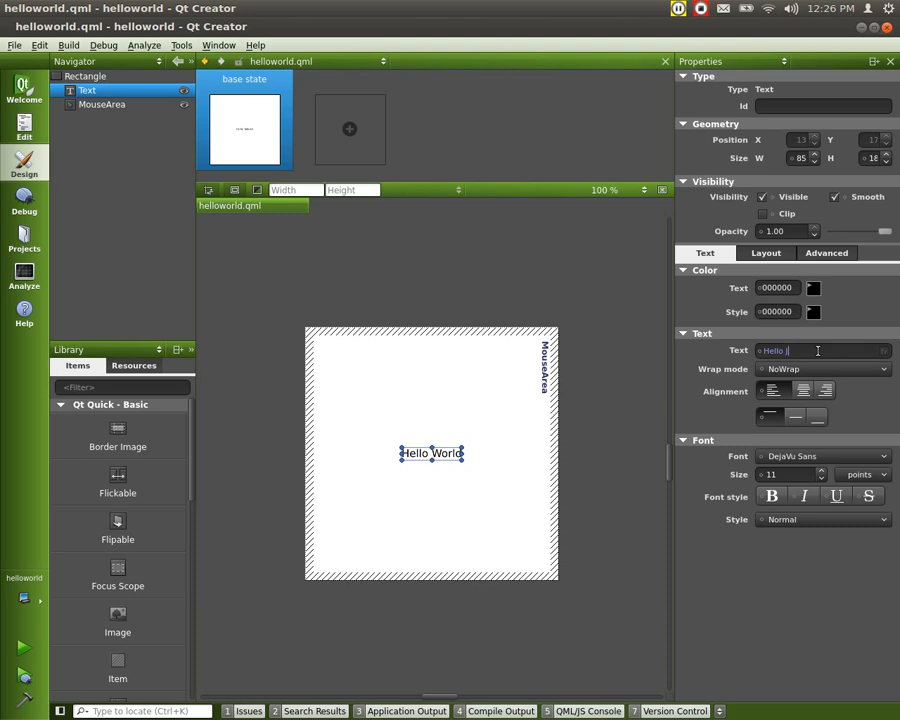
type("Joseph")
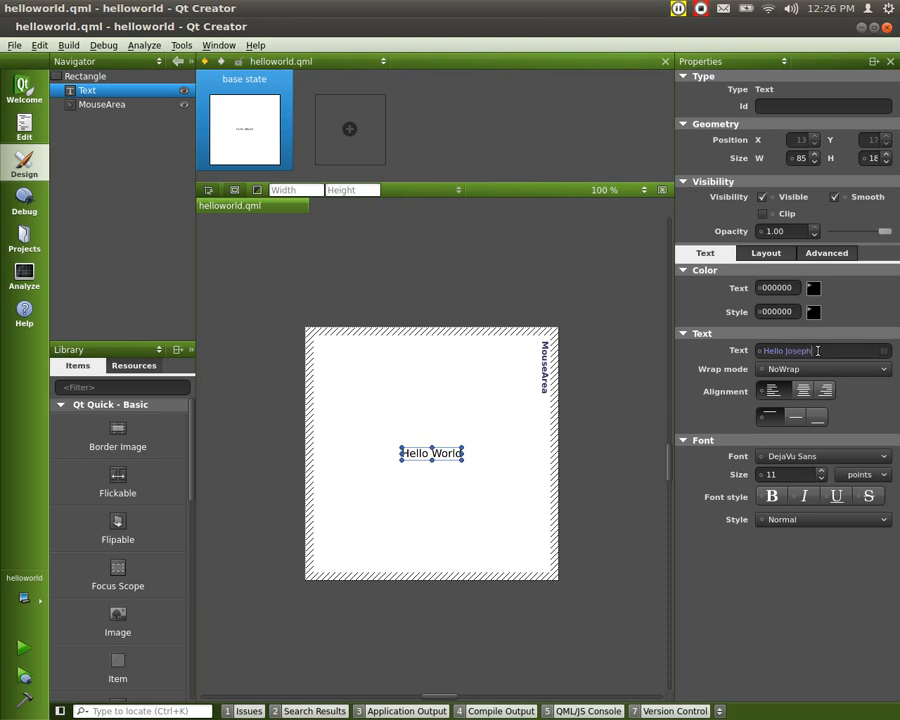
mouse_move(485, 404)
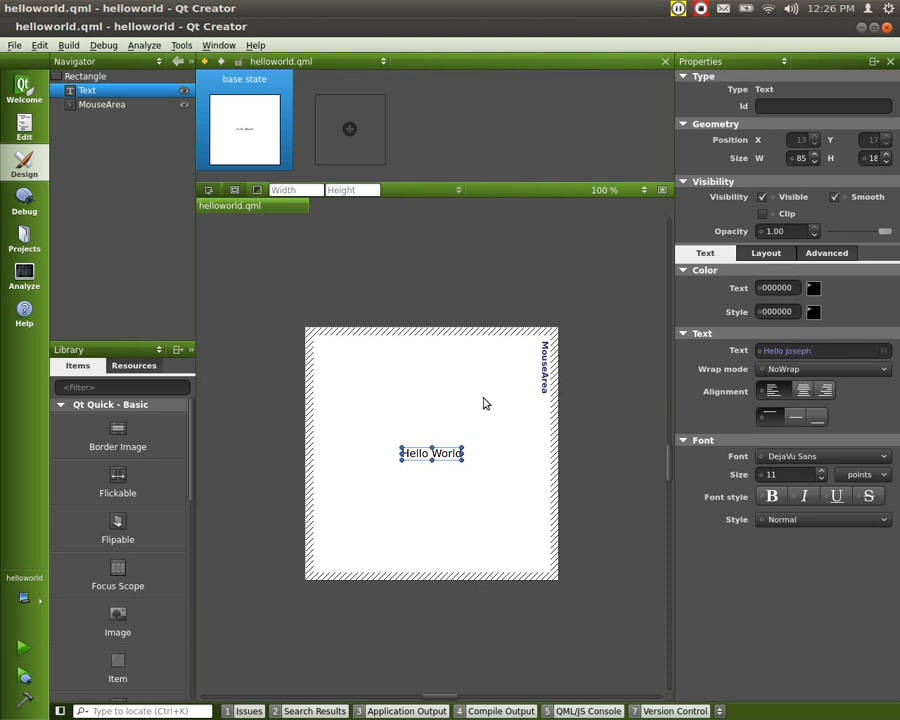
mouse_move(543, 457)
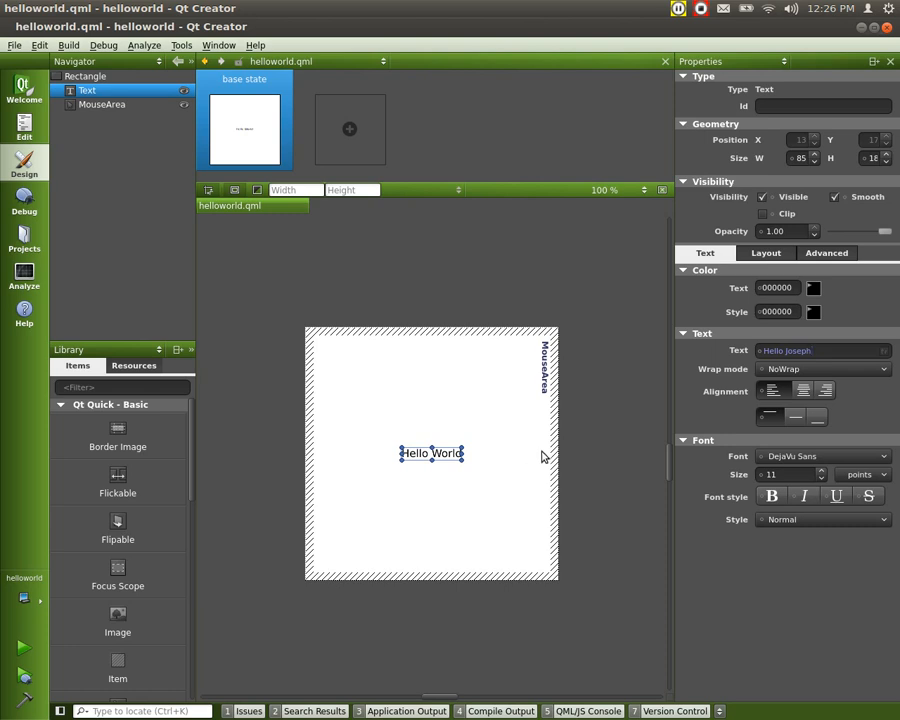
mouse_move(353, 490)
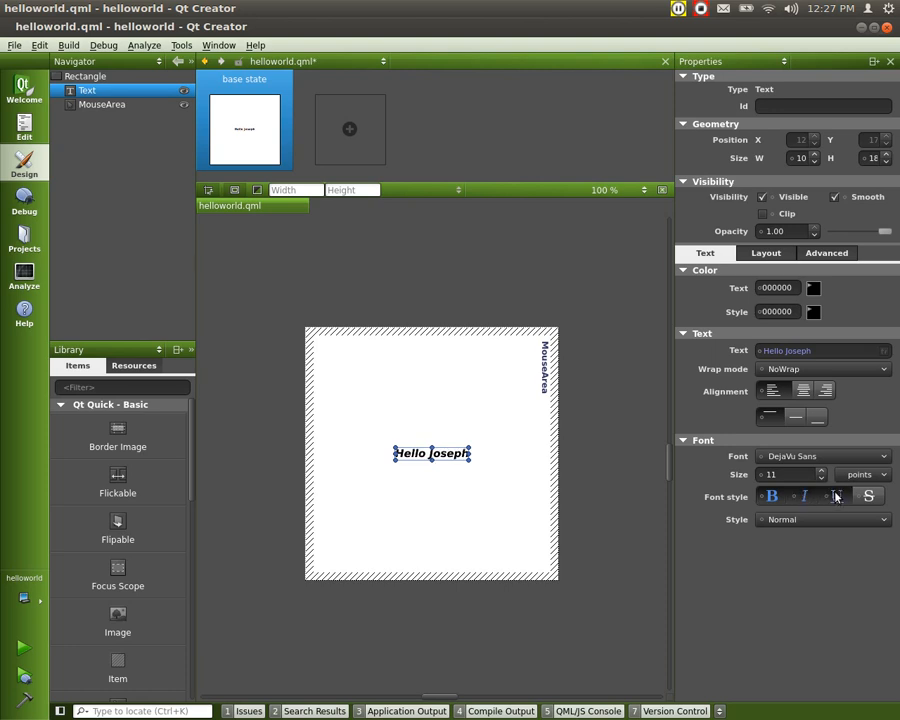
- Set the label's font style to Bold and try shades in the text color picker
left_click(836, 496)
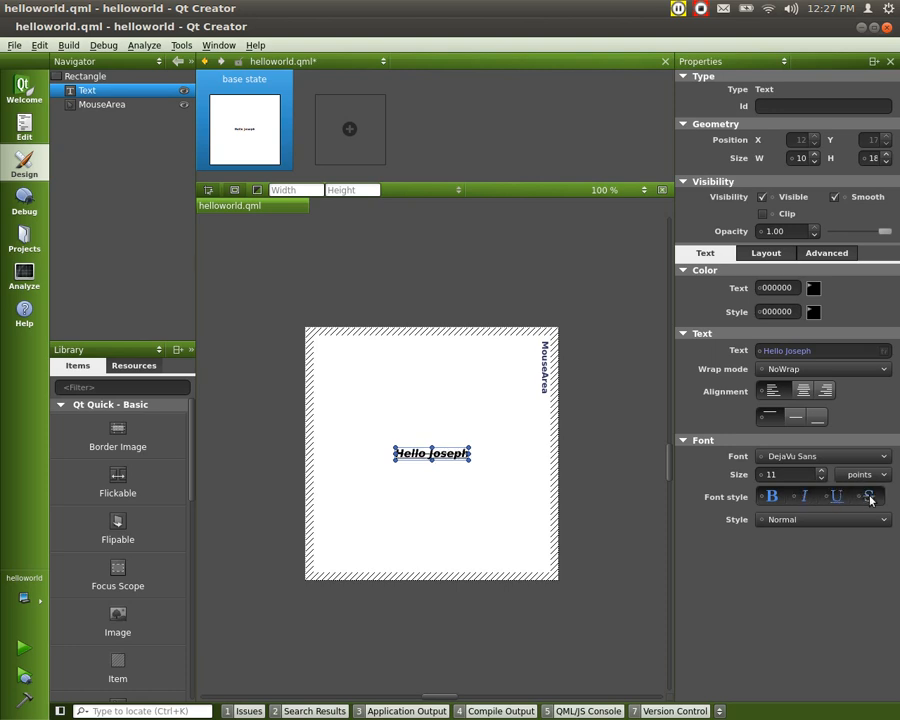
left_click(868, 497)
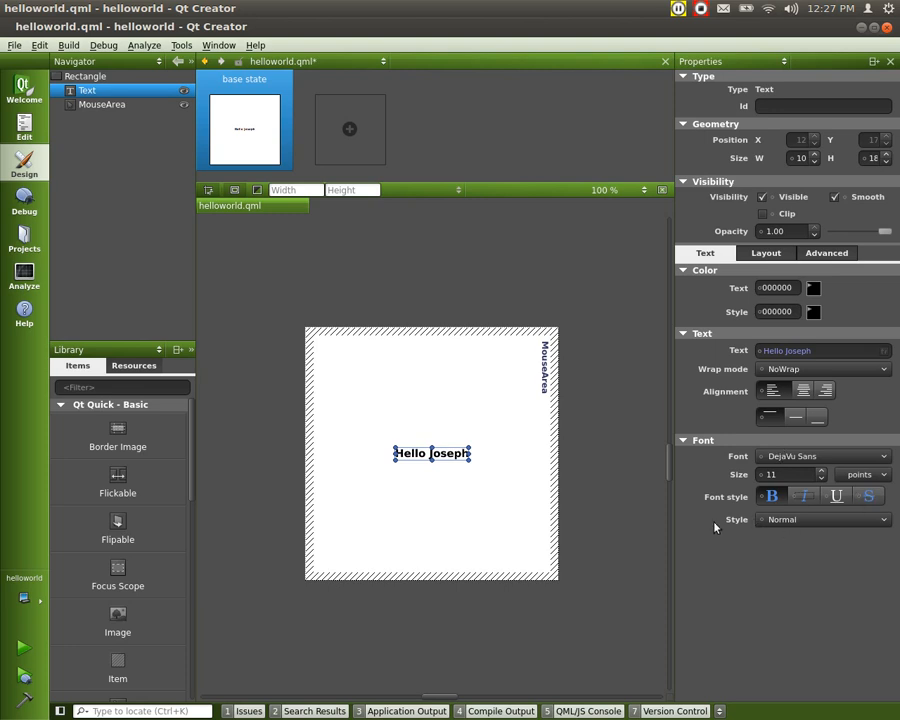
mouse_move(832, 525)
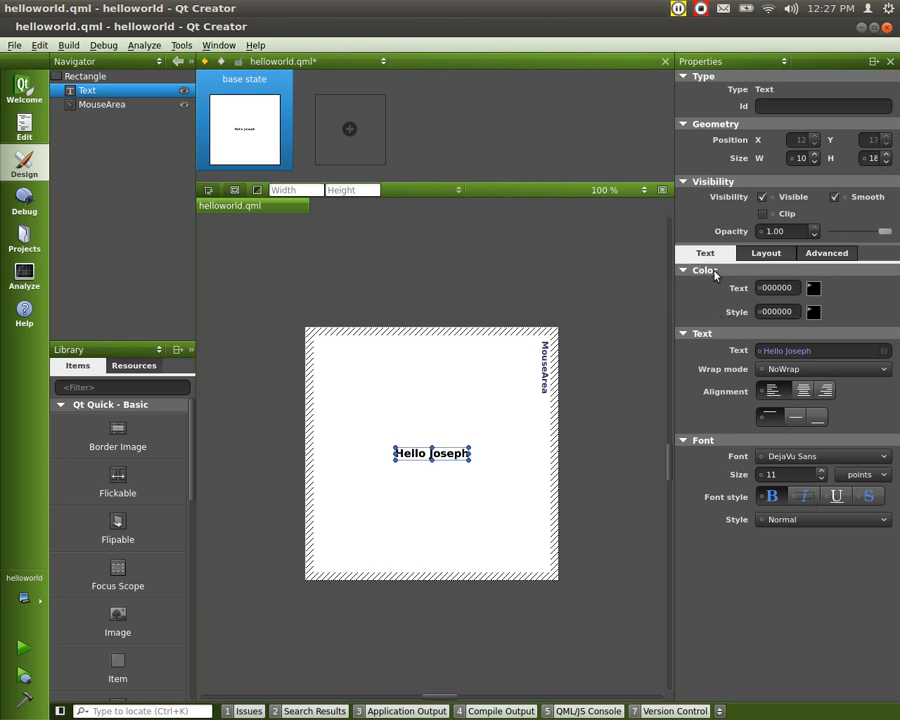
left_click(813, 288)
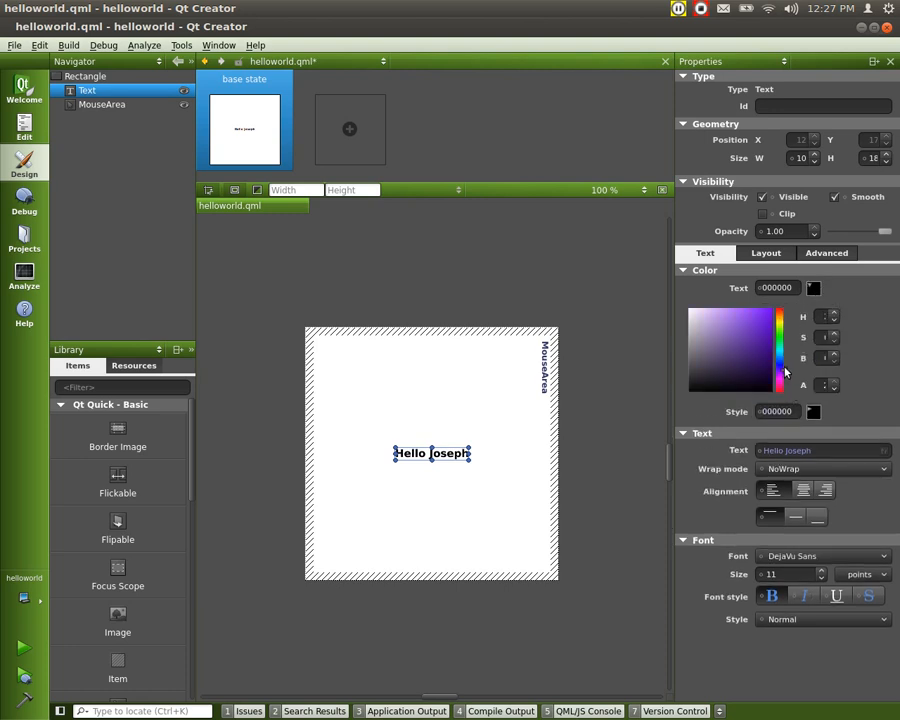
left_click(738, 334)
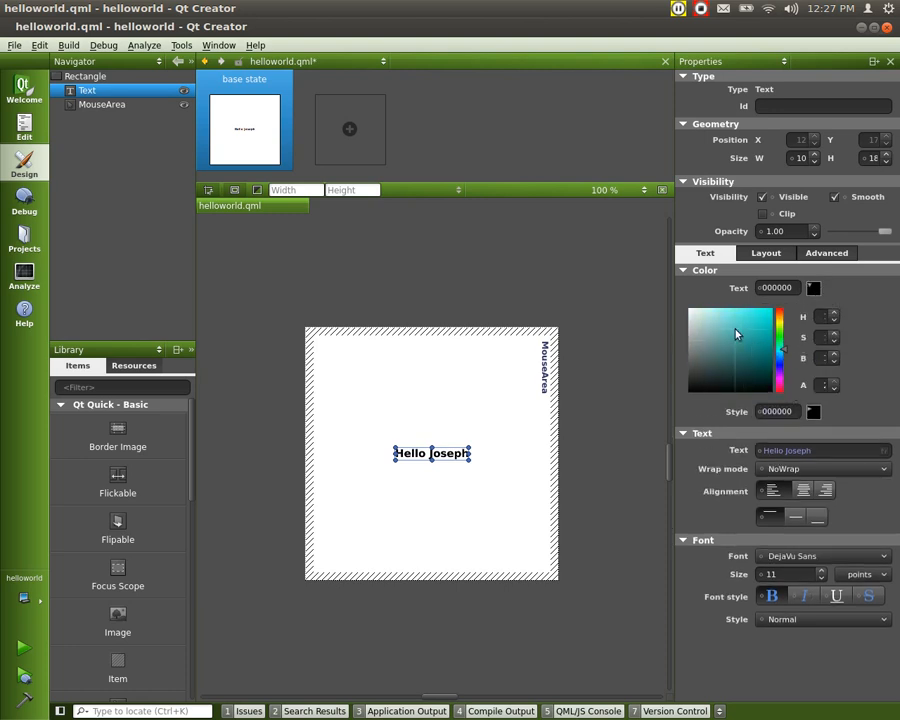
left_click(736, 334)
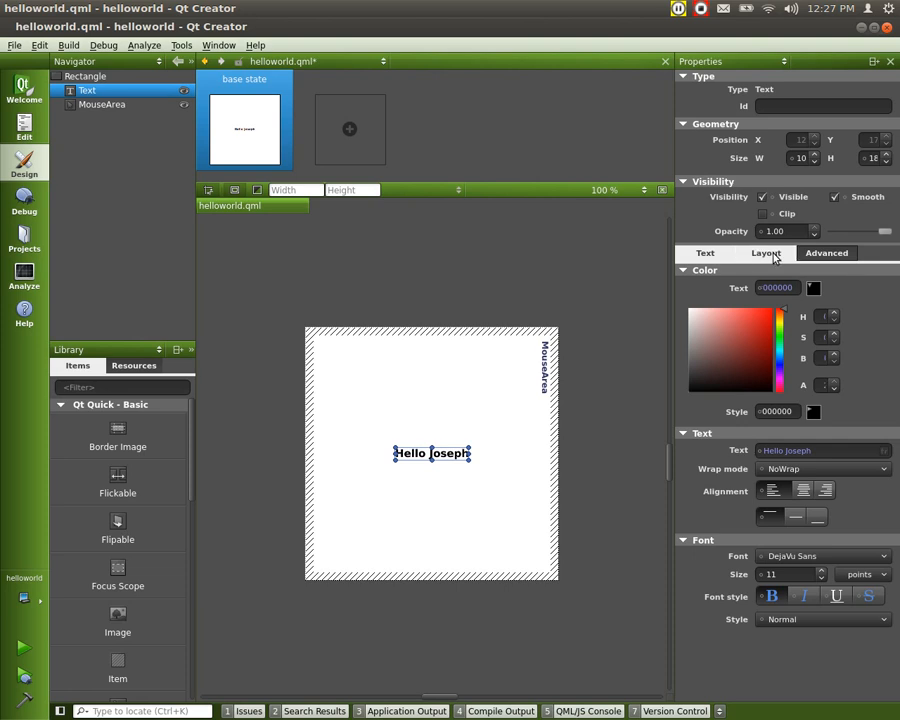
- Show the label's Layout anchoring settings, drag the greeting around and return it to centre
left_click(766, 252)
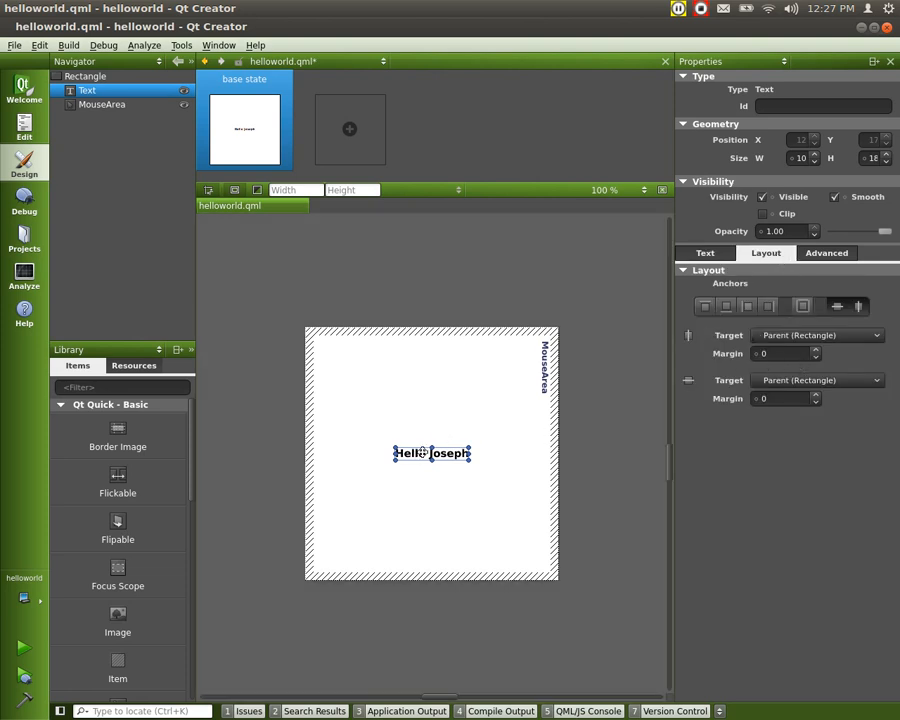
left_click_drag(432, 453, 367, 363)
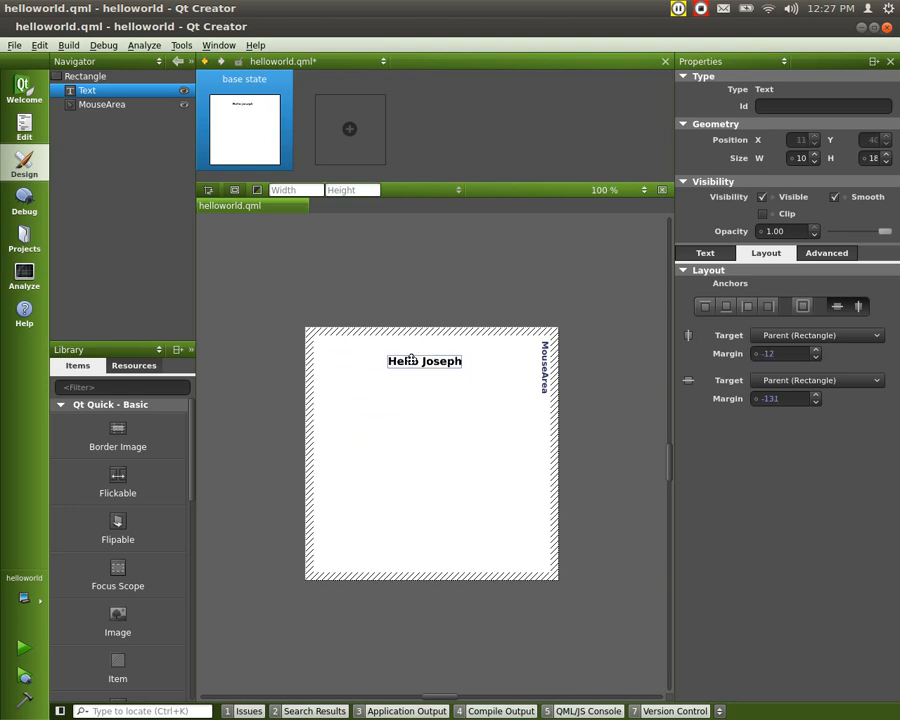
left_click_drag(424, 361, 431, 359)
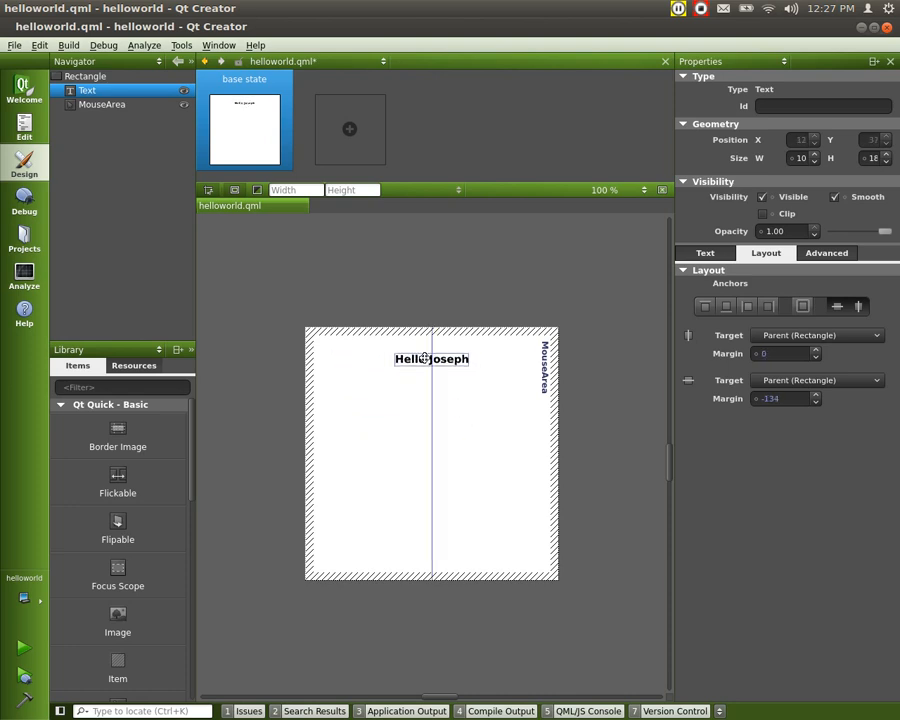
left_click(431, 358)
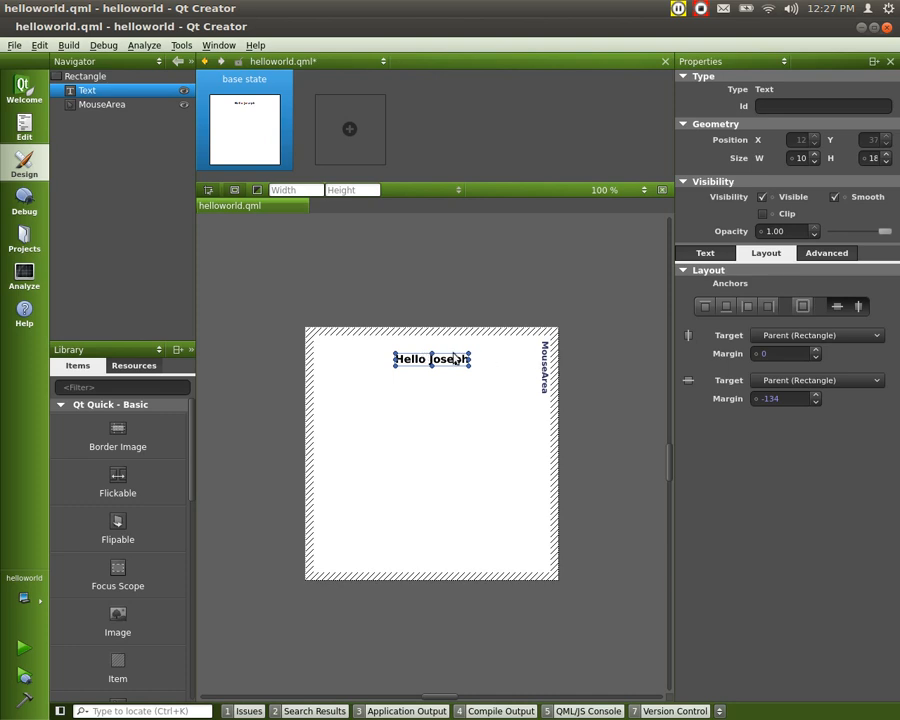
left_click_drag(431, 359, 431, 434)
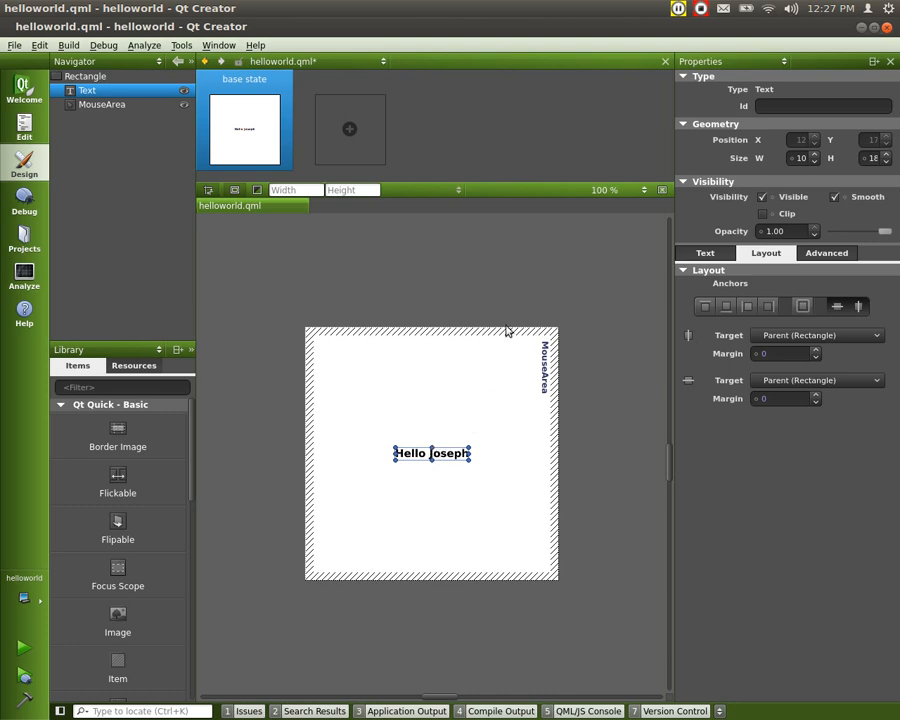
- View the label's Text properties, briefly lowering opacity before restoring it to 1.00
left_click(827, 252)
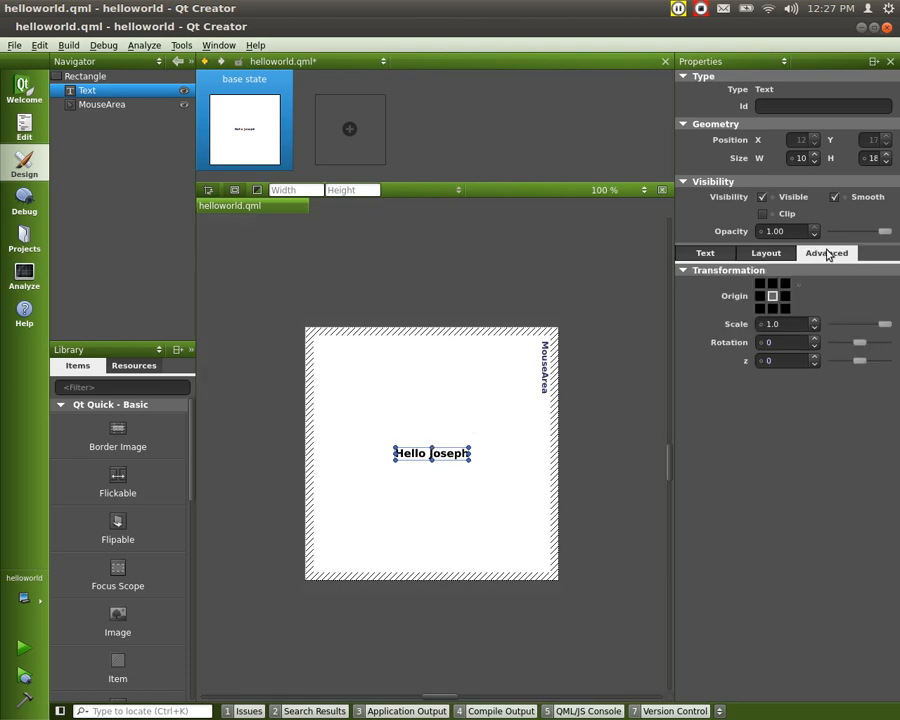
mouse_move(705, 252)
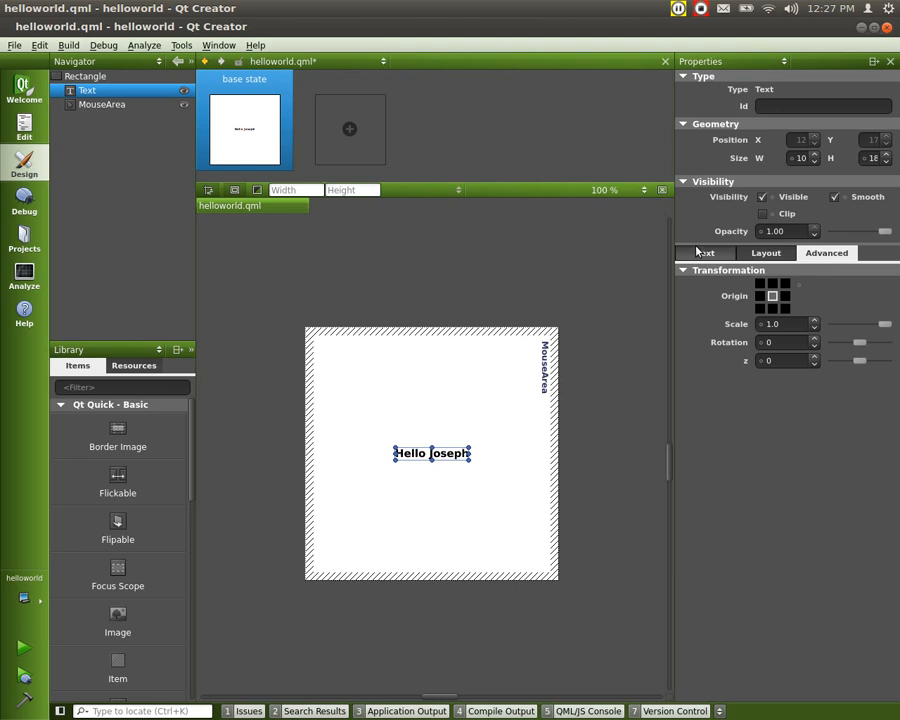
left_click(704, 252)
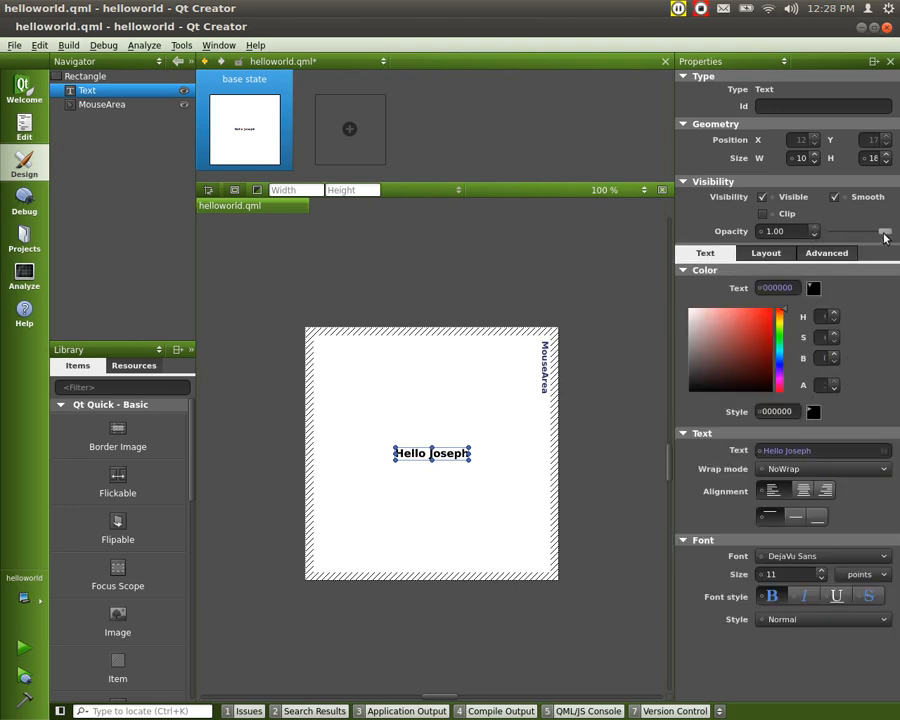
left_click_drag(885, 231, 860, 231)
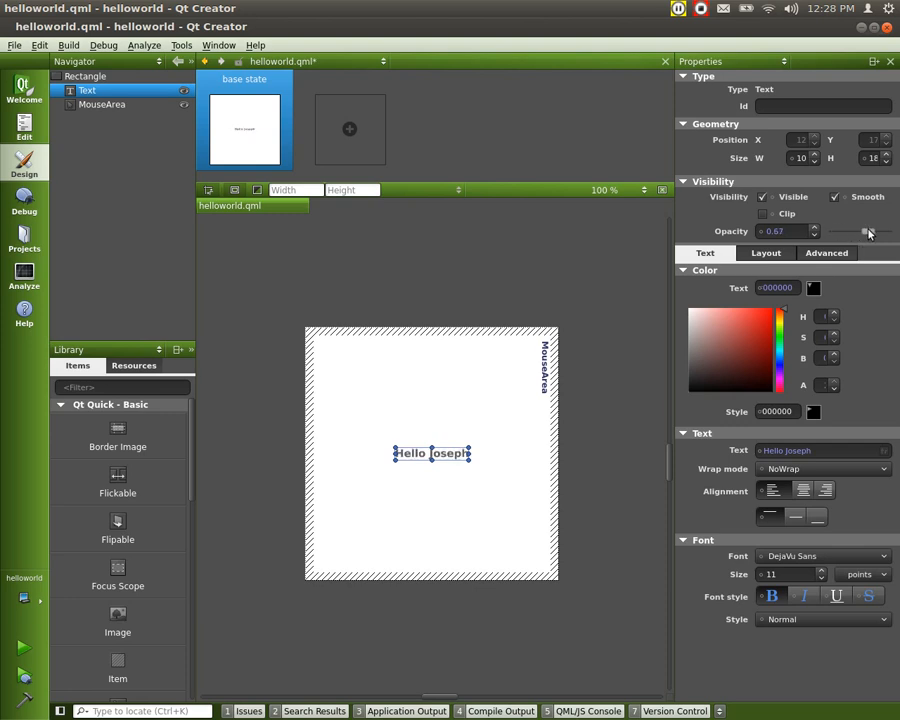
left_click_drag(866, 231, 880, 231)
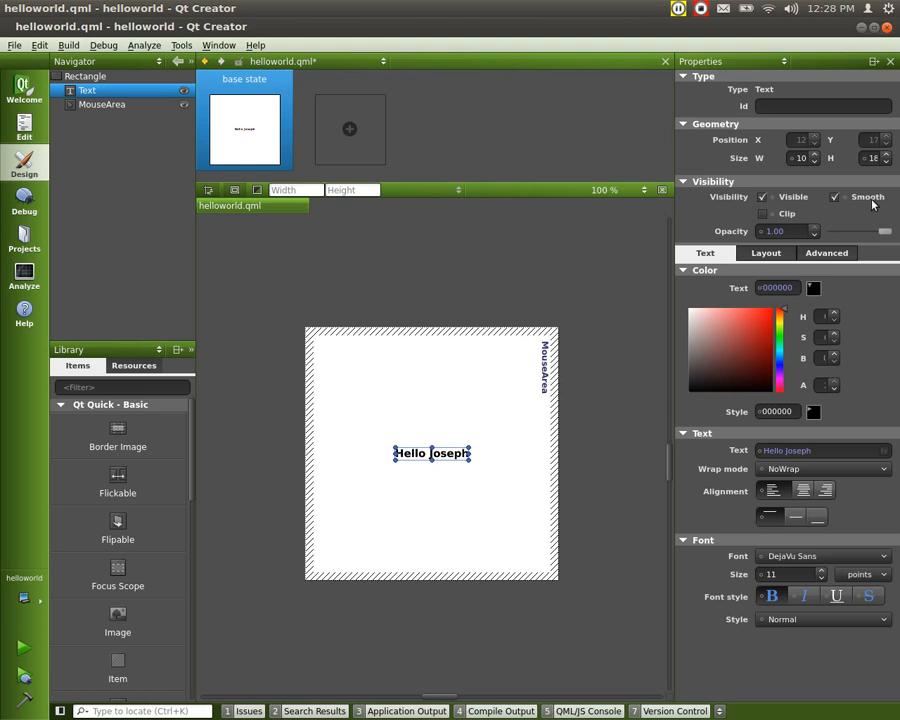
mouse_move(878, 202)
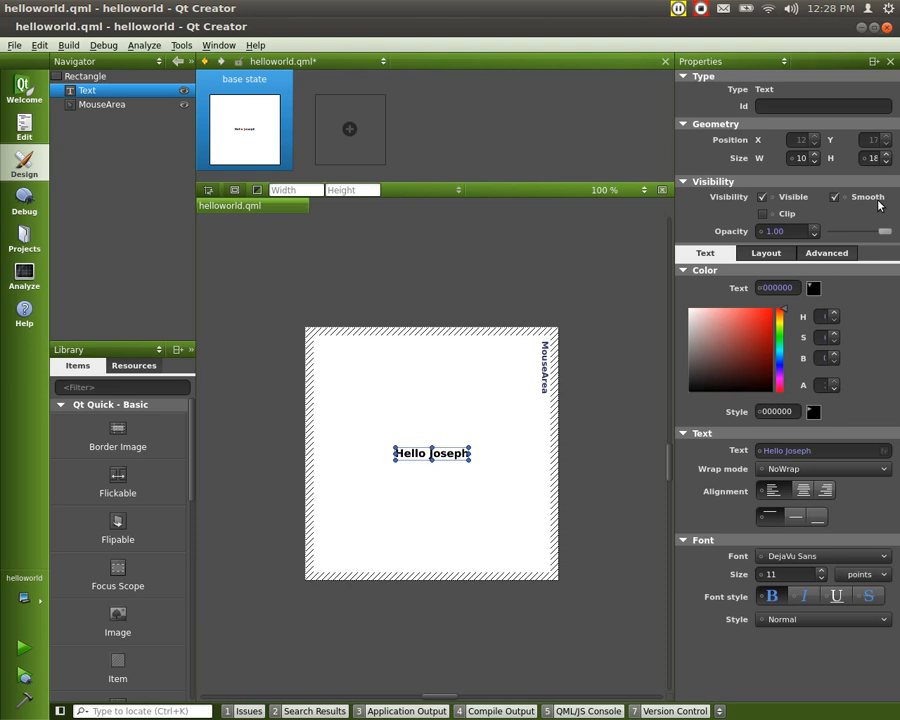
mouse_move(855, 205)
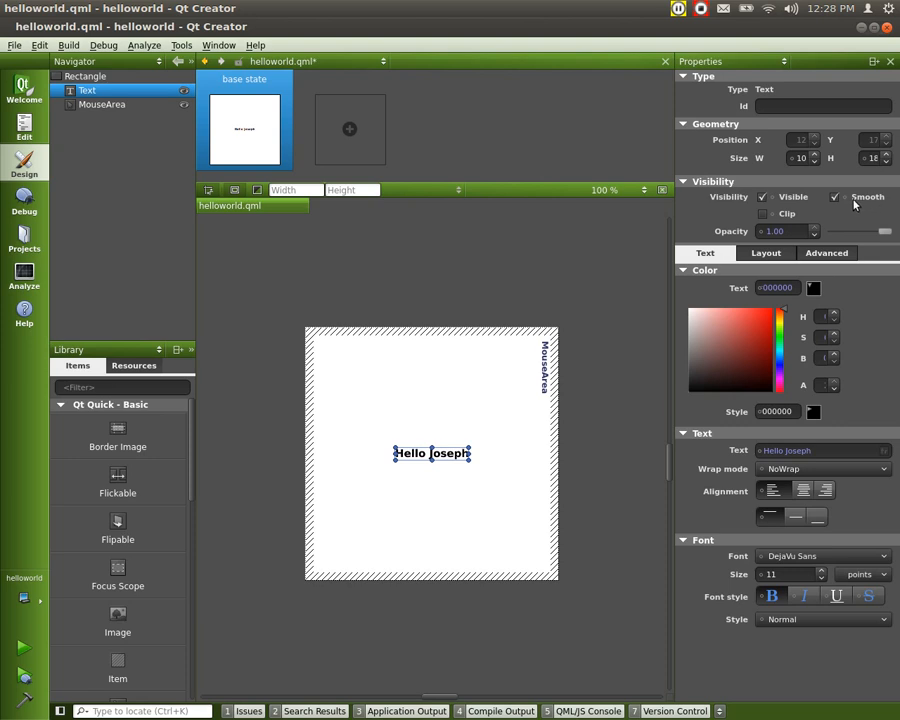
mouse_move(855, 203)
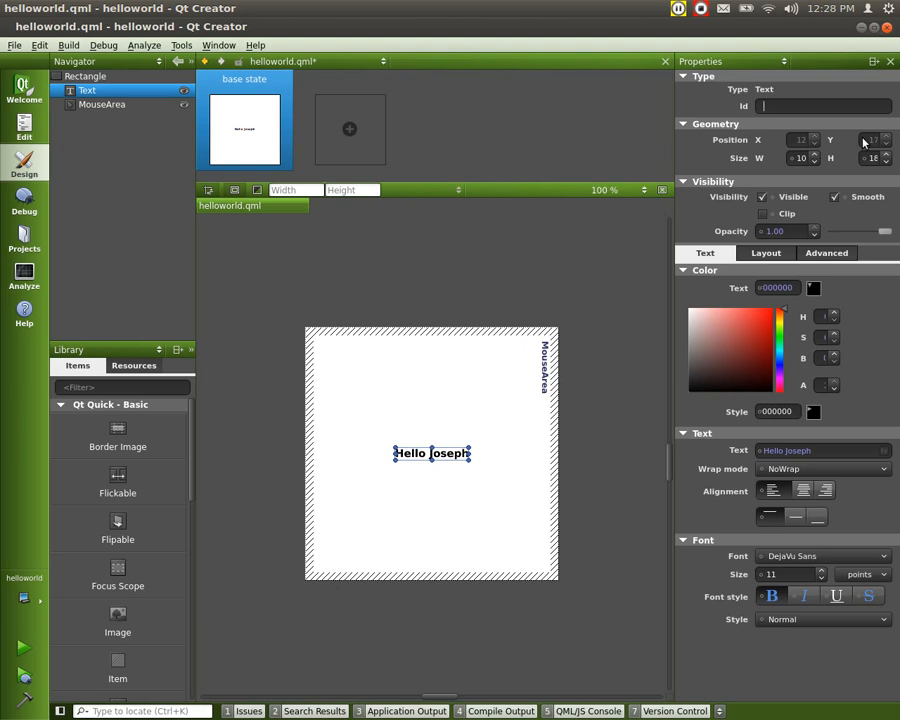
- Type the id 'hellojo…' (helloJosephTxt) into the label's Id field
type("h")
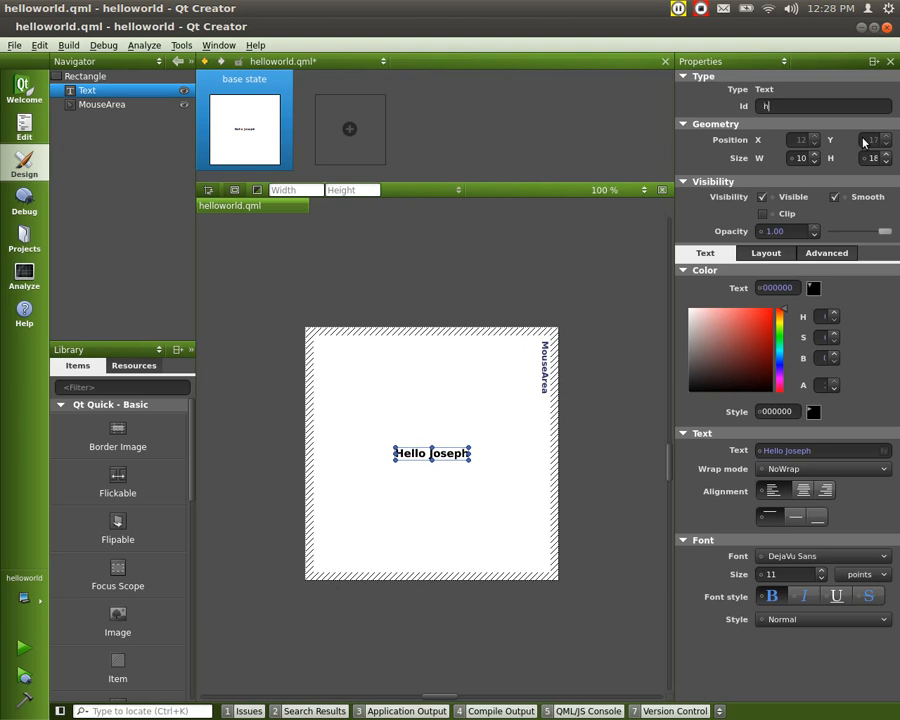
type("ellojo")
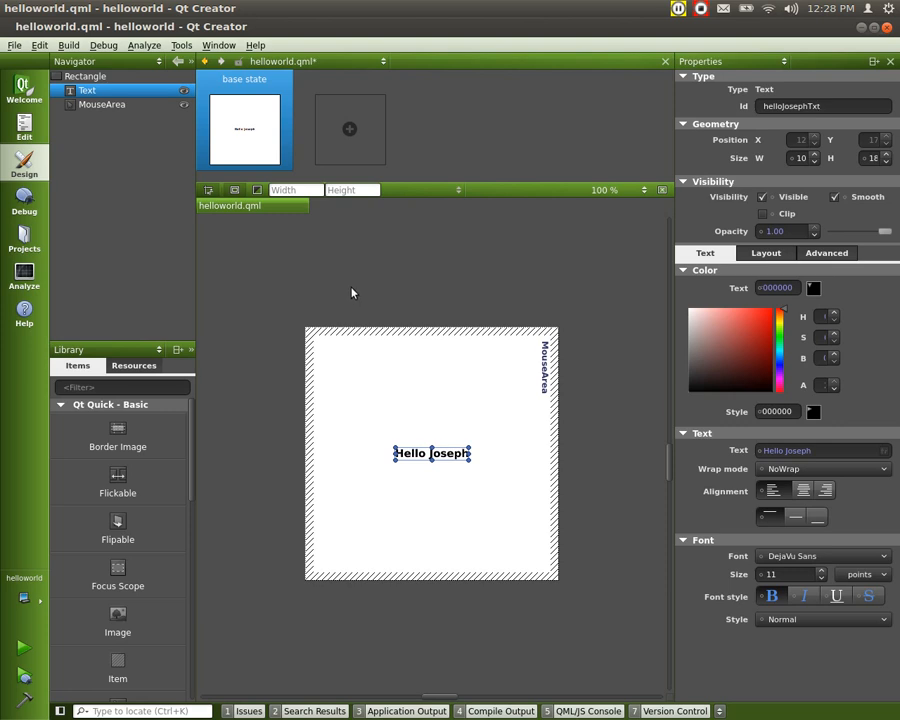
mouse_move(352, 288)
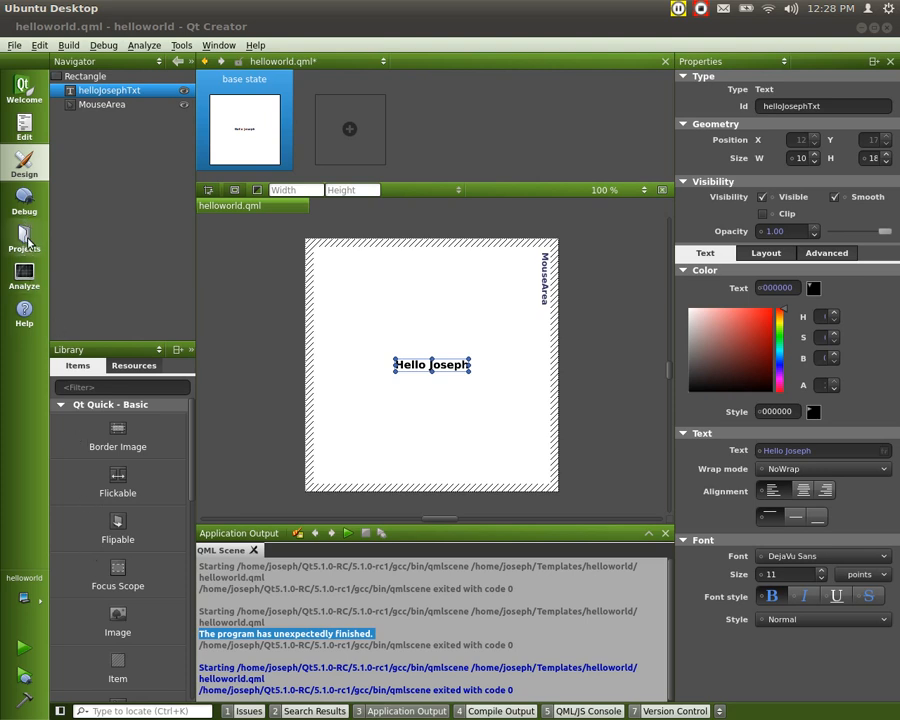
- Show the helloworld Run settings for the Desktop Qt 5.1.0 kit in Projects mode
left_click(23, 240)
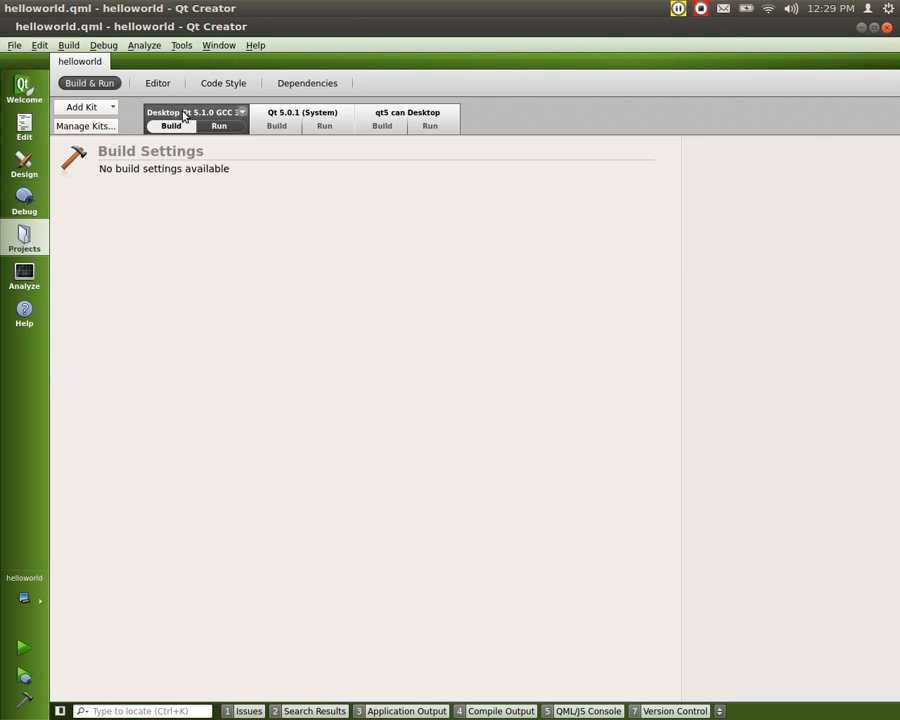
left_click(218, 125)
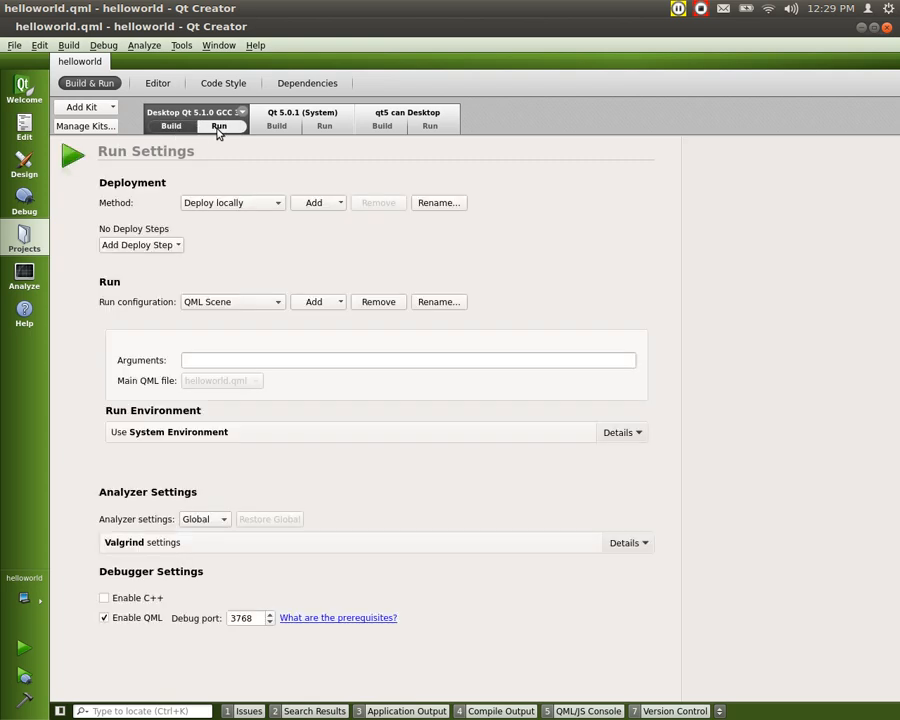
mouse_move(215, 133)
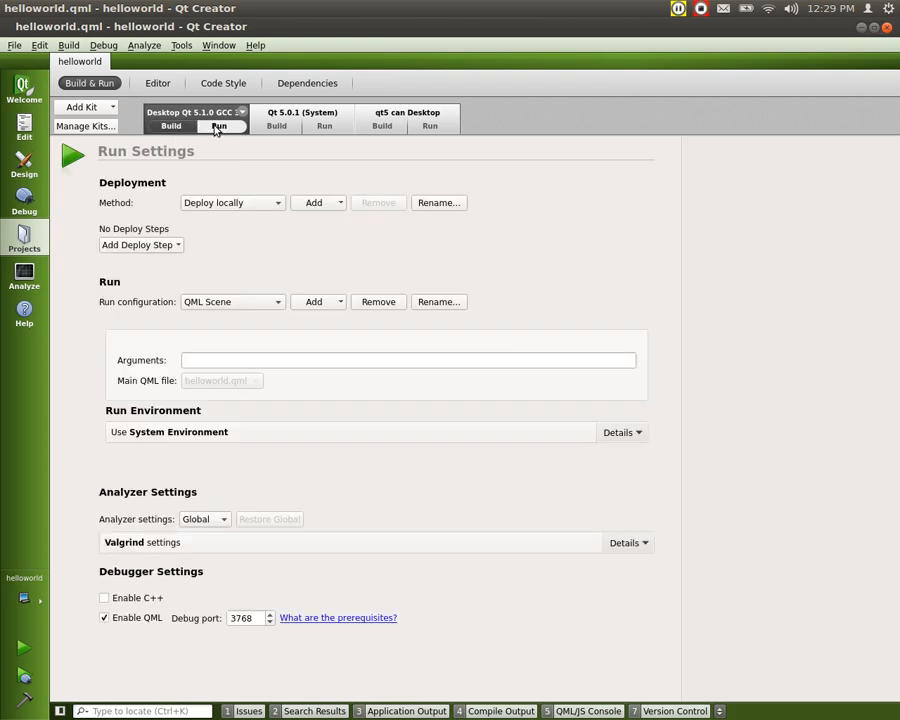
mouse_move(210, 130)
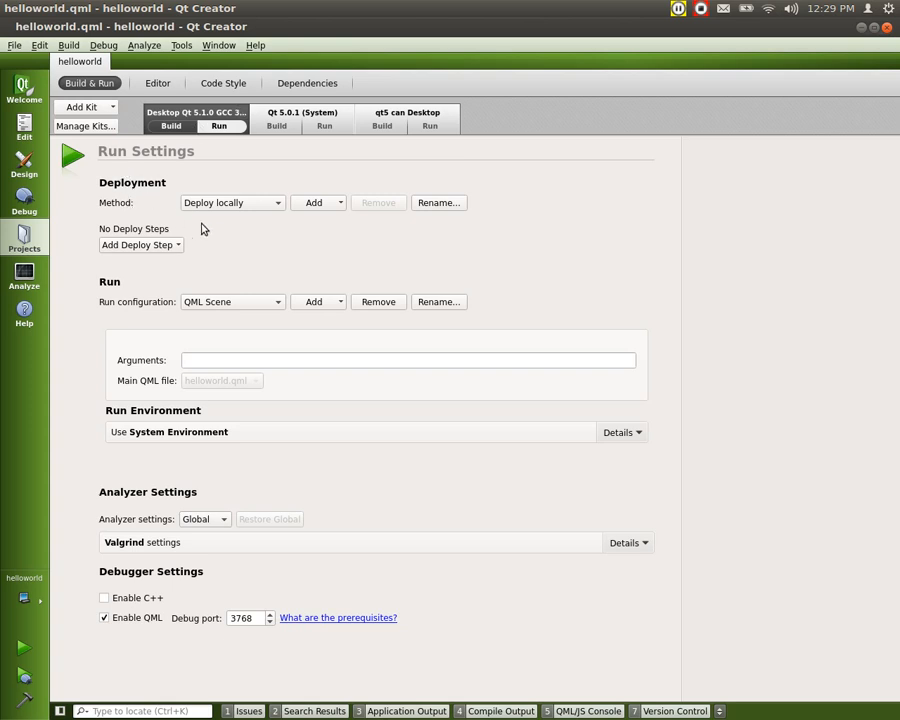
mouse_move(255, 357)
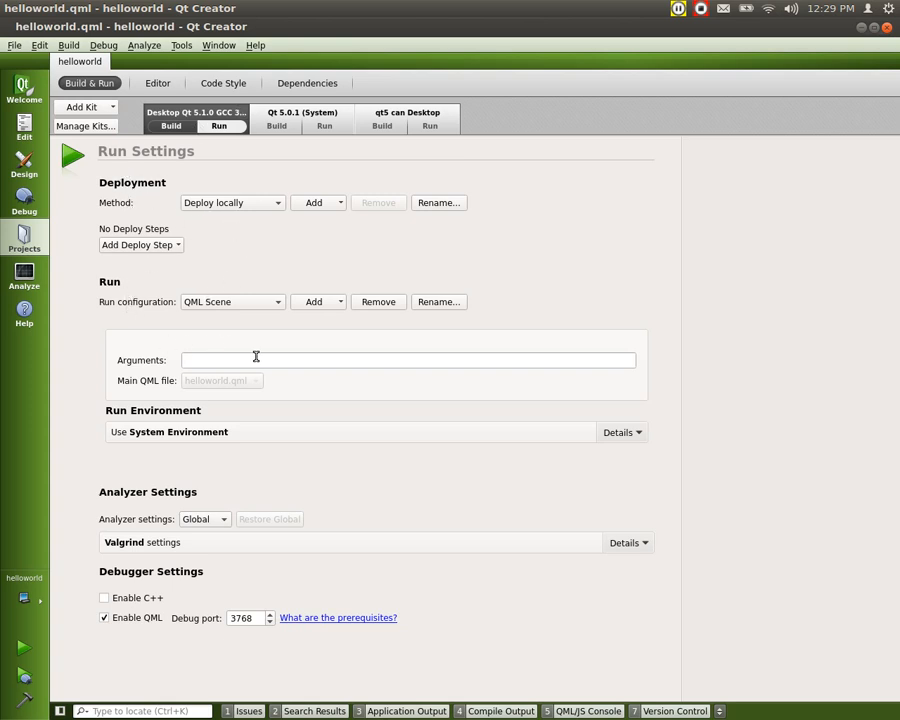
mouse_move(253, 463)
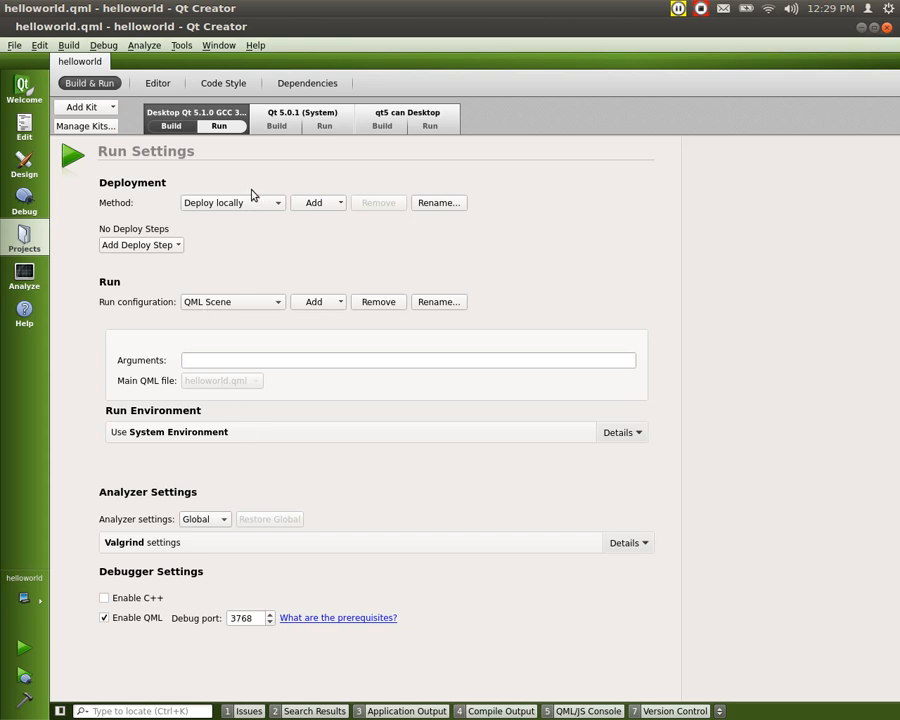
- Step through the project's Editor and Code Style tabs, ending on Dependencies
left_click(157, 83)
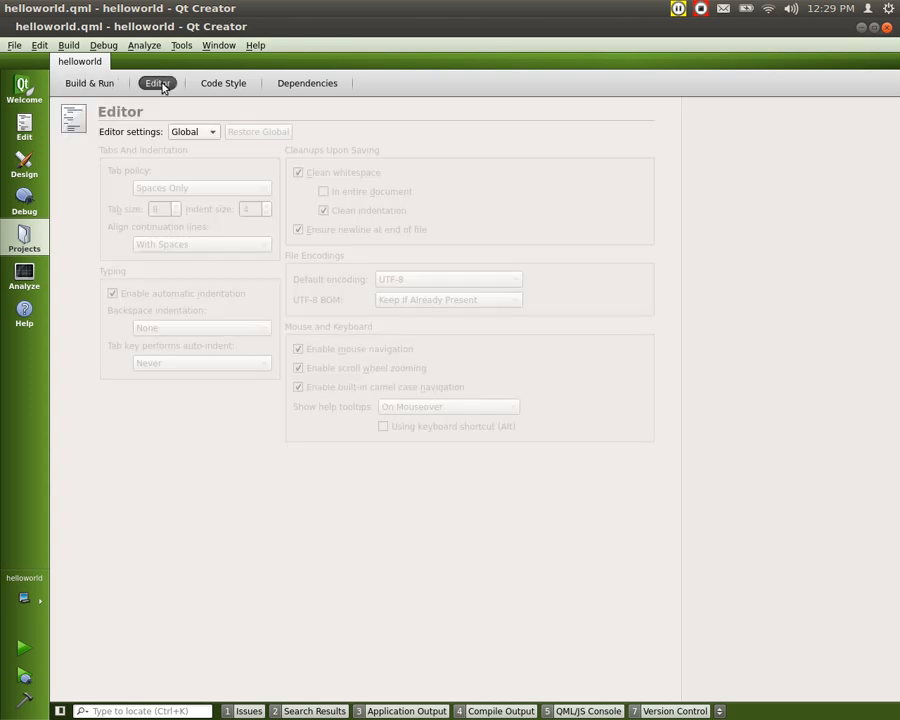
left_click(223, 83)
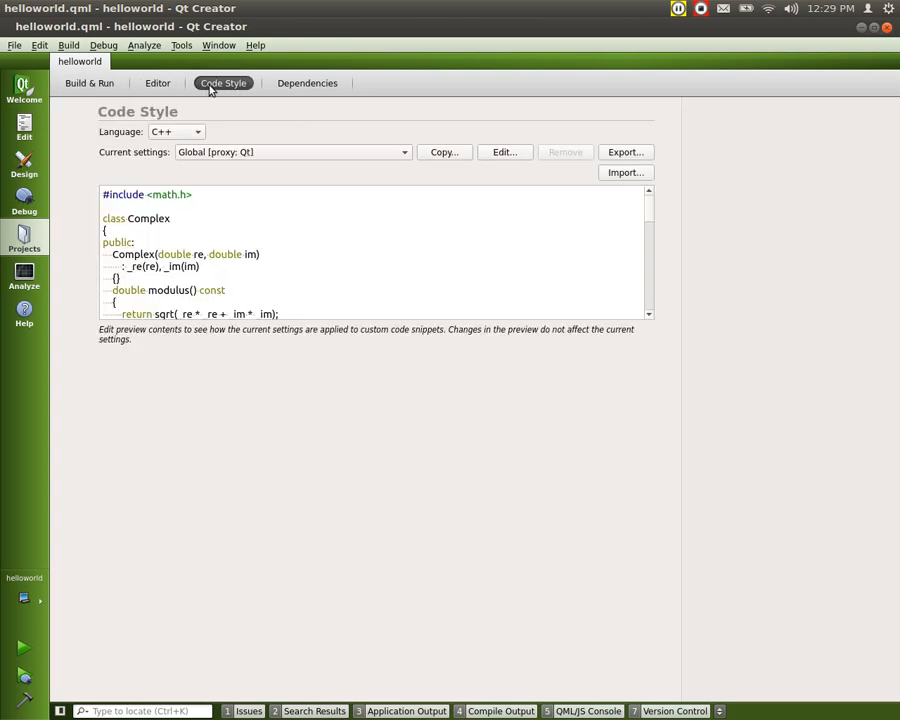
left_click(307, 83)
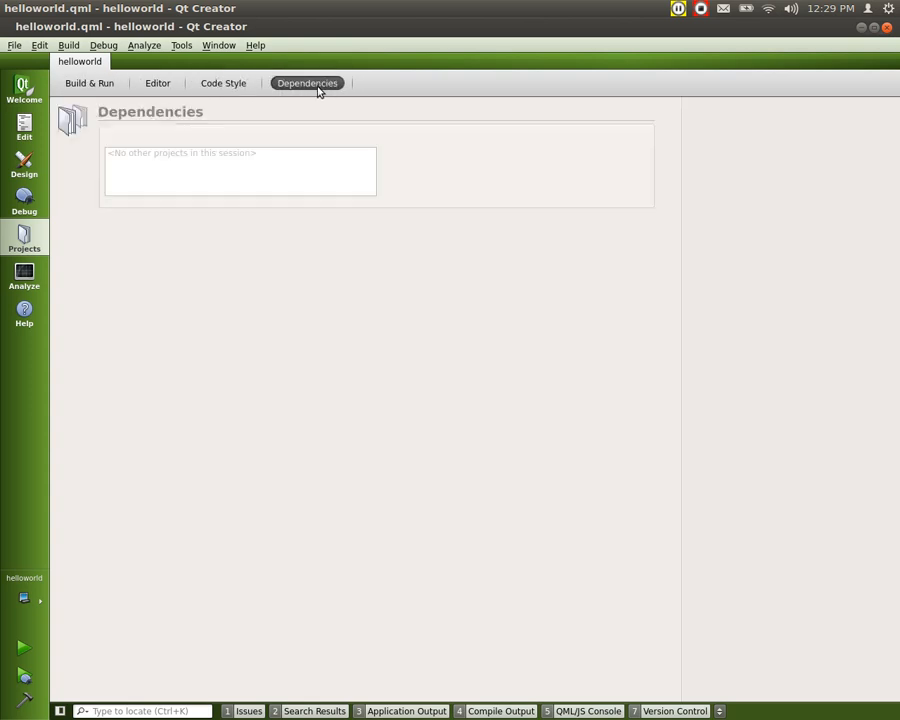
mouse_move(258, 90)
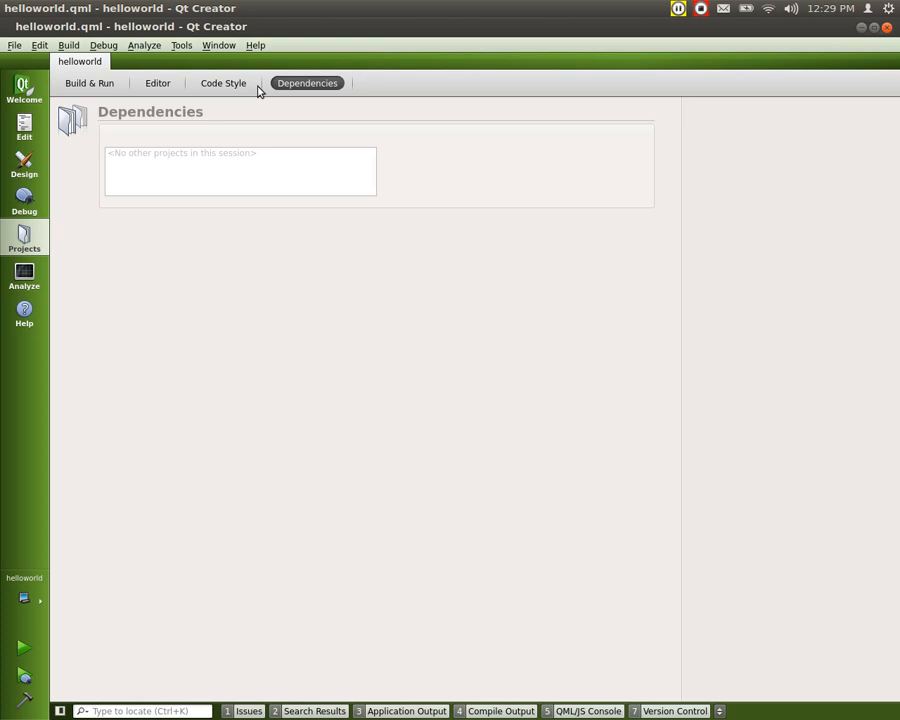
mouse_move(100, 83)
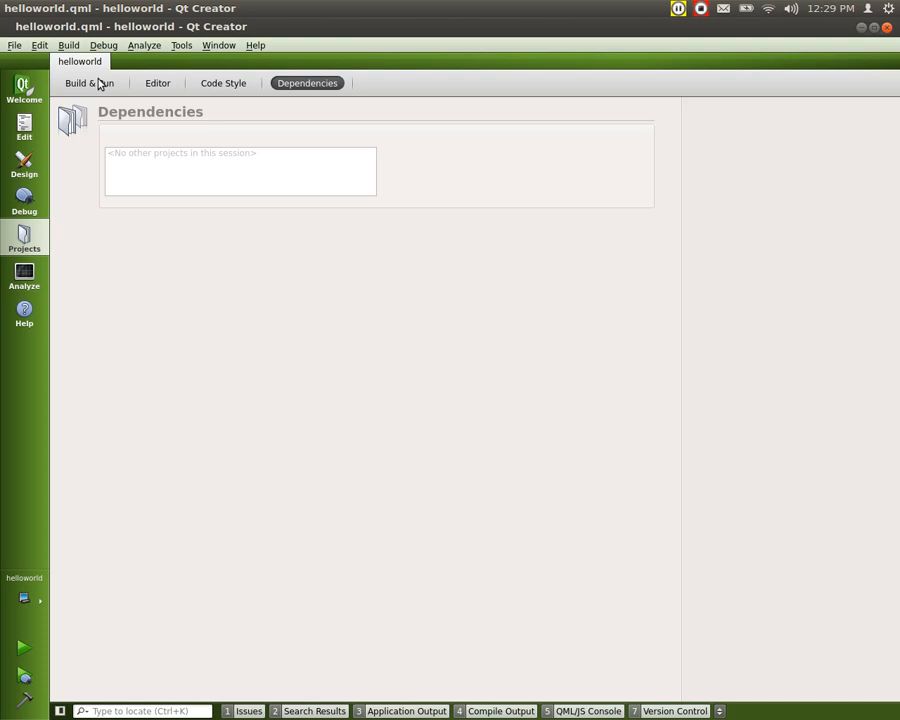
mouse_move(45, 618)
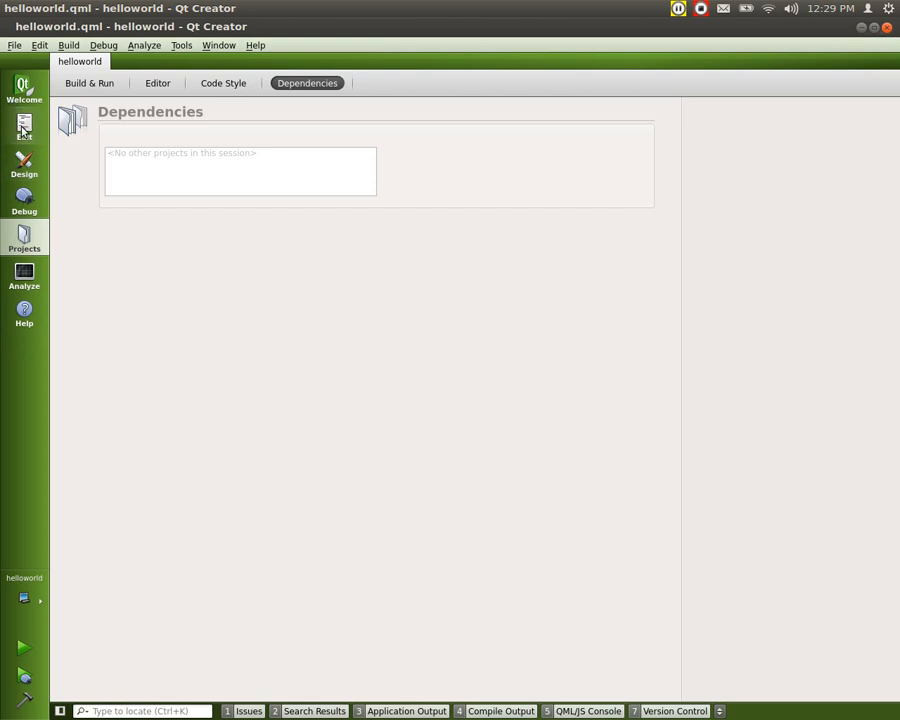
- Switch to Edit mode to view helloworld.qml with the helloJosephTxt Text element
left_click(24, 127)
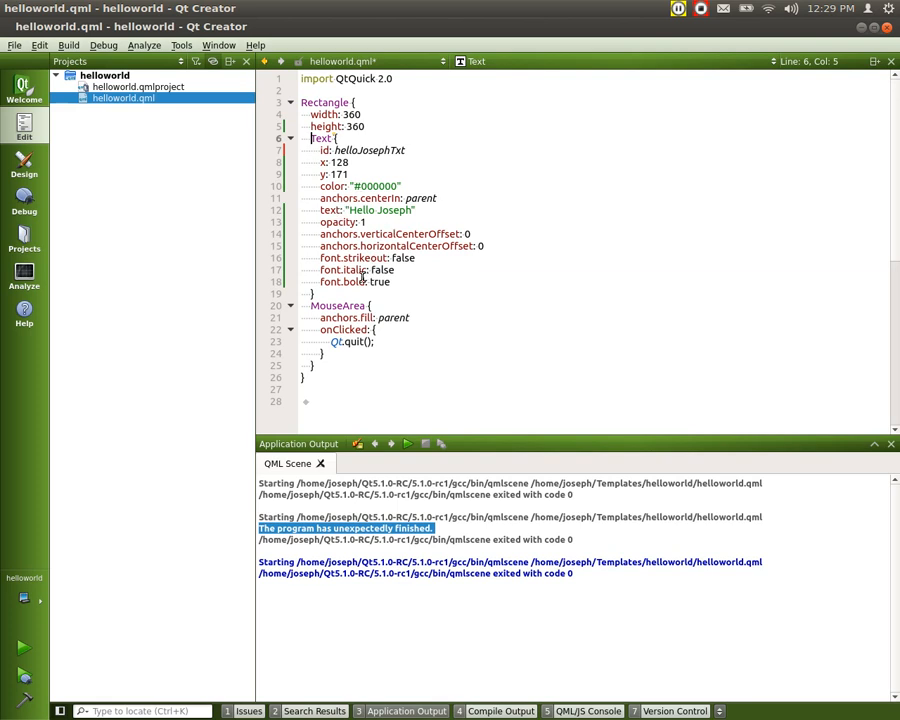
mouse_move(113, 448)
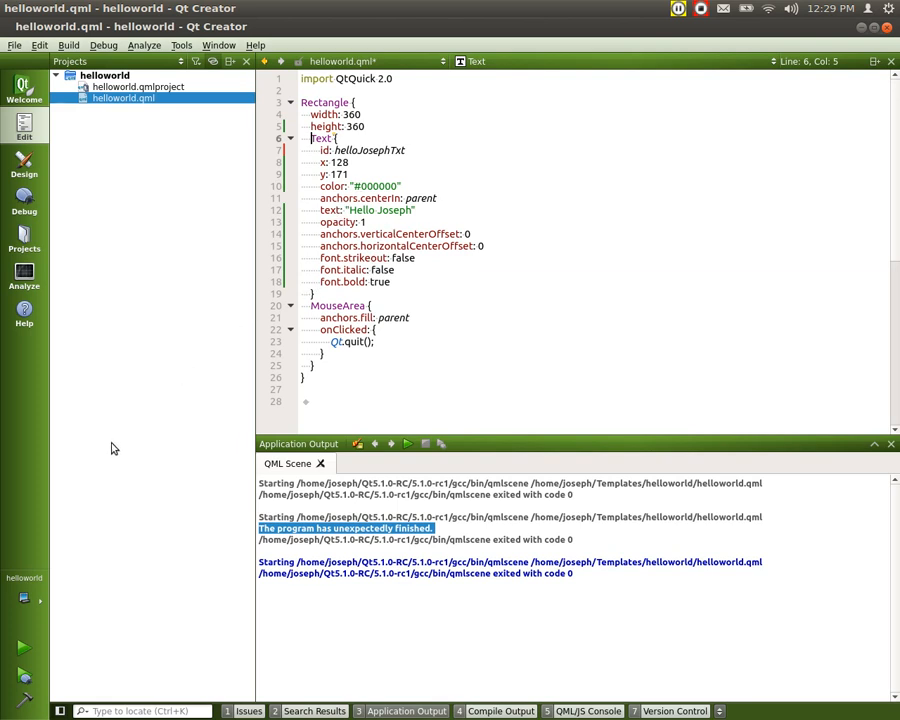
mouse_move(86, 296)
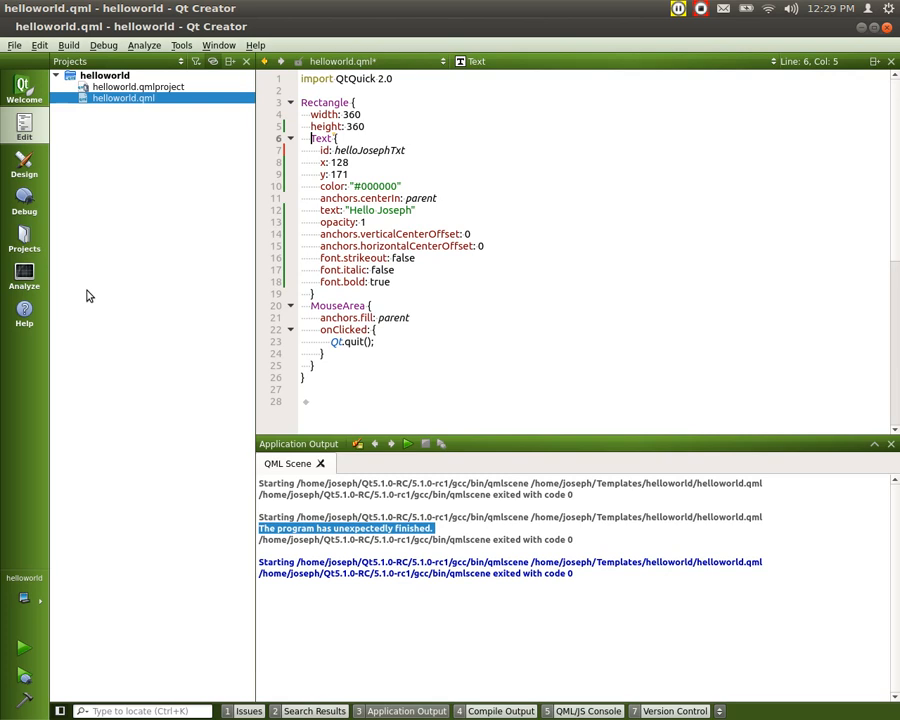
mouse_move(412, 444)
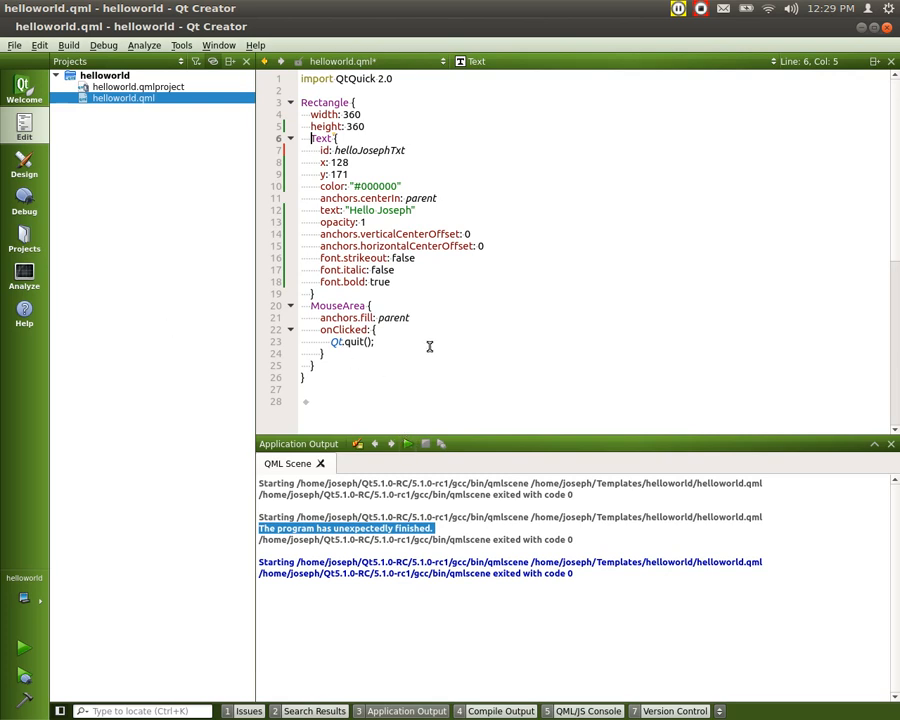
mouse_move(448, 289)
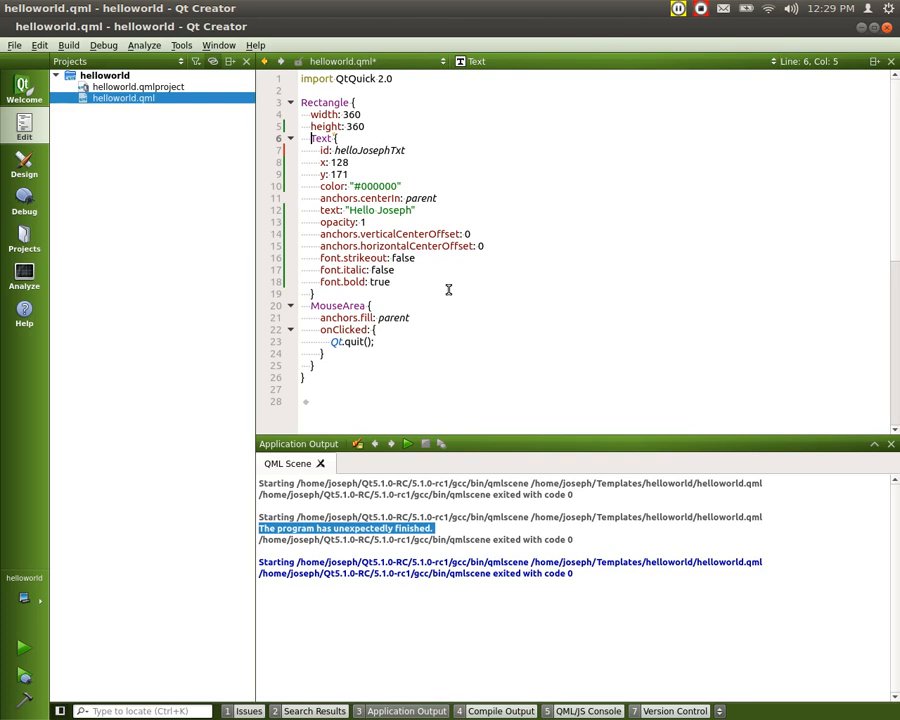